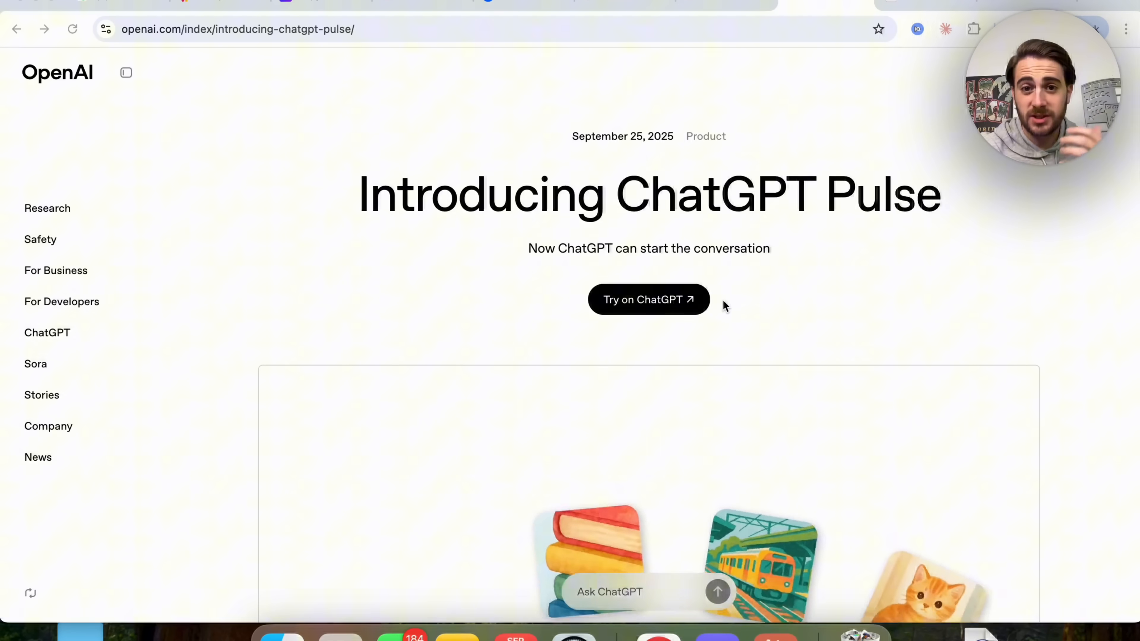
- Scroll the Introducing ChatGPT Pulse article past the hero images to the nightly research and Gmail/Calendar paragraphs
scroll("down", 3)
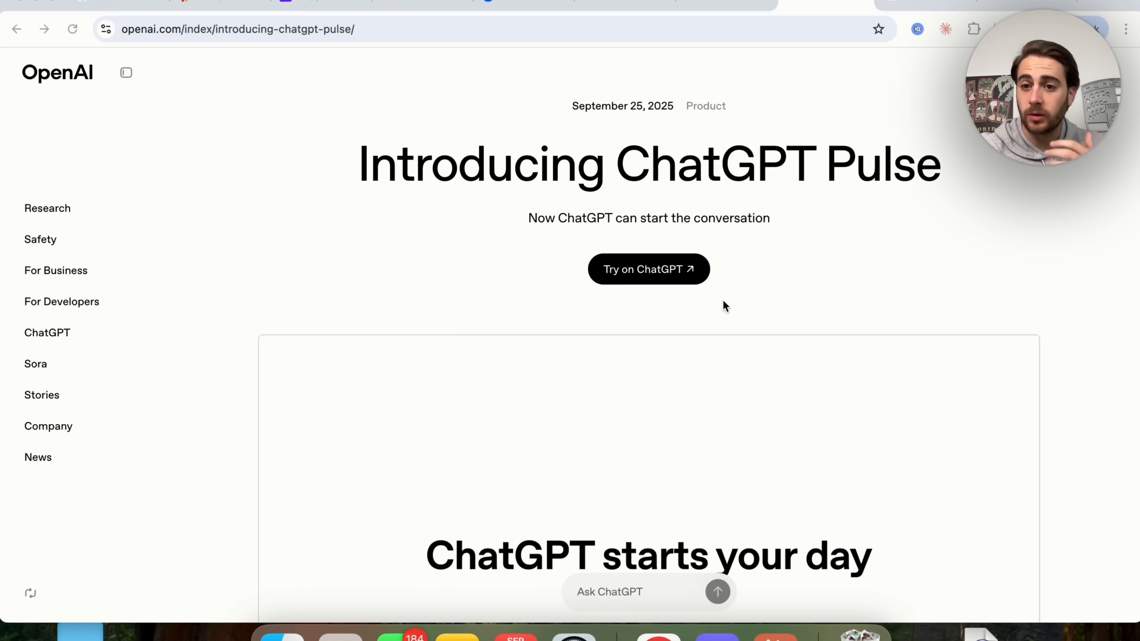
scroll("down", 3)
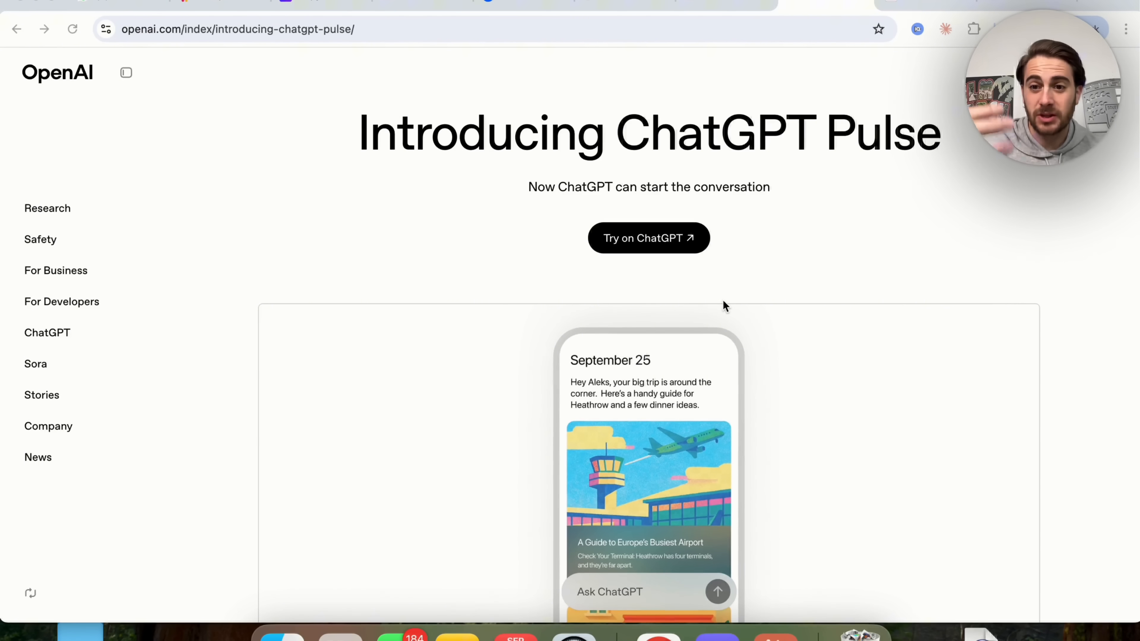
scroll("down", 3)
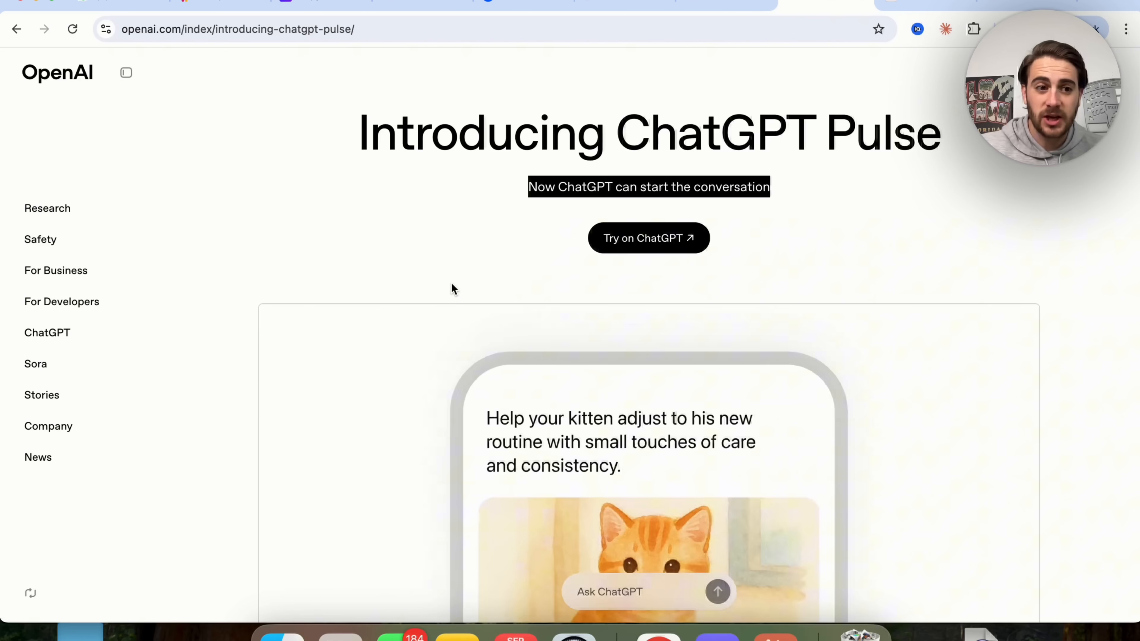
scroll("down", 3)
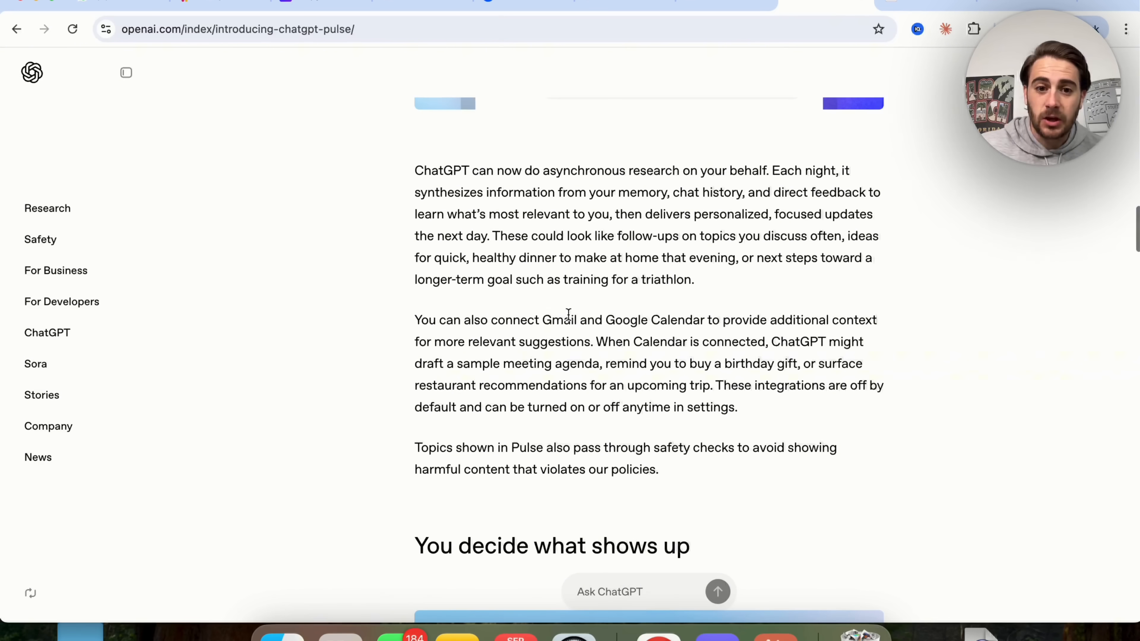
- Highlight the Gmail and Google Calendar integration paragraph and move on to the safety-checks note
left_click_drag(414, 319, 737, 407)
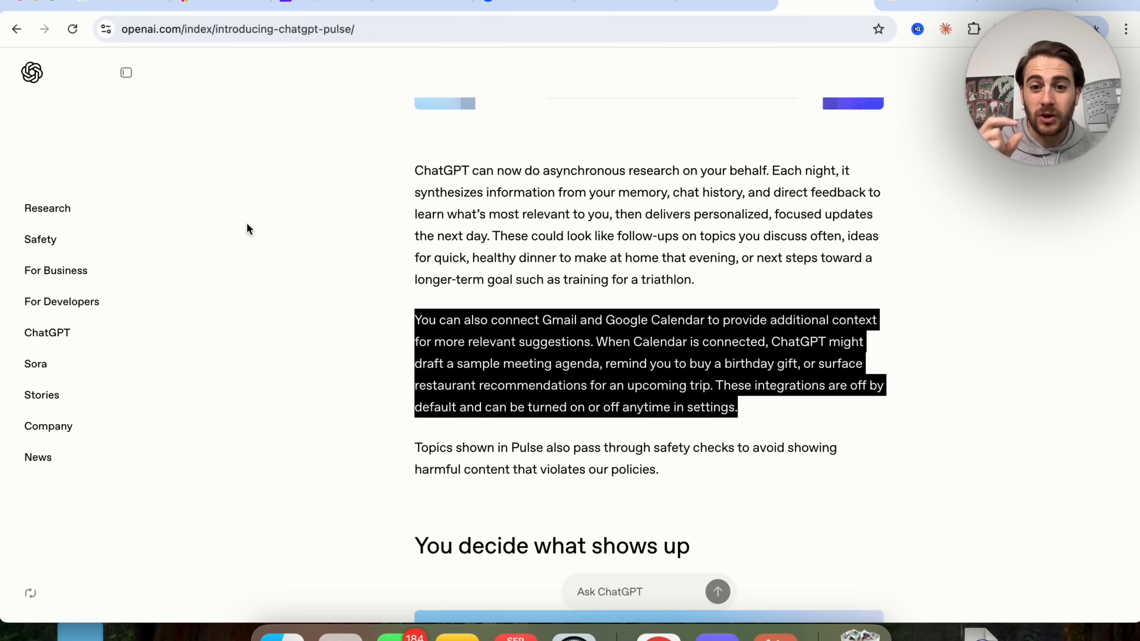
mouse_move(623, 344)
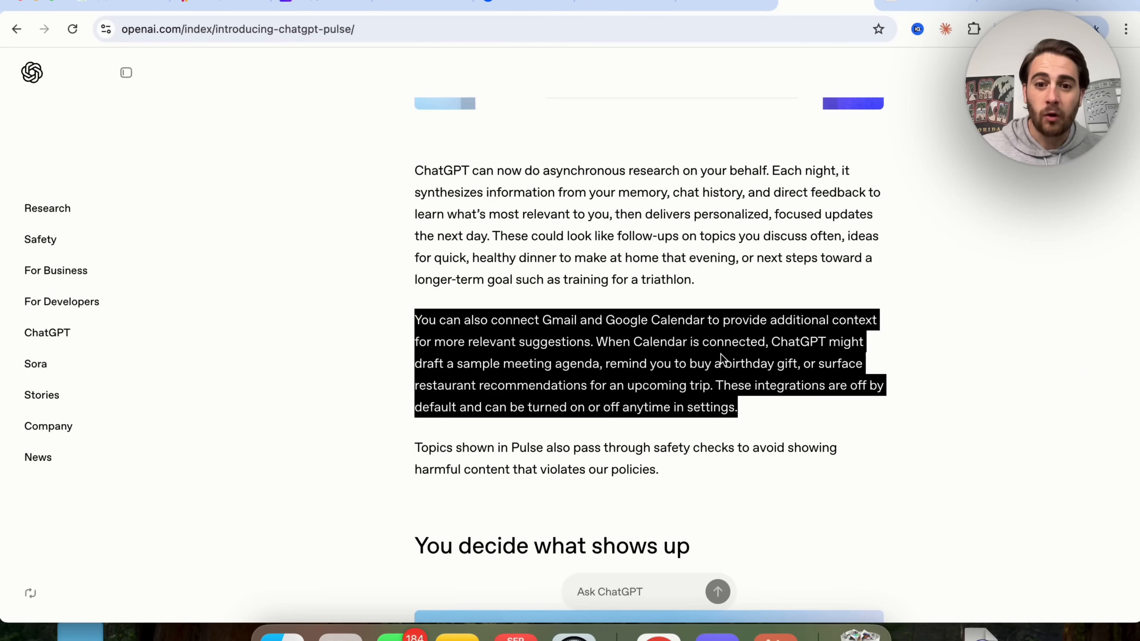
mouse_move(834, 357)
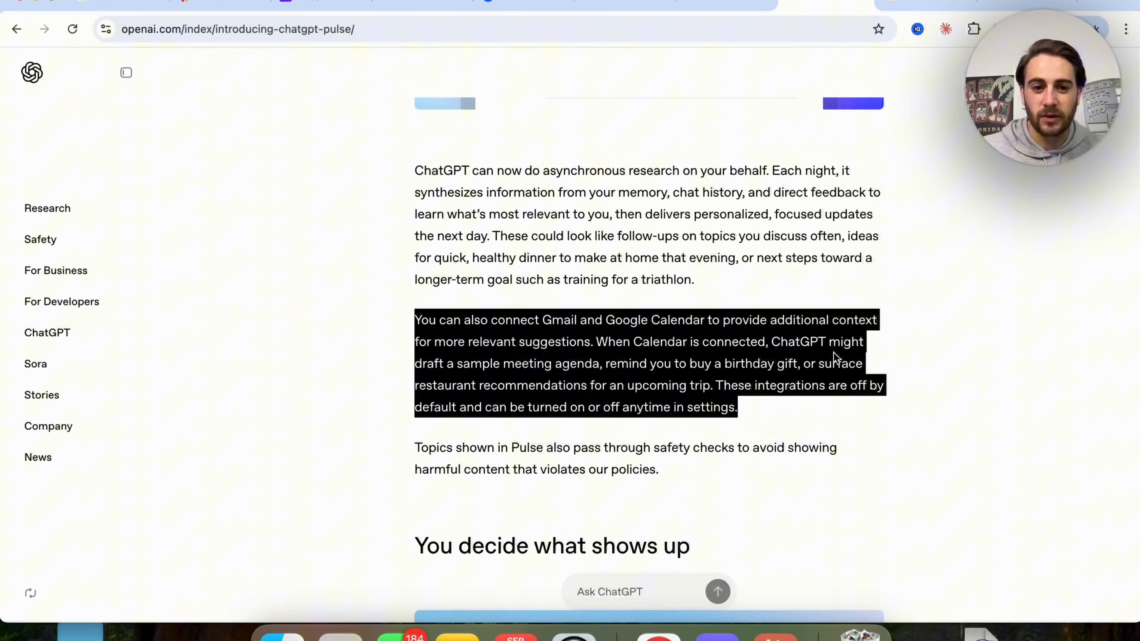
mouse_move(667, 394)
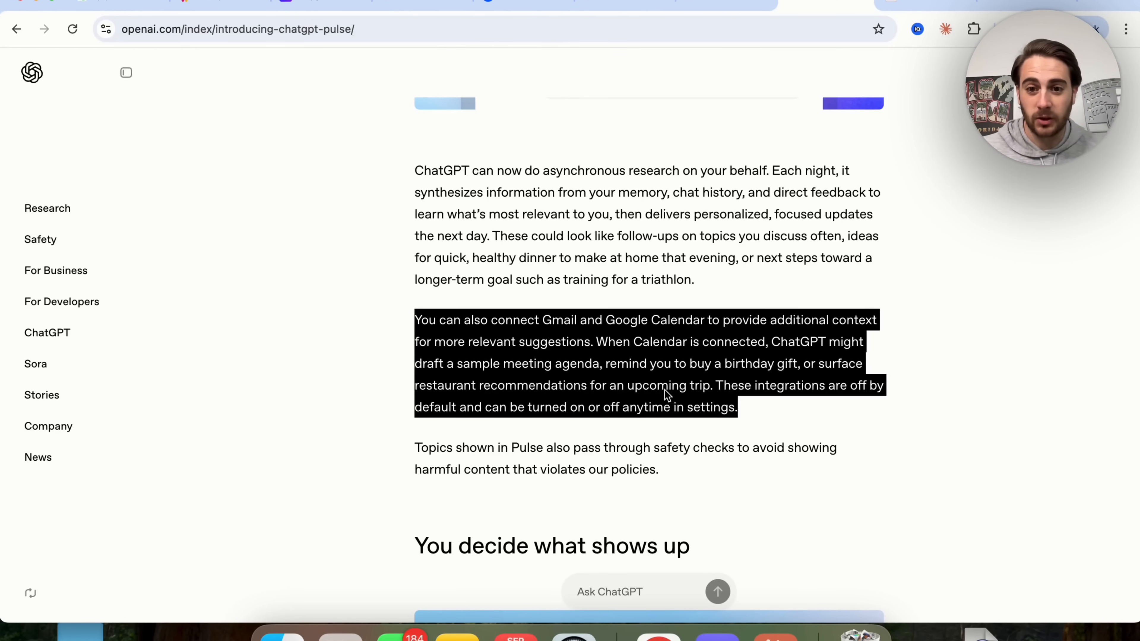
mouse_move(581, 381)
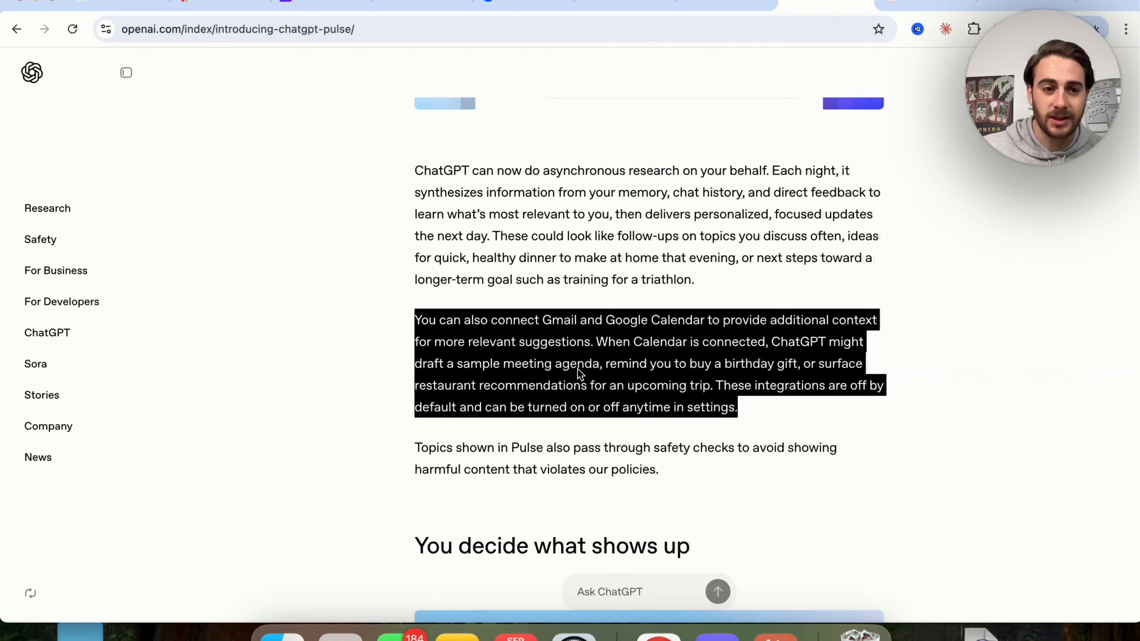
mouse_move(831, 403)
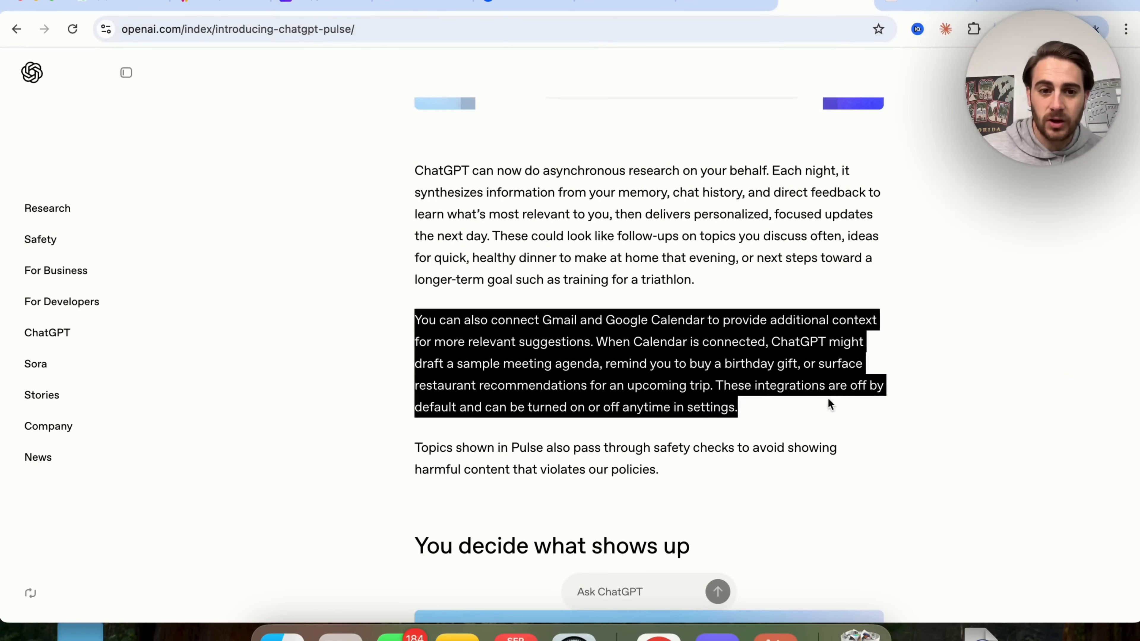
mouse_move(635, 401)
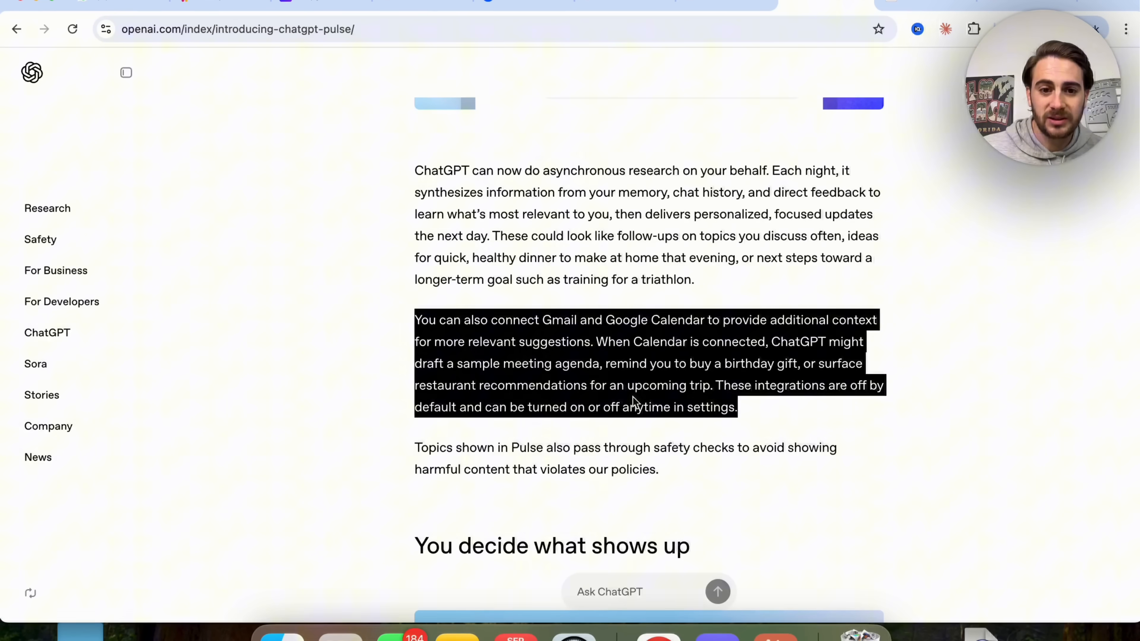
mouse_move(978, 254)
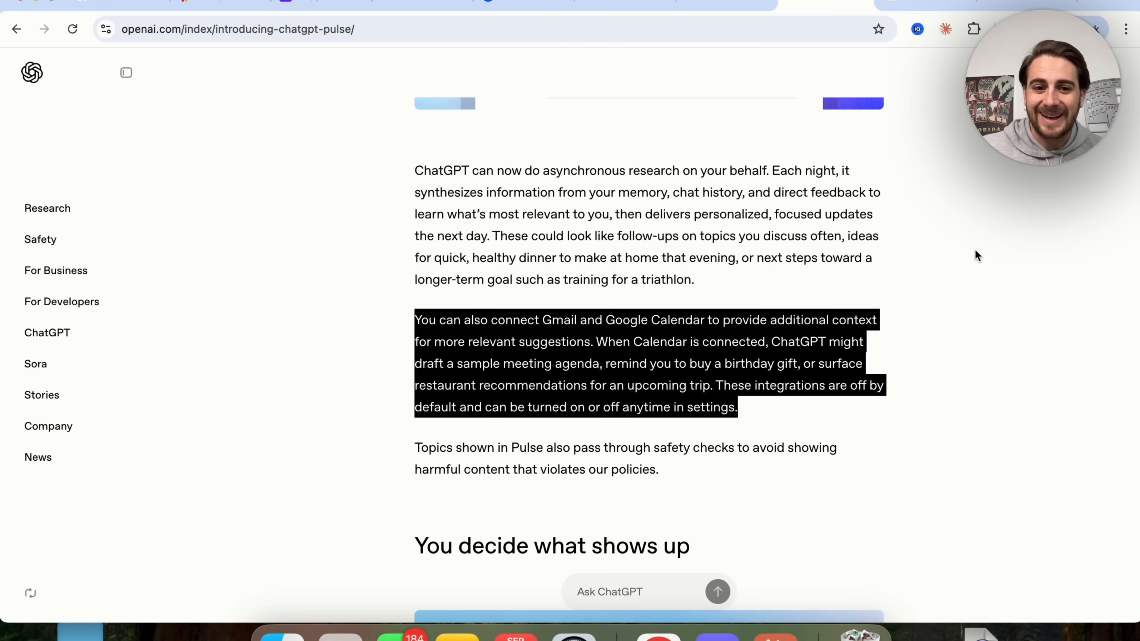
scroll("down", 3)
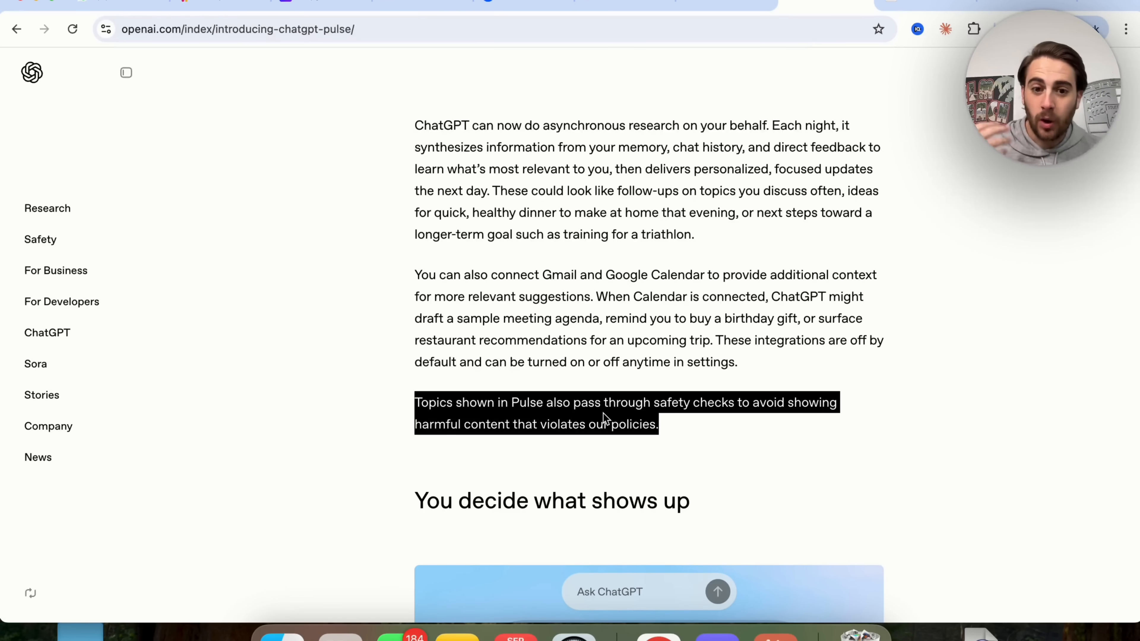
- Scroll through 'You decide what shows up' and 'Meant to work for you' to 'Insights from the ChatGPT Lab'
scroll("down", 3)
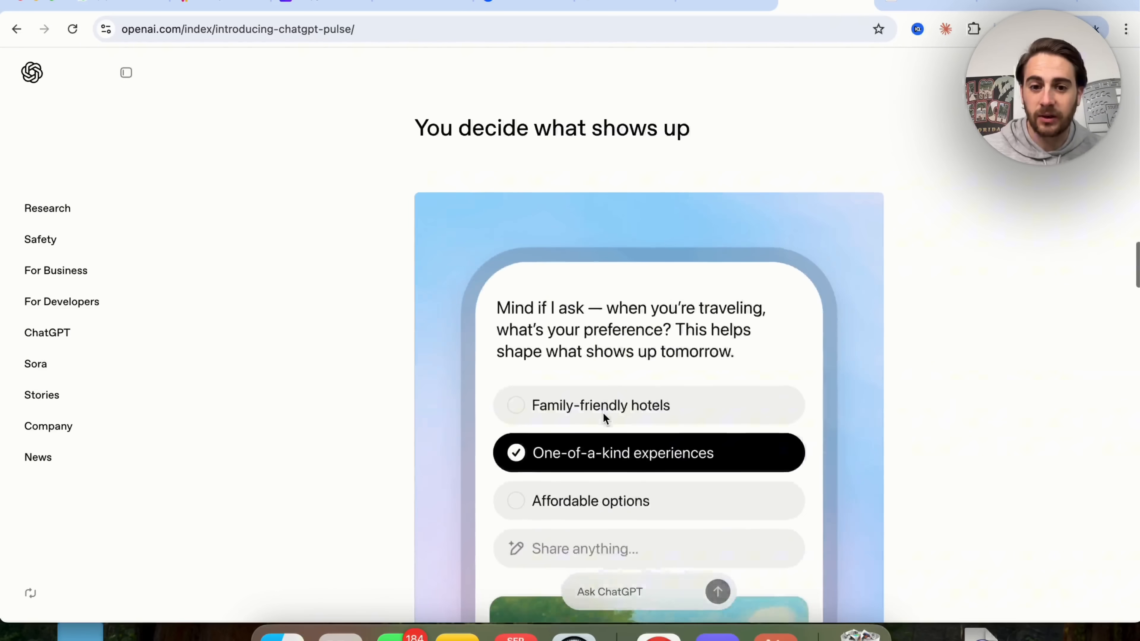
scroll("down", 3)
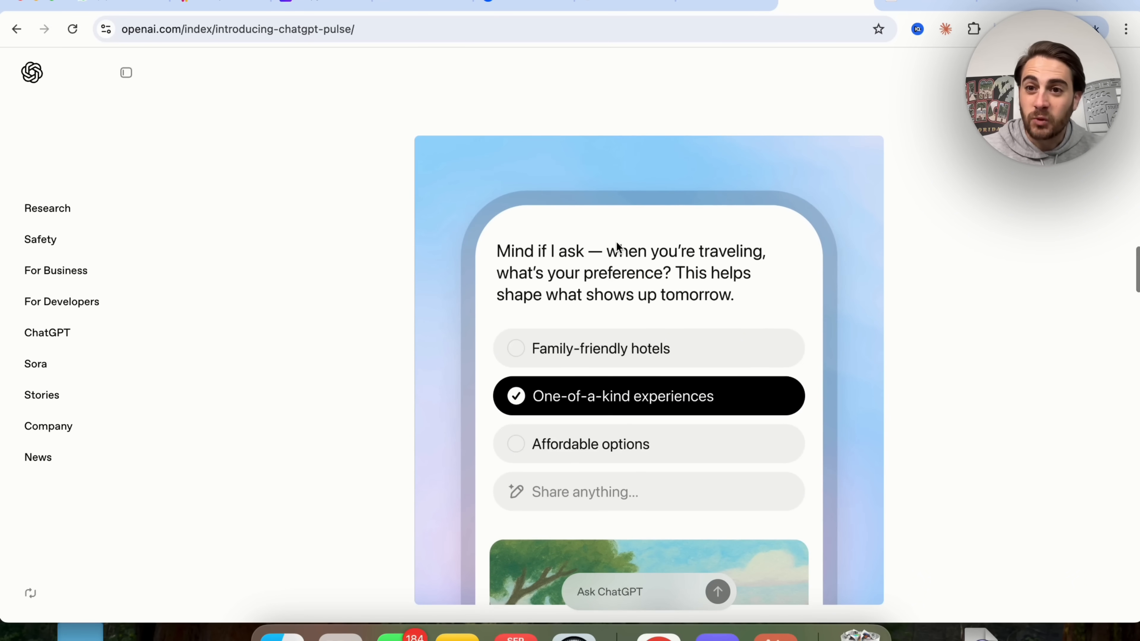
scroll("down", 3)
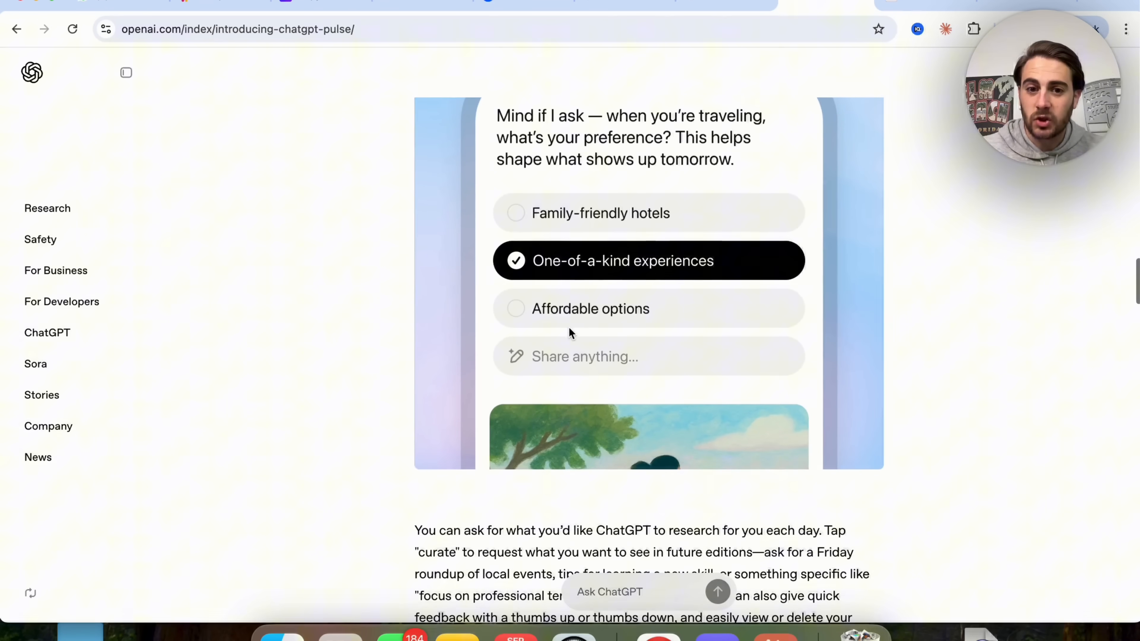
mouse_move(555, 314)
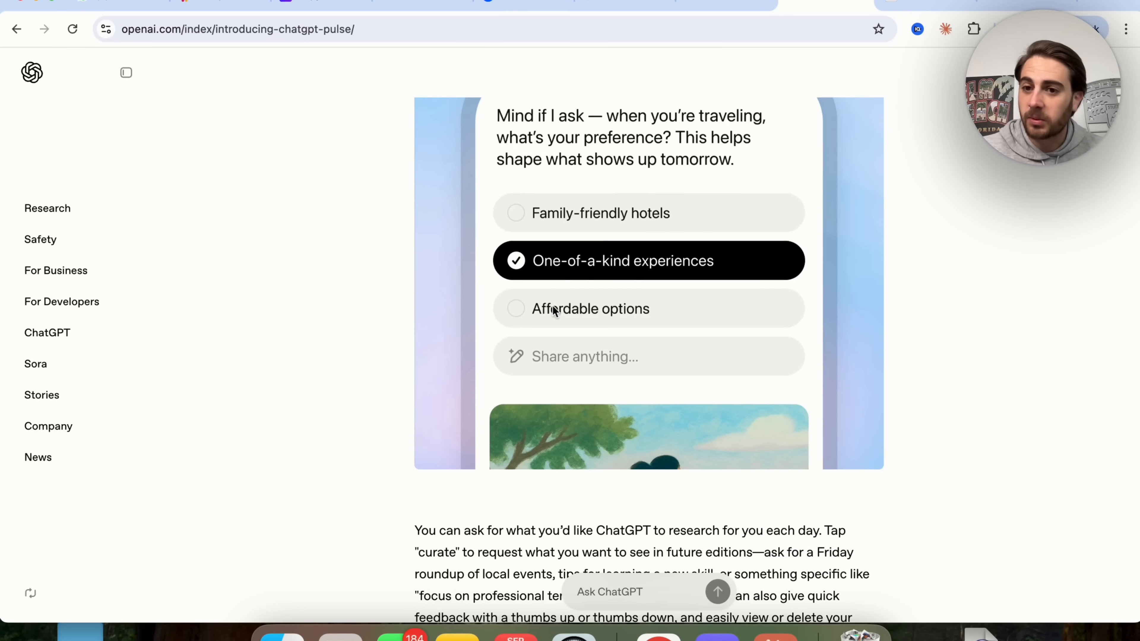
scroll("down", 3)
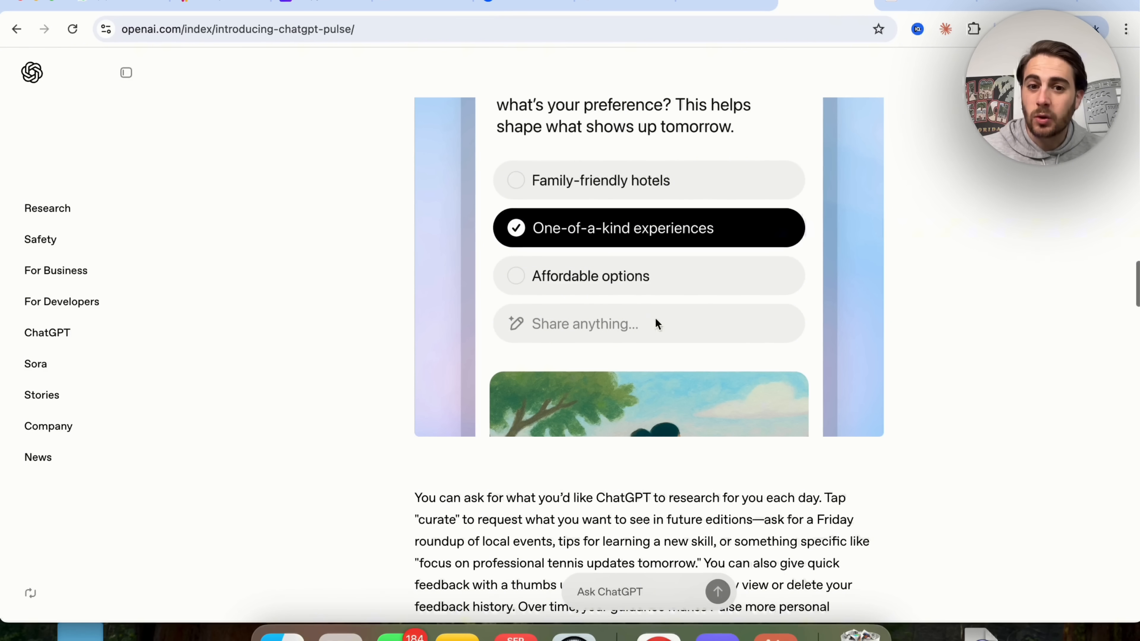
scroll("down", 3)
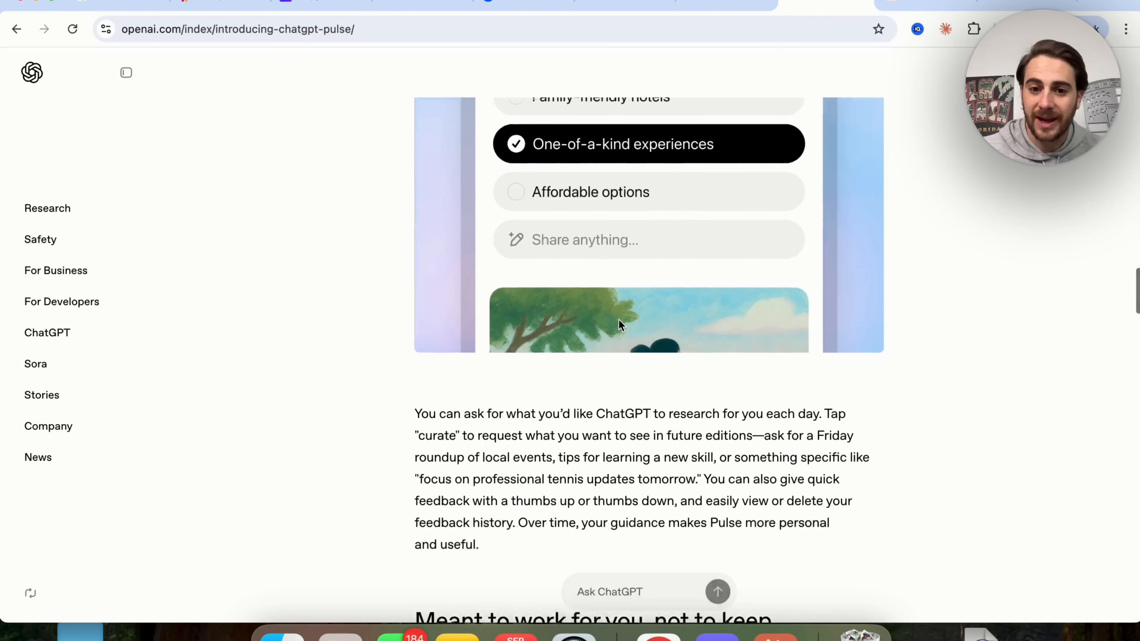
scroll("down", 3)
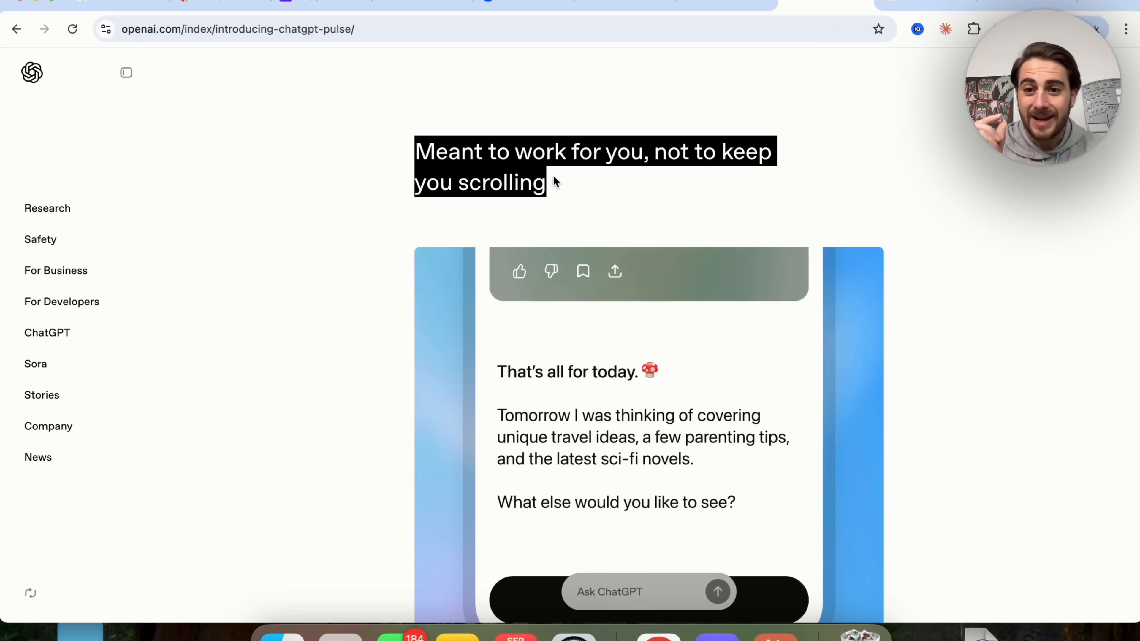
scroll("down", 3)
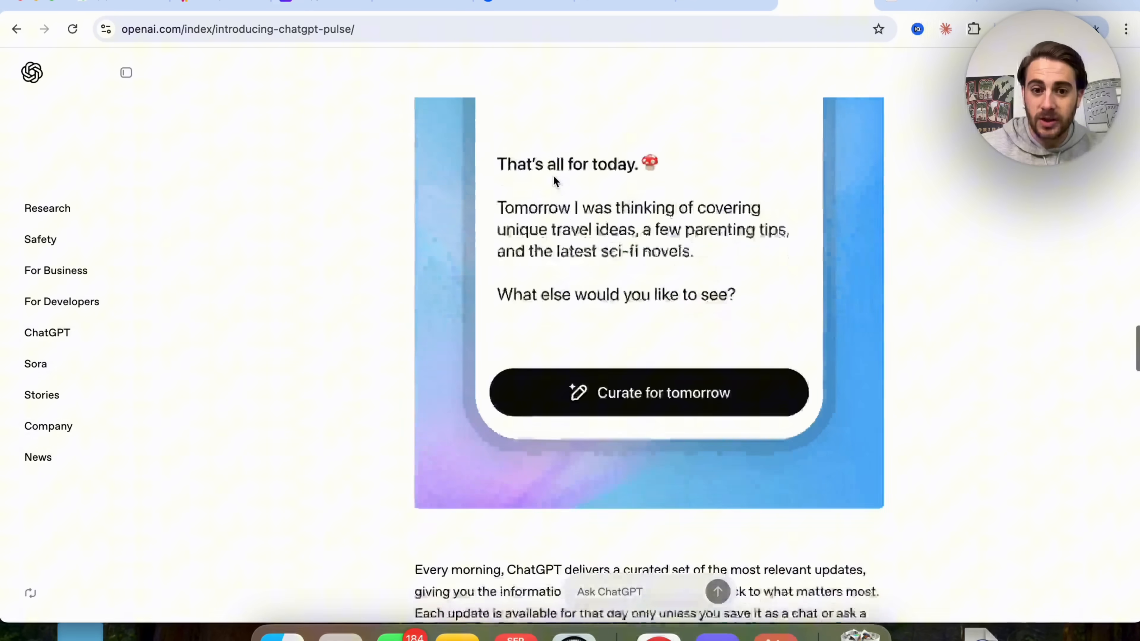
scroll("down", 3)
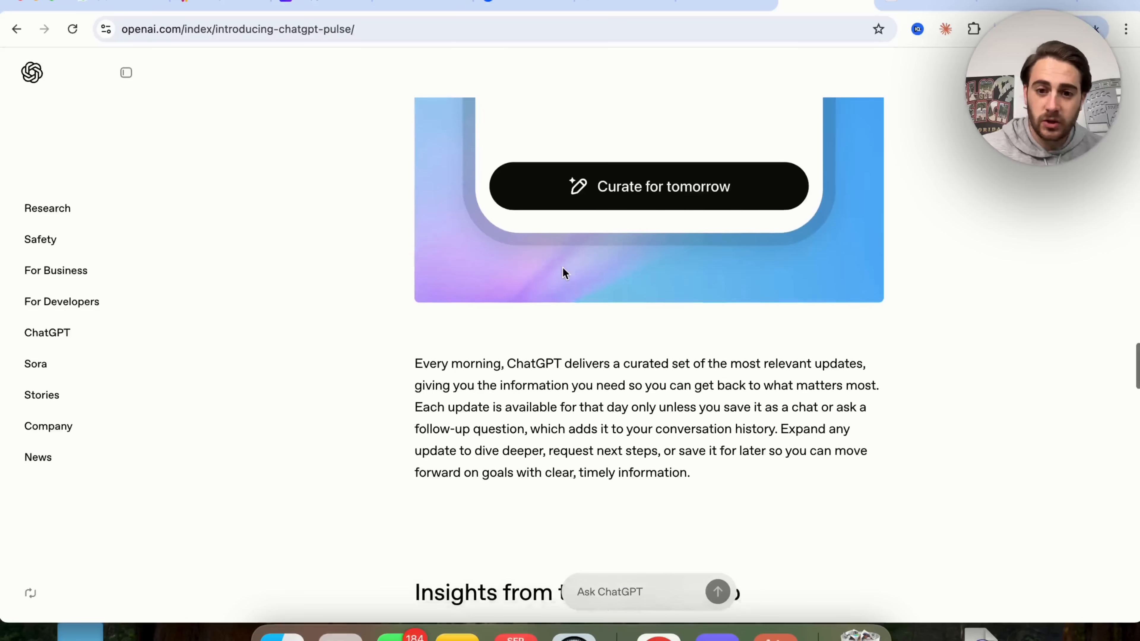
scroll("down", 3)
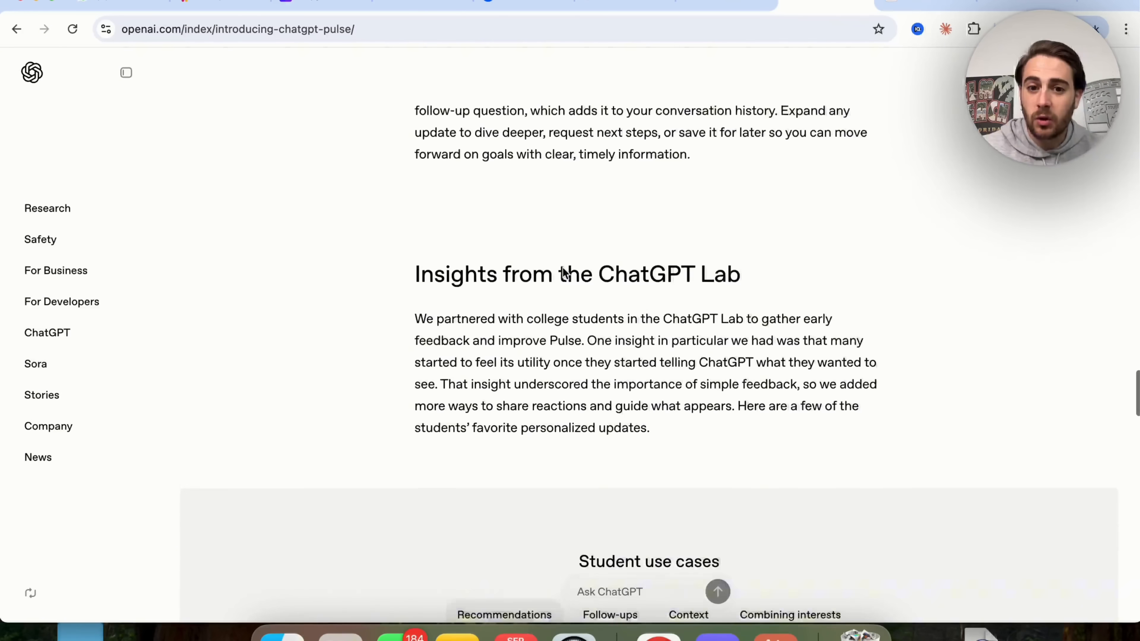
scroll("up", 3)
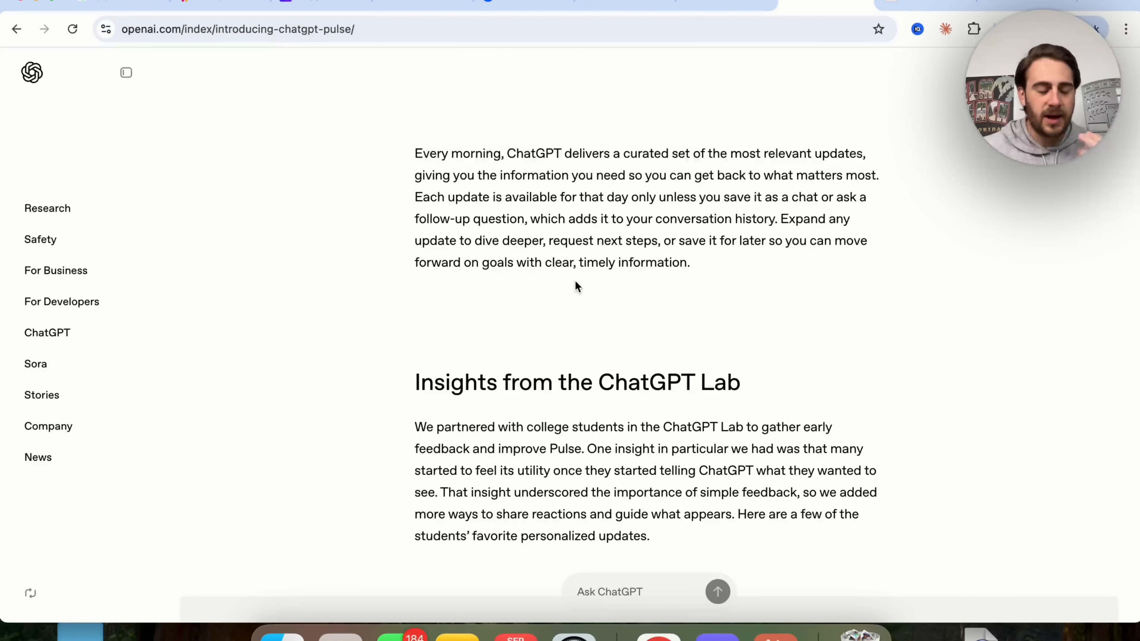
mouse_move(659, 303)
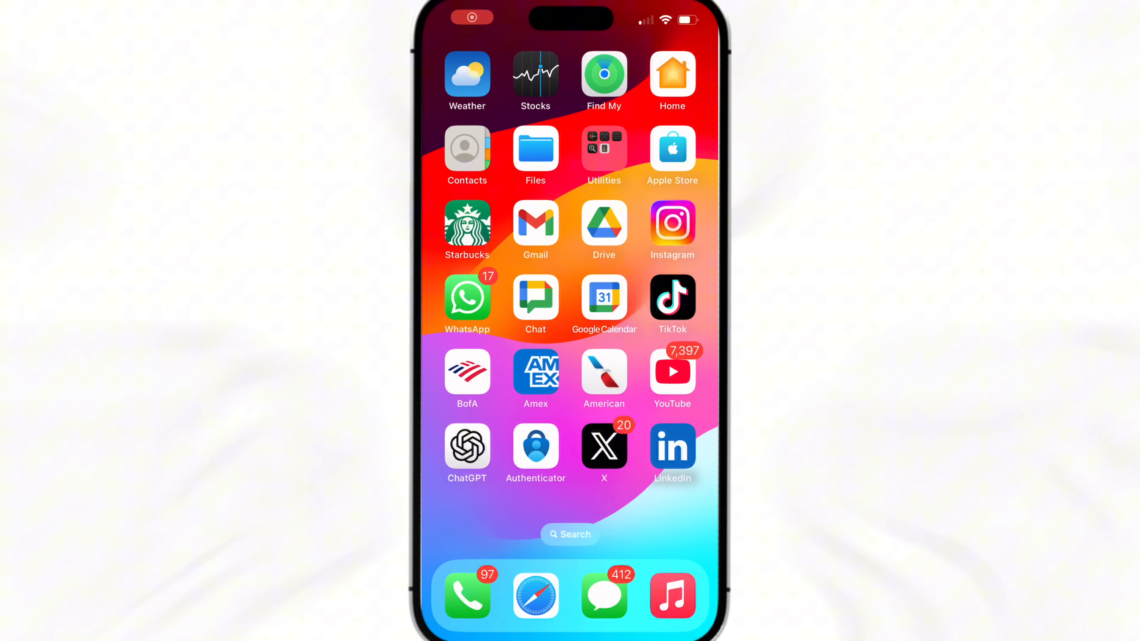
- Close the end-screens article and scroll down through the Today's pulse cards
left_click(467, 447)
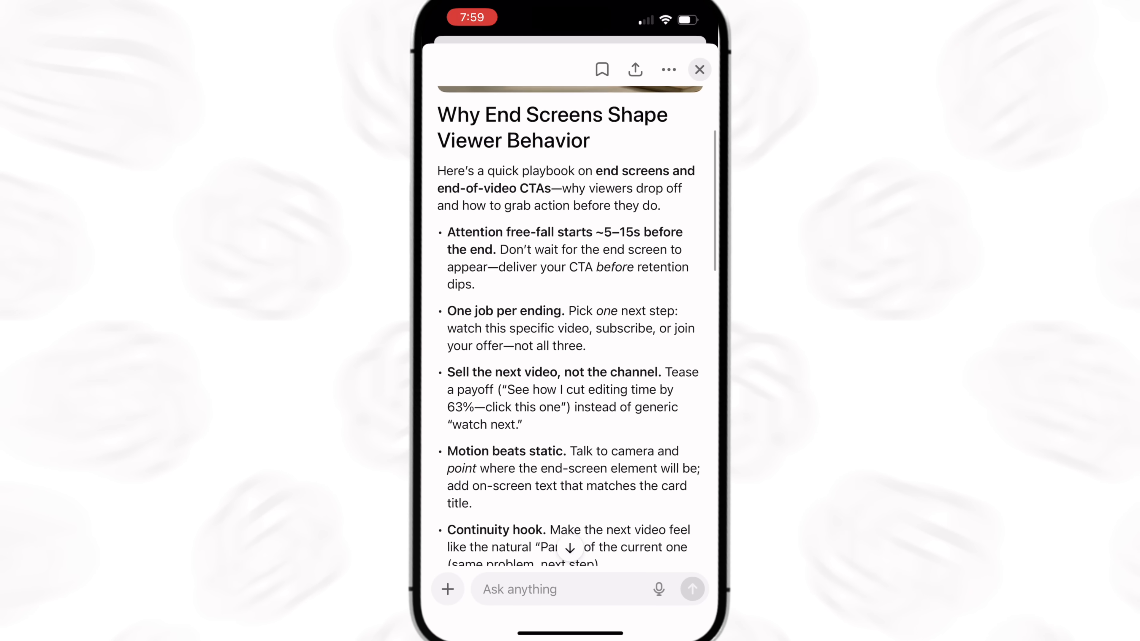
scroll("down", 3)
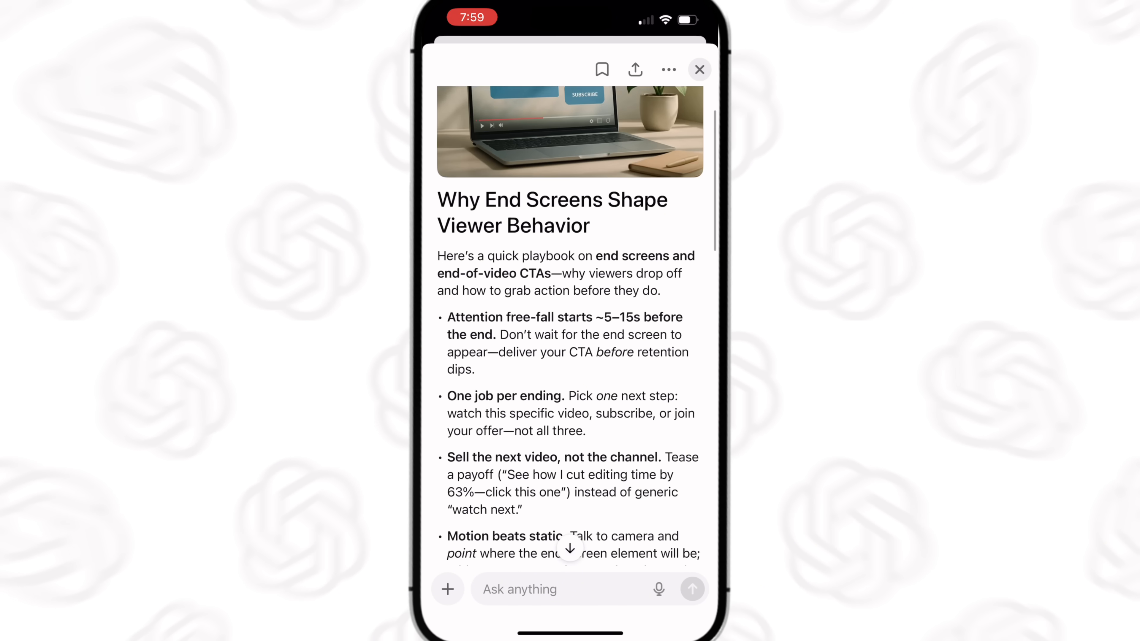
left_click(699, 69)
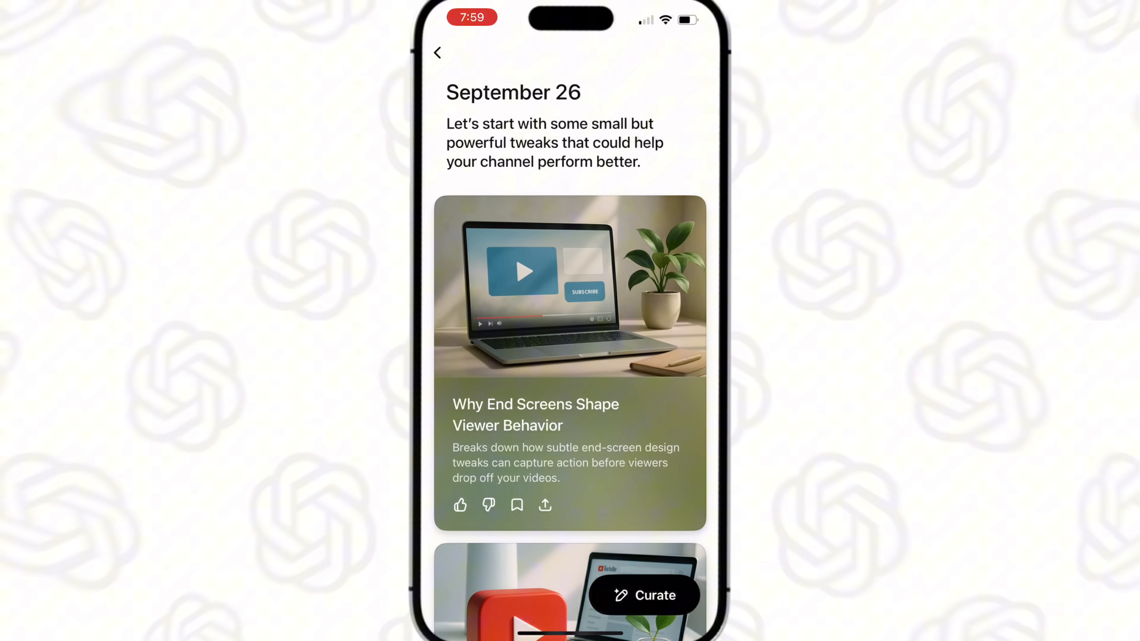
scroll("down", 3)
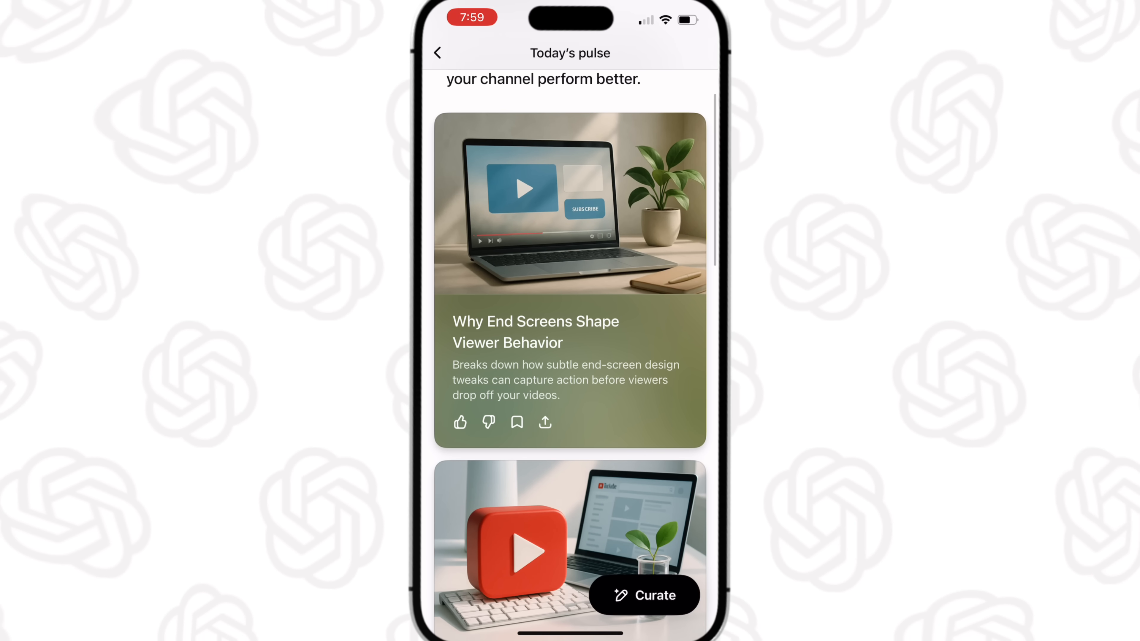
scroll("down", 3)
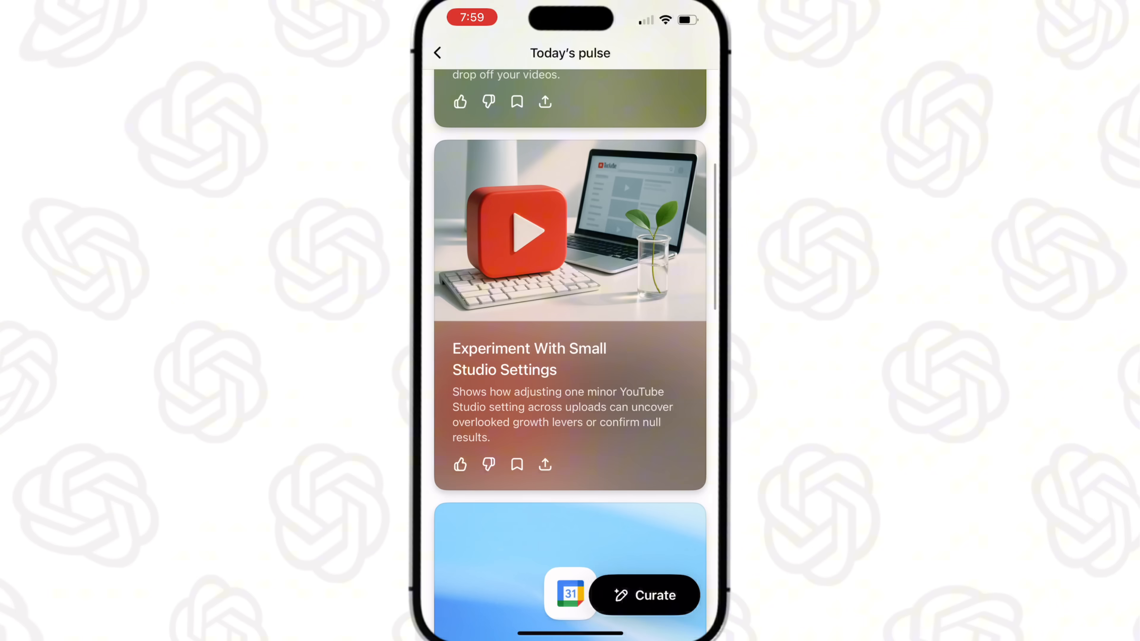
scroll("down", 3)
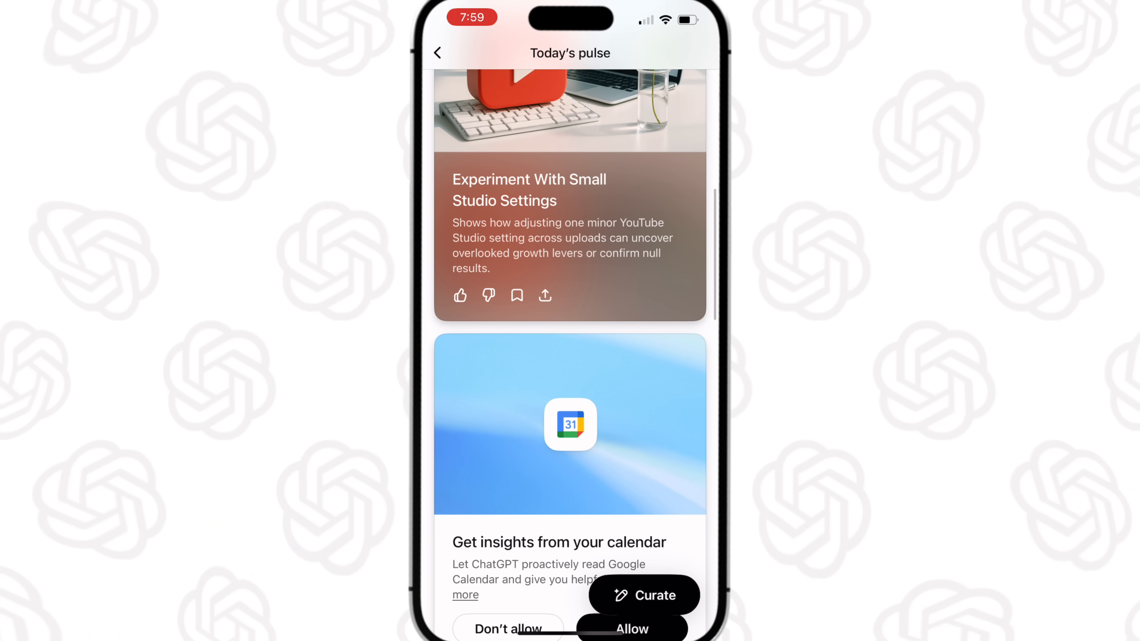
scroll("down", 3)
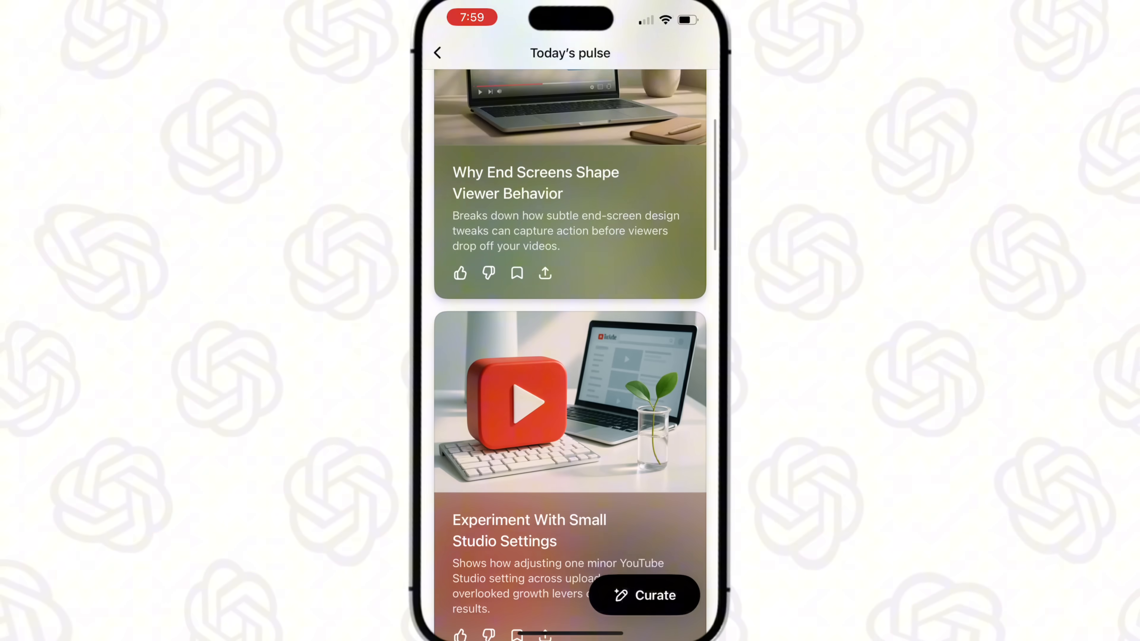
scroll("down", 3)
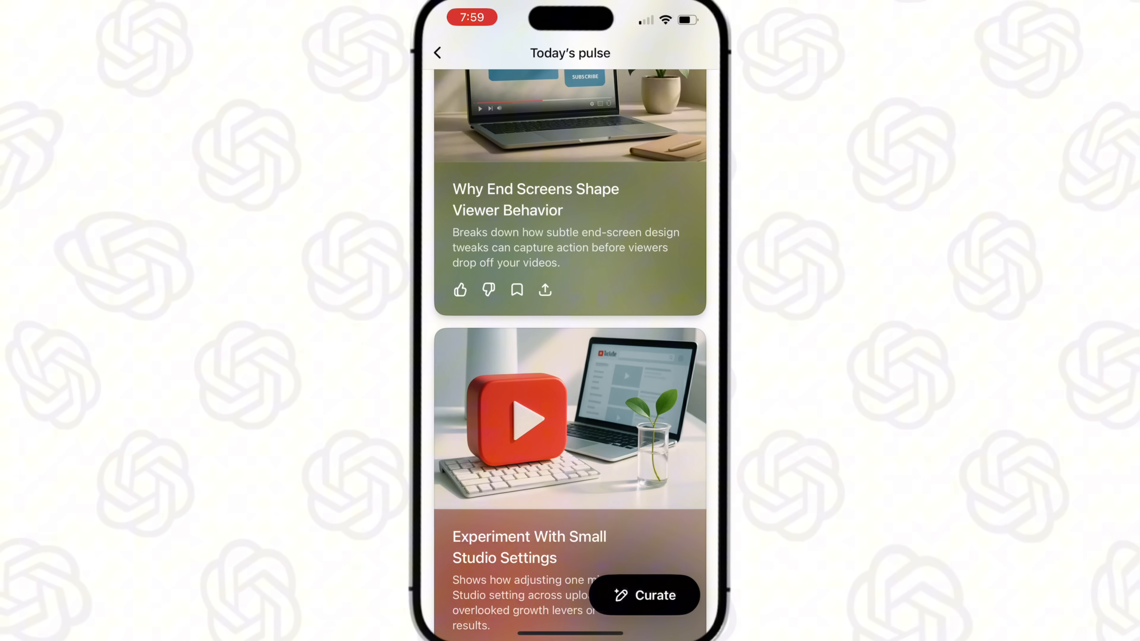
- Share then dismiss the end-screens story sheet and scroll to 'That's all for today'
left_click(545, 289)
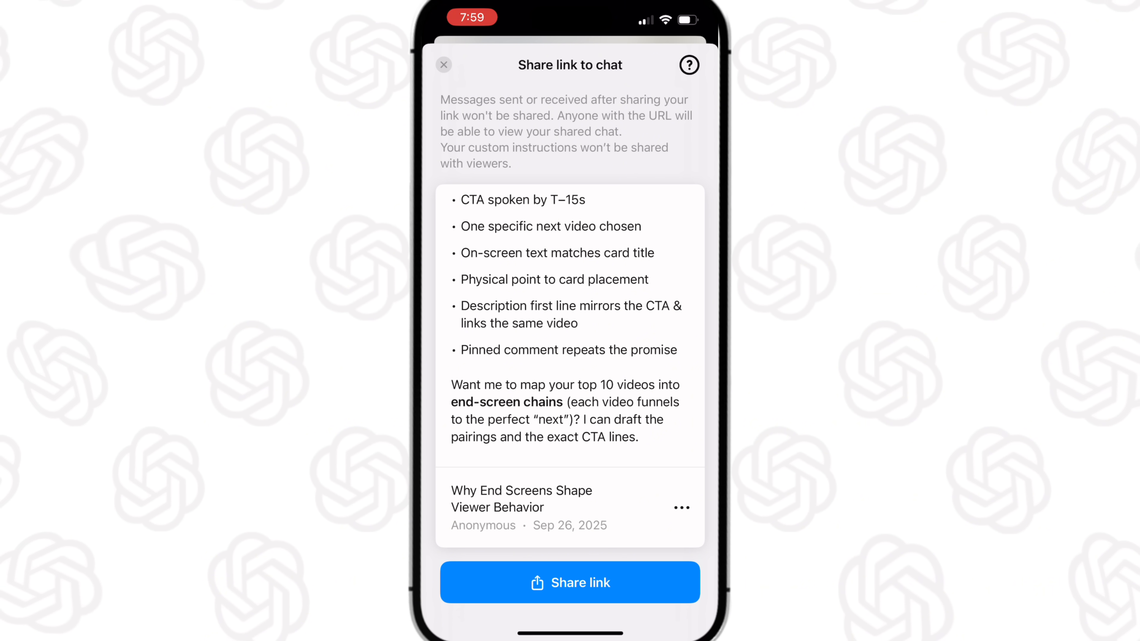
left_click(444, 65)
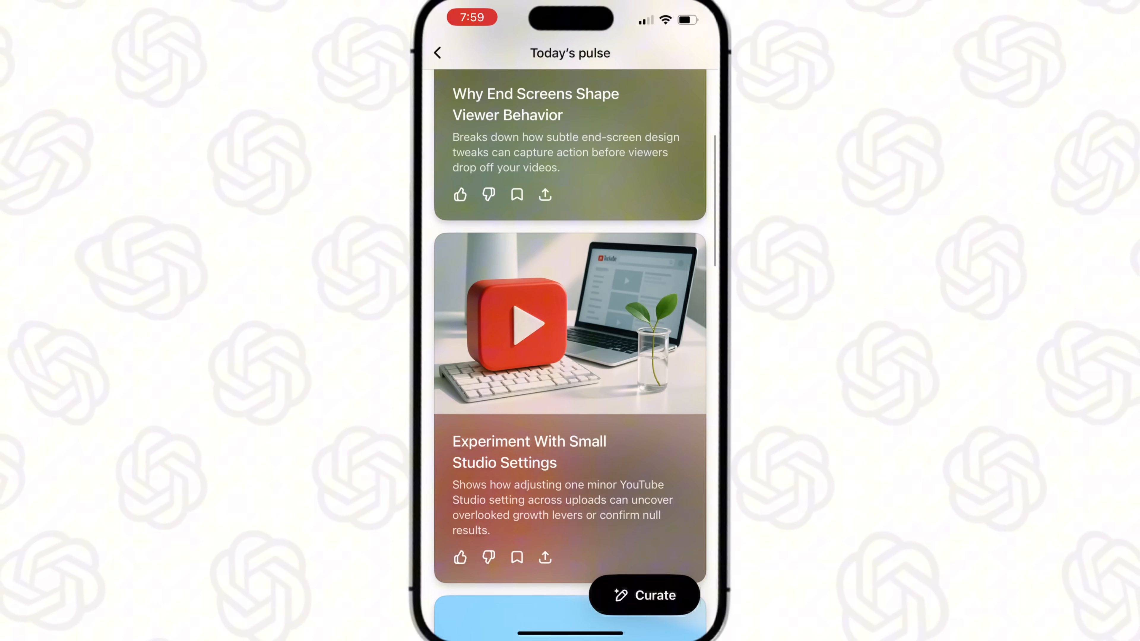
scroll("down", 3)
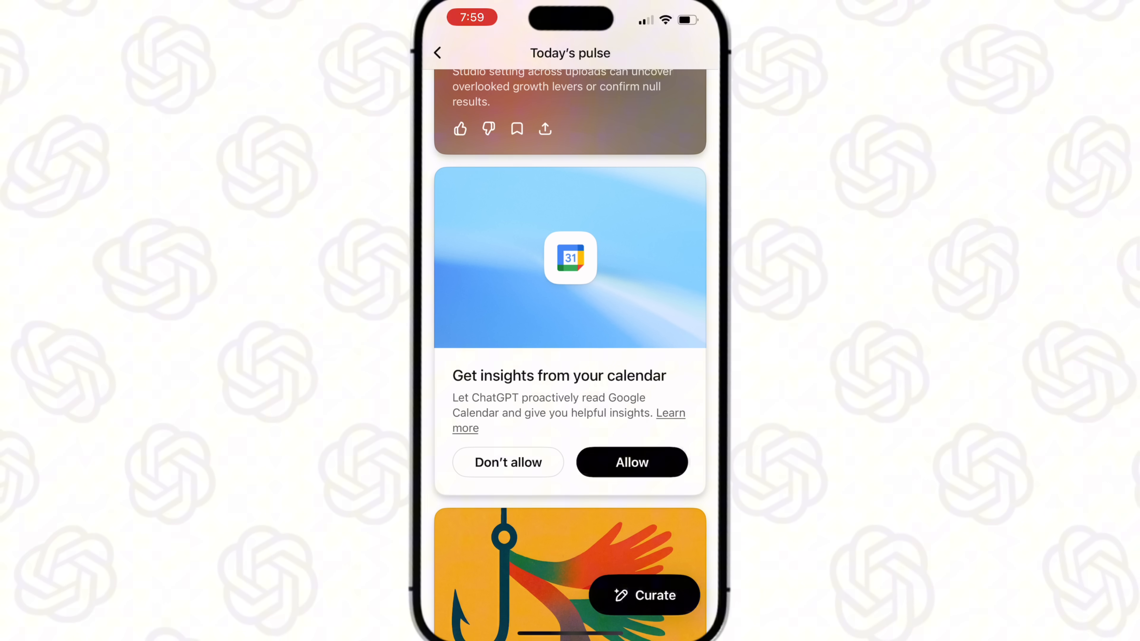
scroll("down", 3)
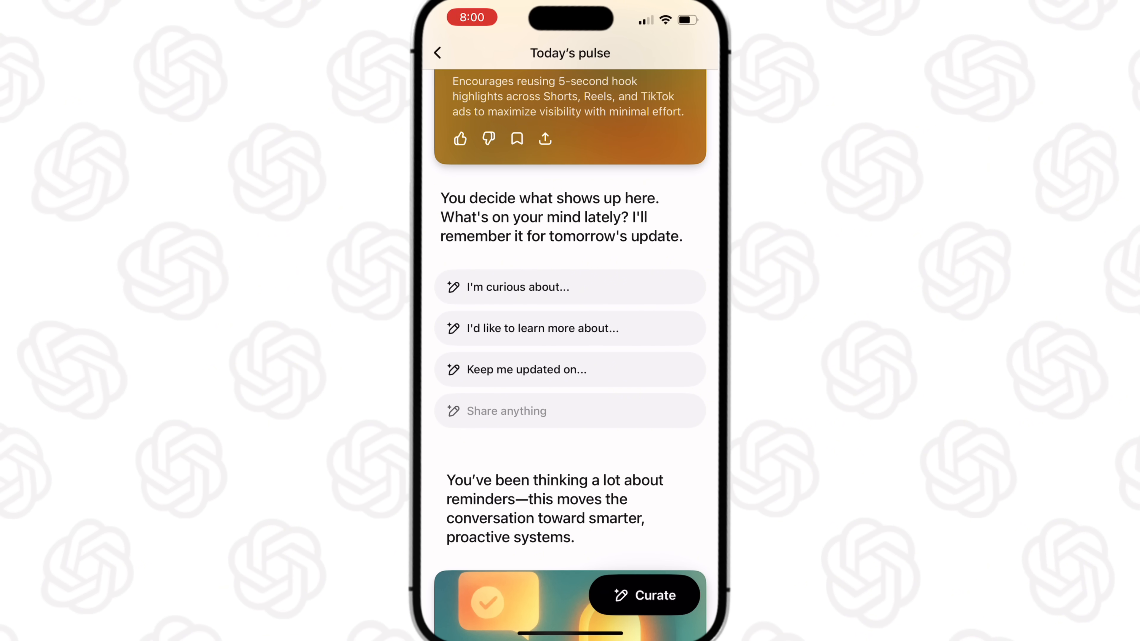
scroll("down", 3)
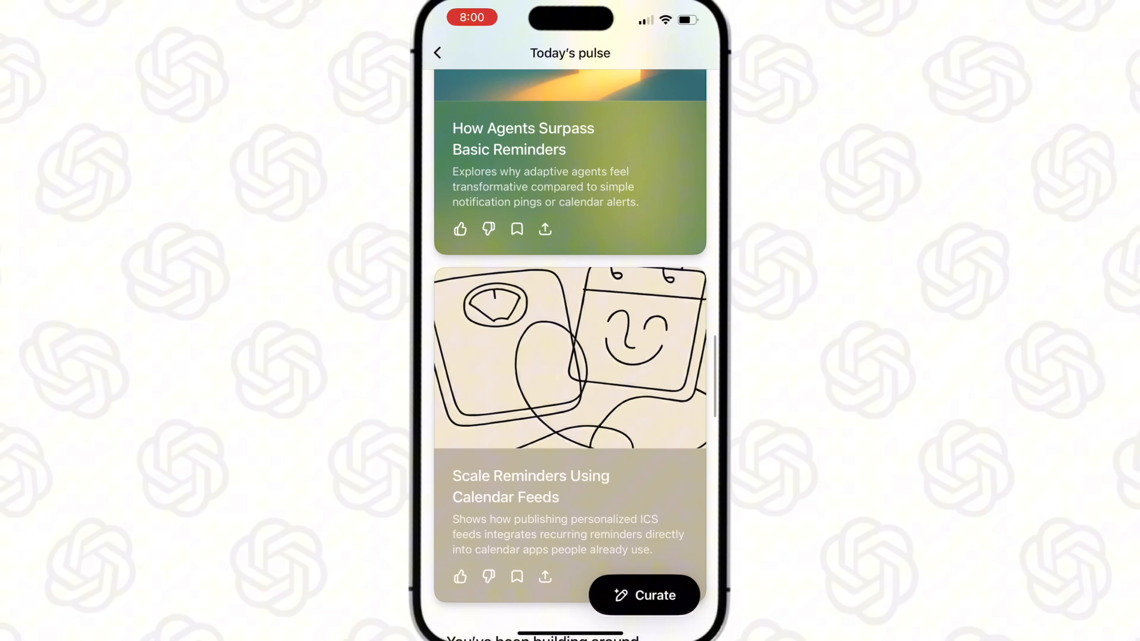
scroll("down", 3)
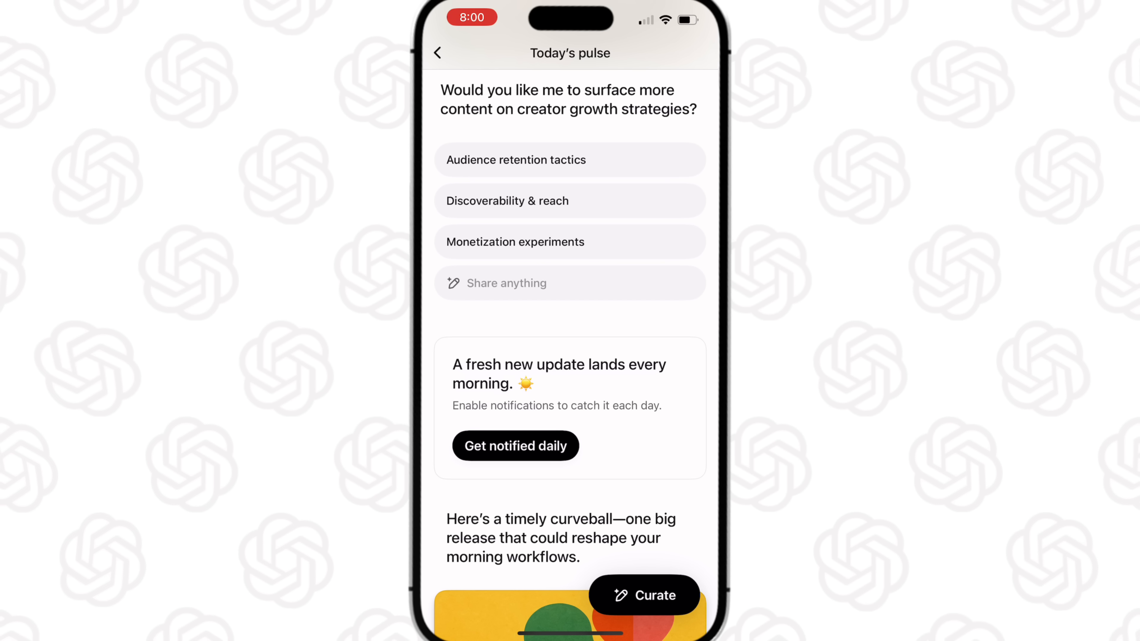
scroll("down", 3)
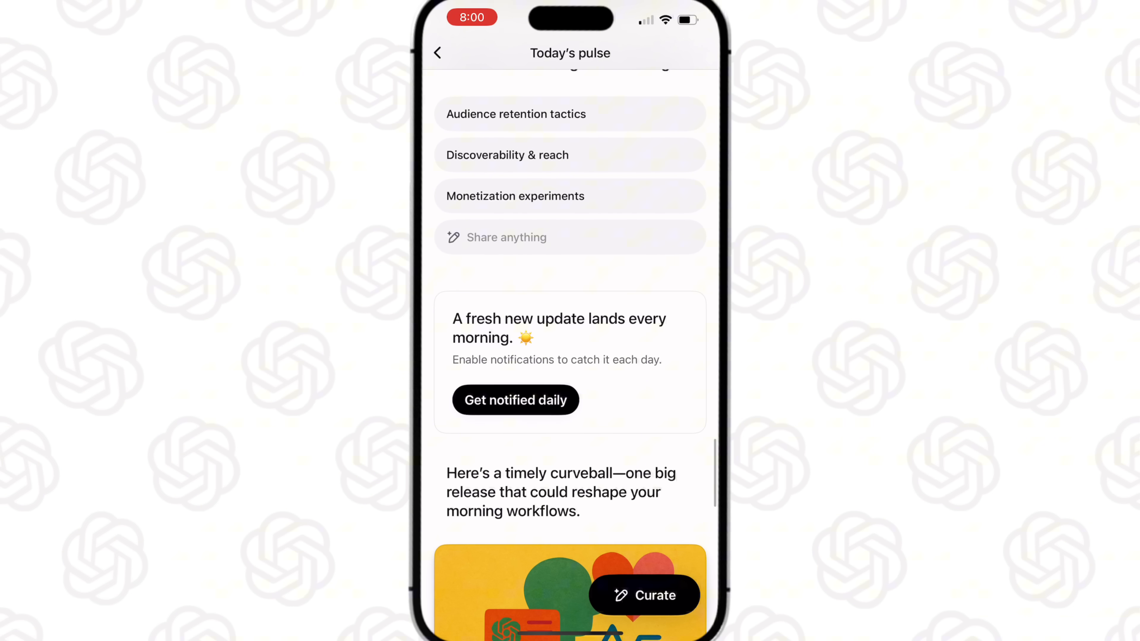
scroll("down", 3)
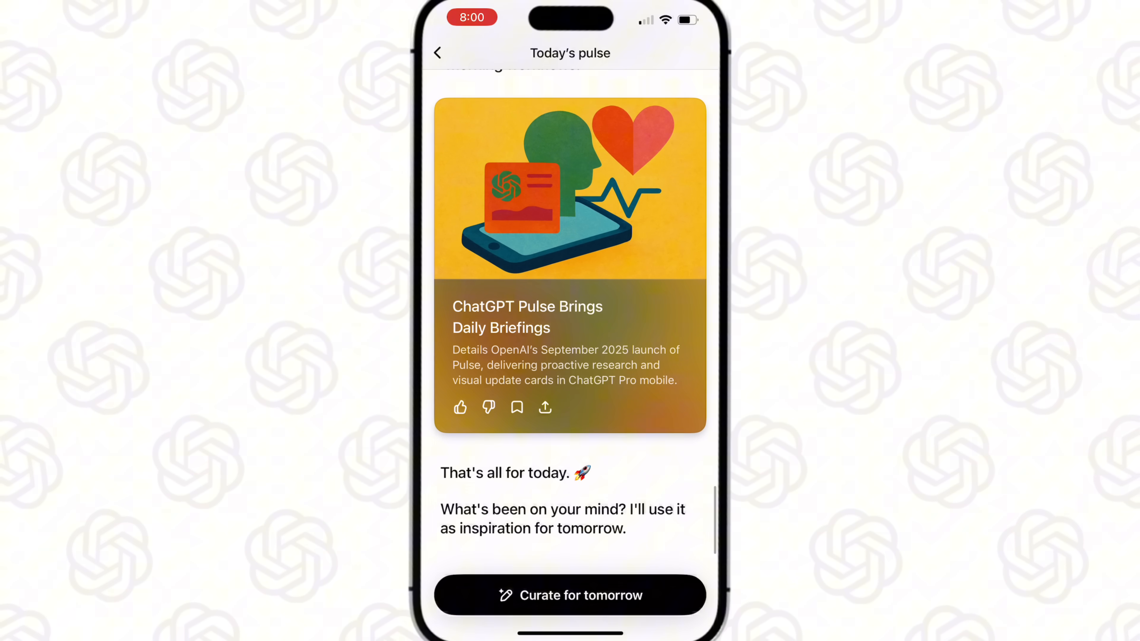
left_click(570, 596)
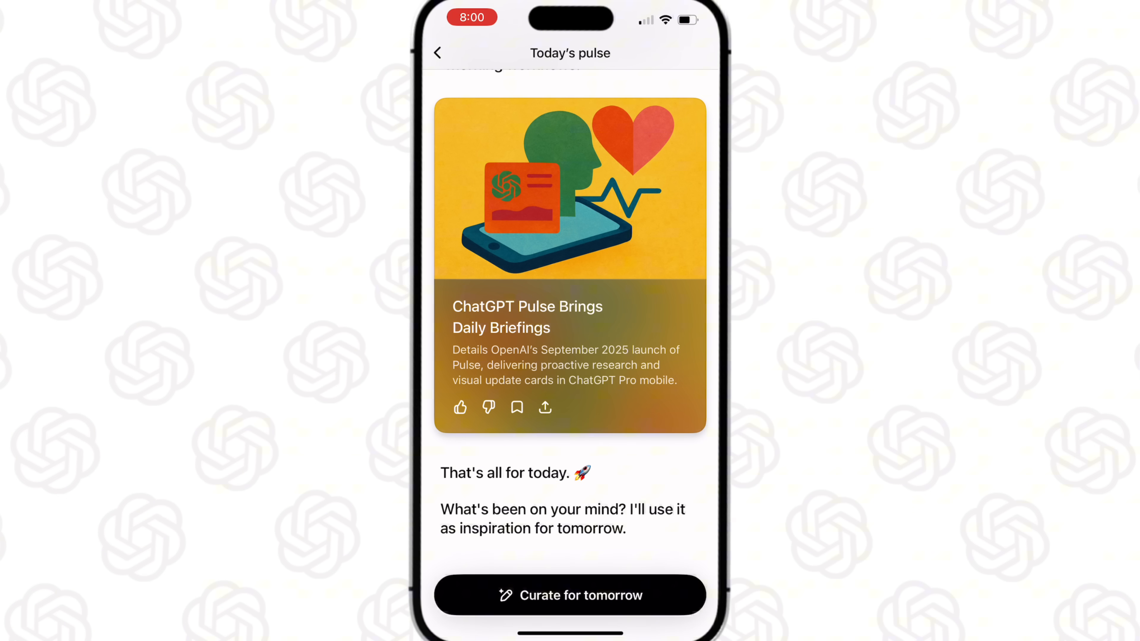
left_click(438, 52)
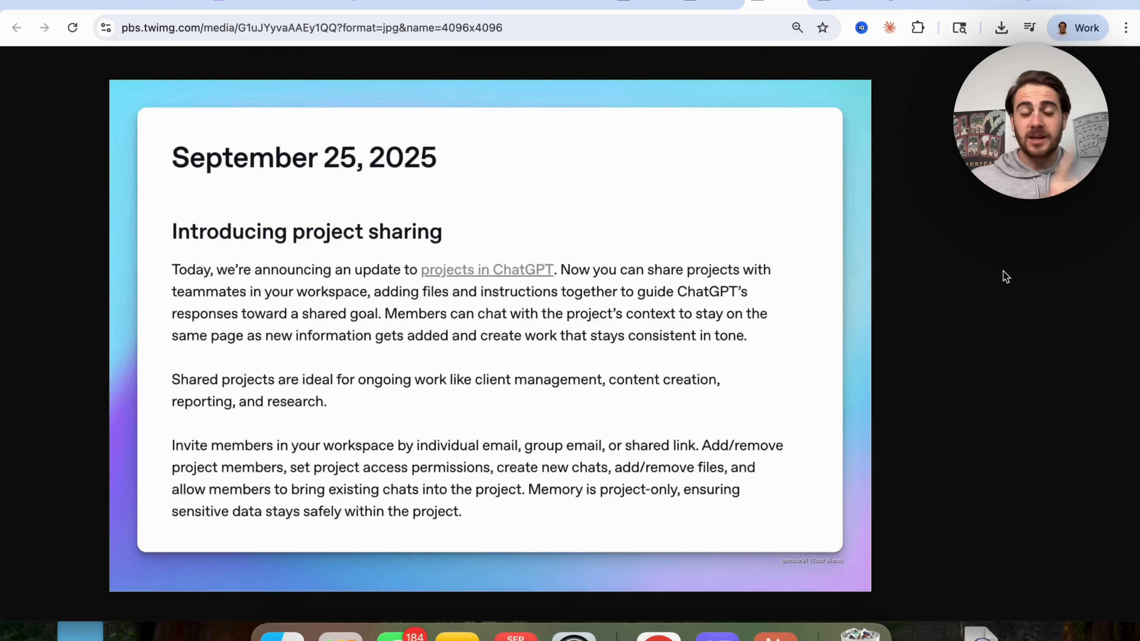
mouse_move(498, 236)
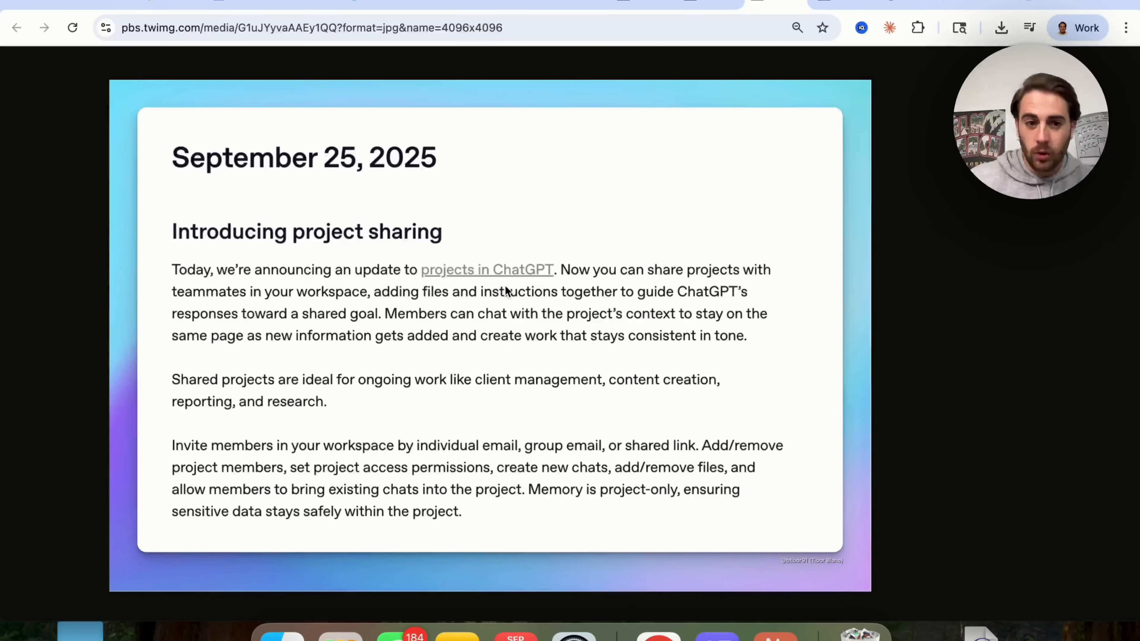
mouse_move(321, 295)
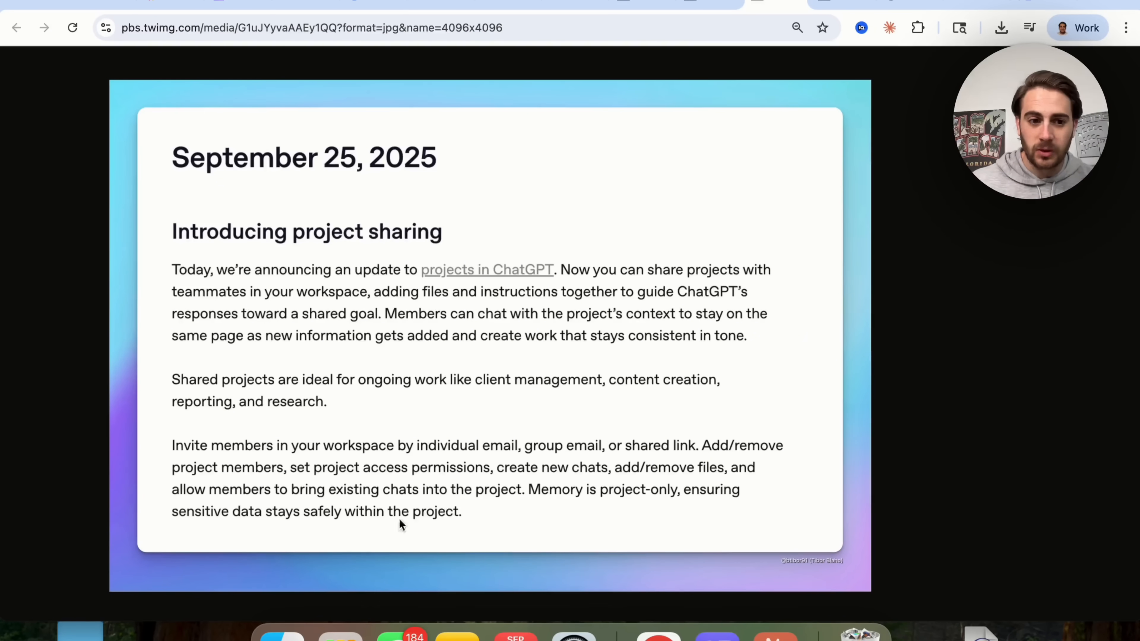
mouse_move(316, 457)
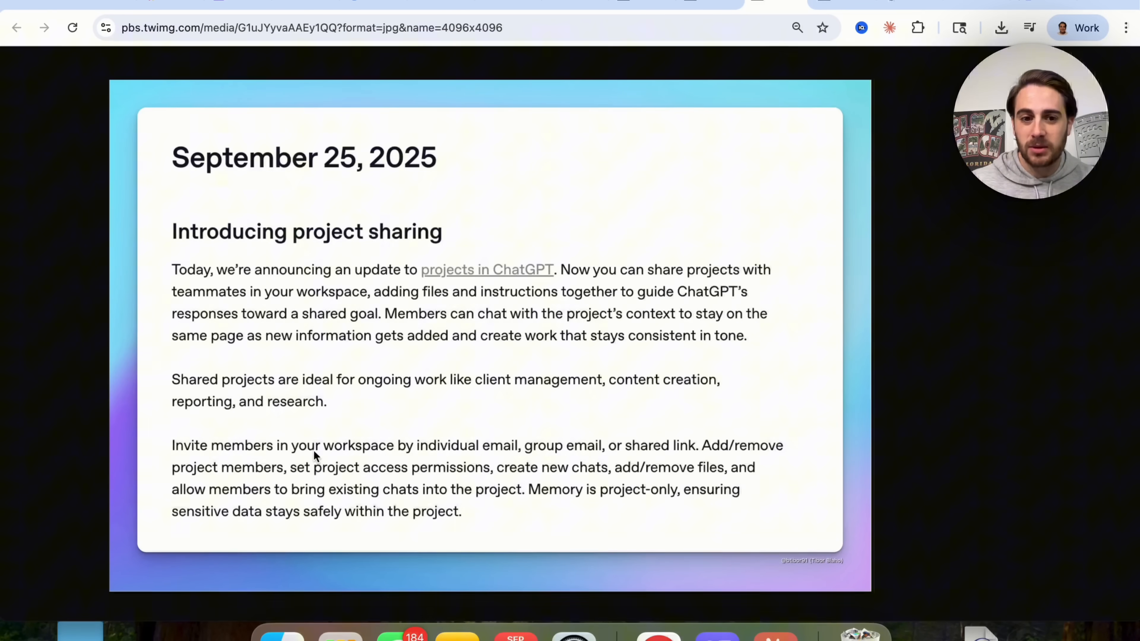
mouse_move(502, 458)
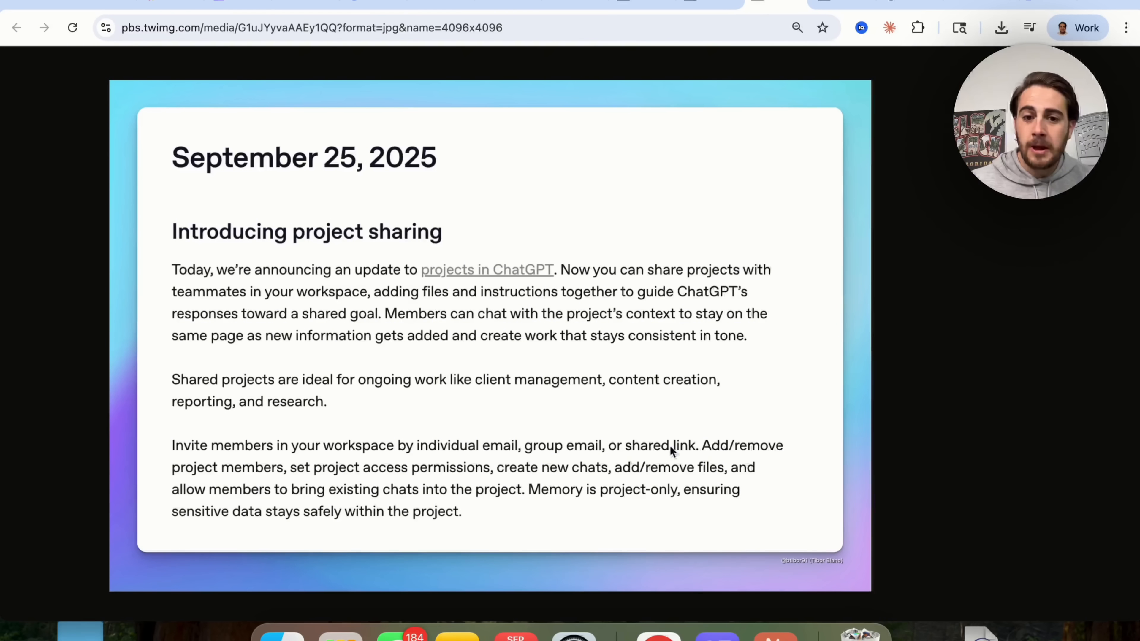
mouse_move(305, 471)
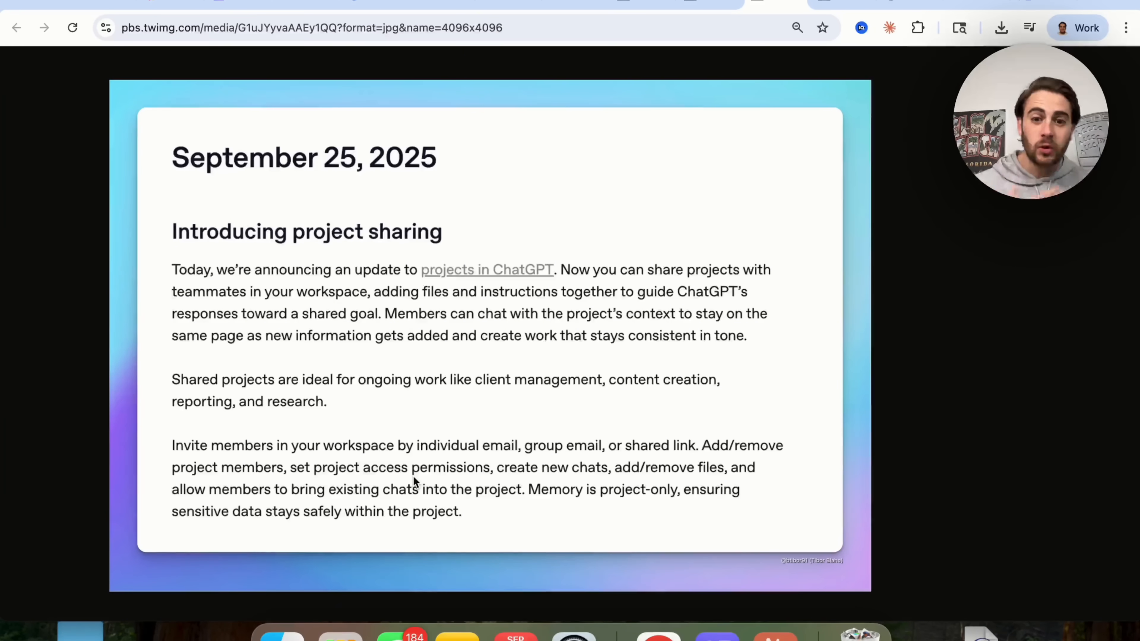
mouse_move(520, 473)
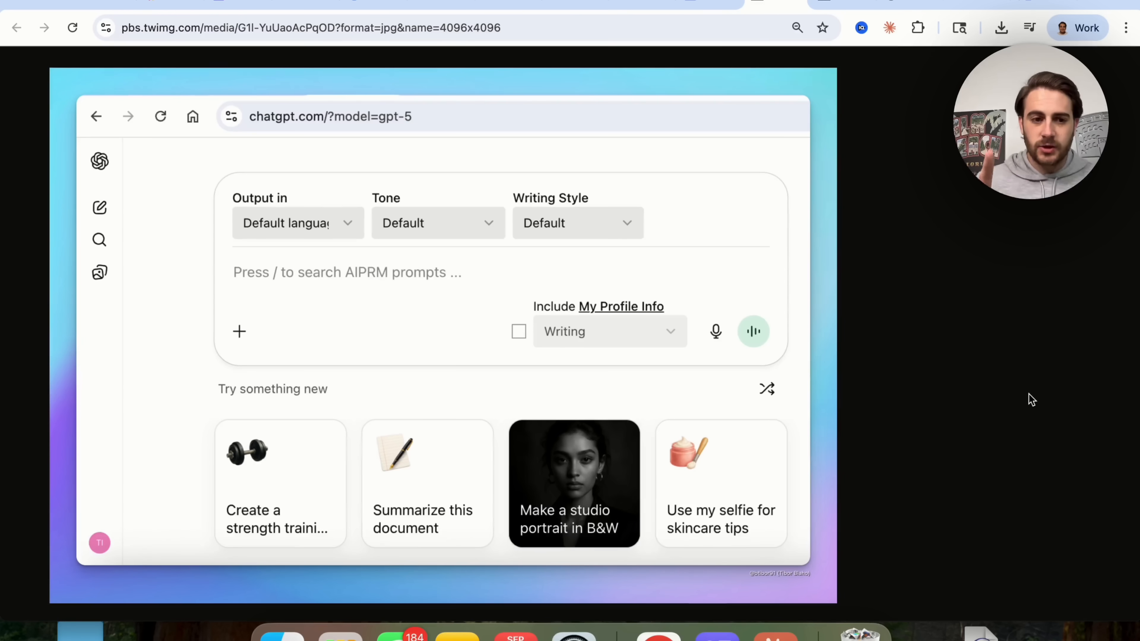
mouse_move(500, 407)
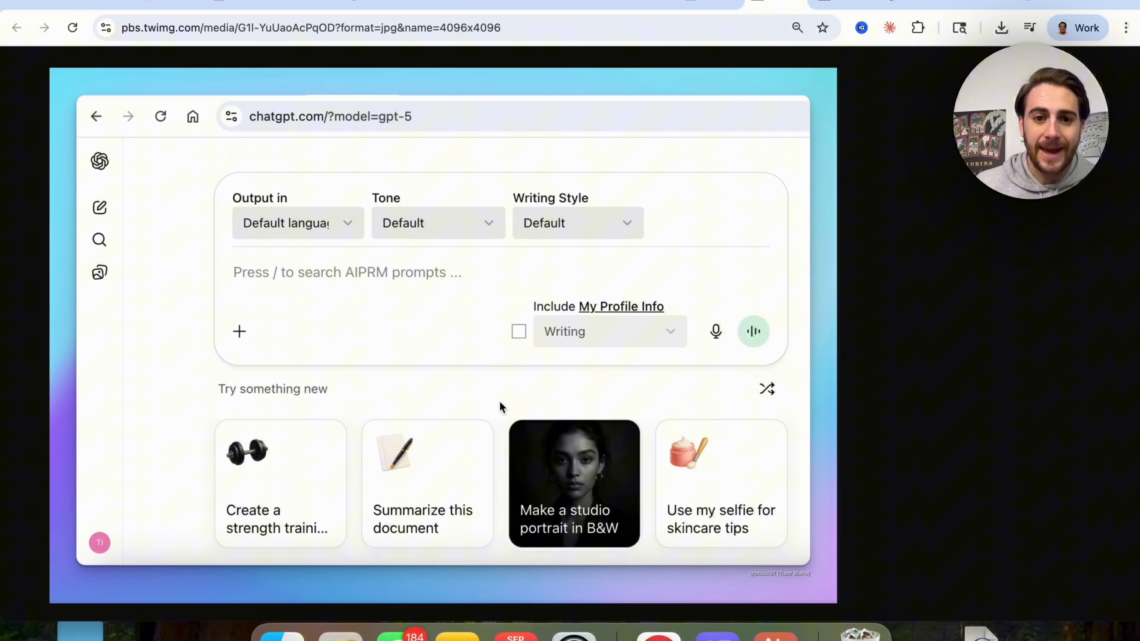
mouse_move(371, 471)
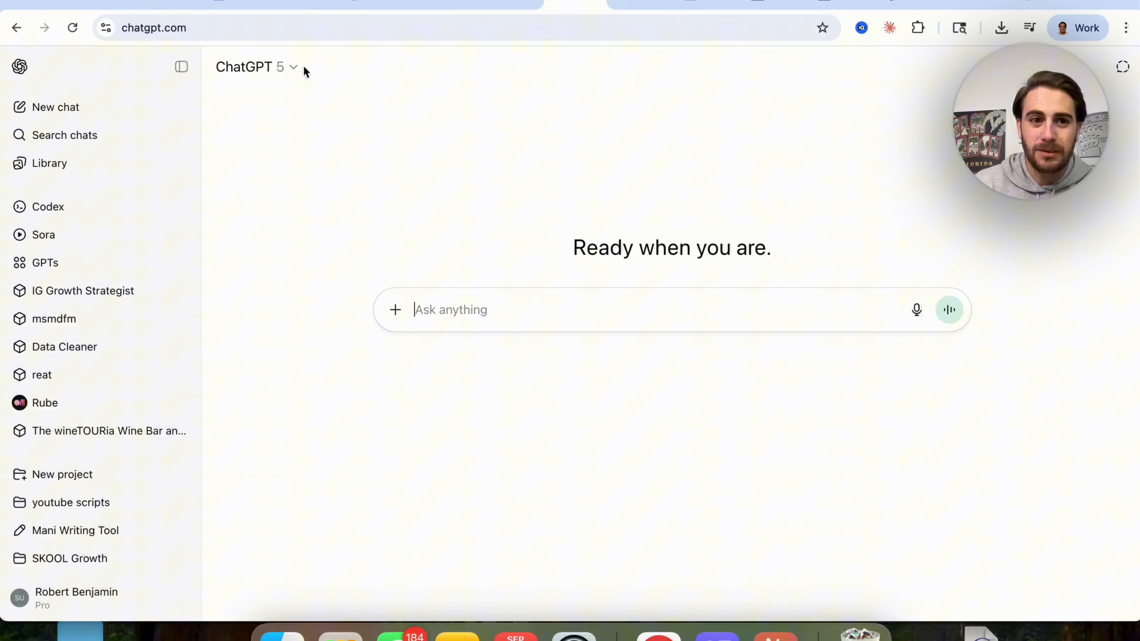
- Switch to the pbs.twimg.com image of ChatGPT's home screen with 'Try something new' suggestion cards
left_click(253, 66)
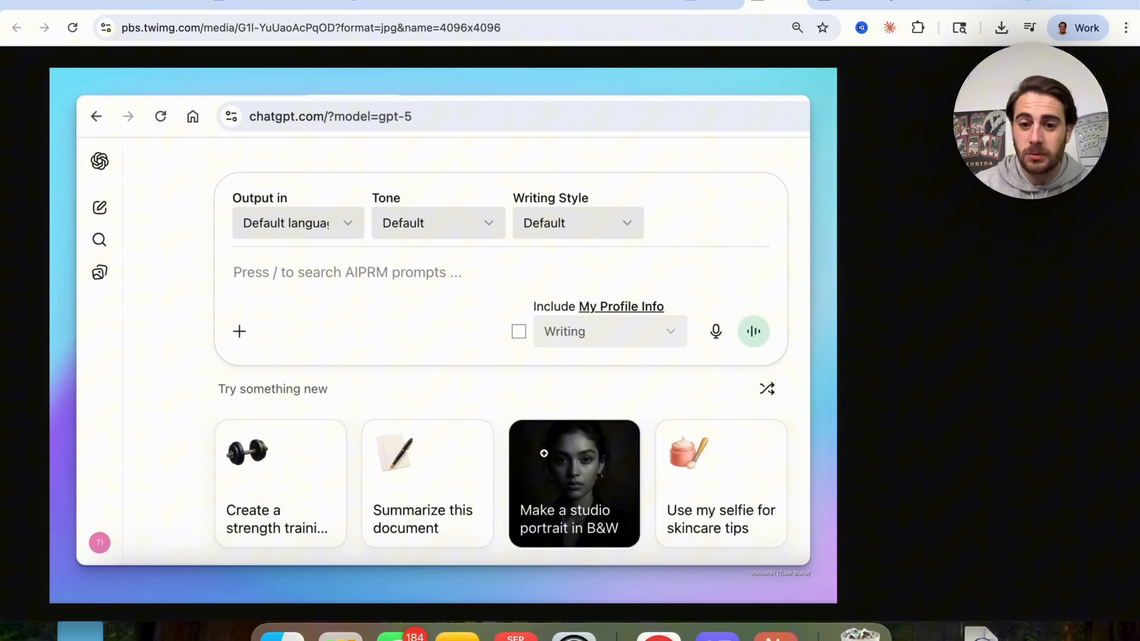
mouse_move(471, 422)
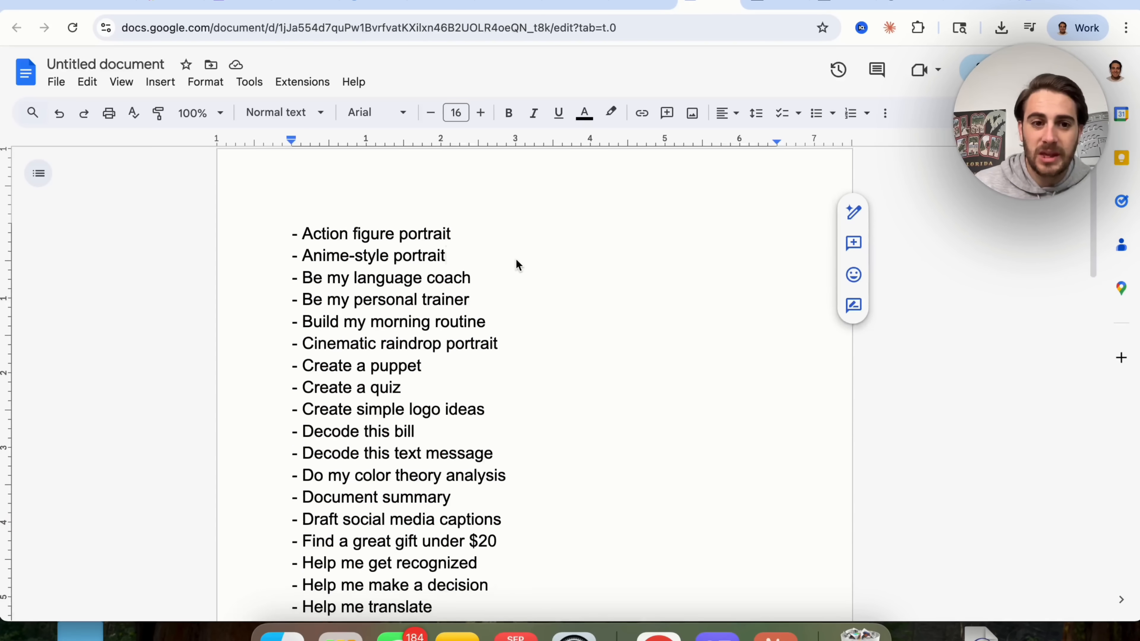
scroll("down", 3)
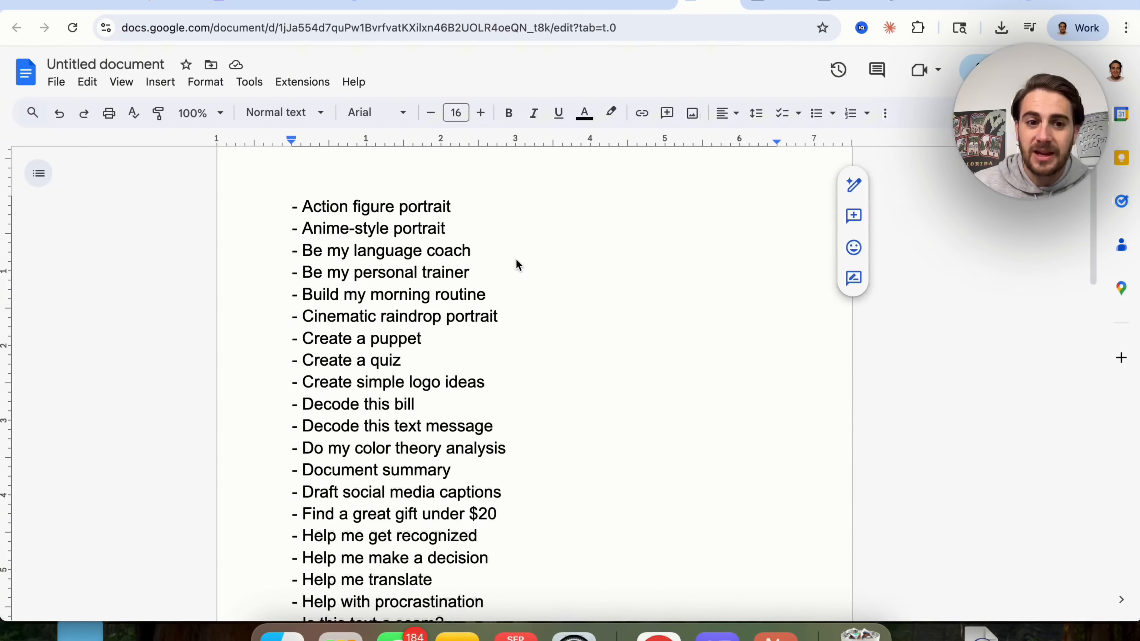
mouse_move(359, 380)
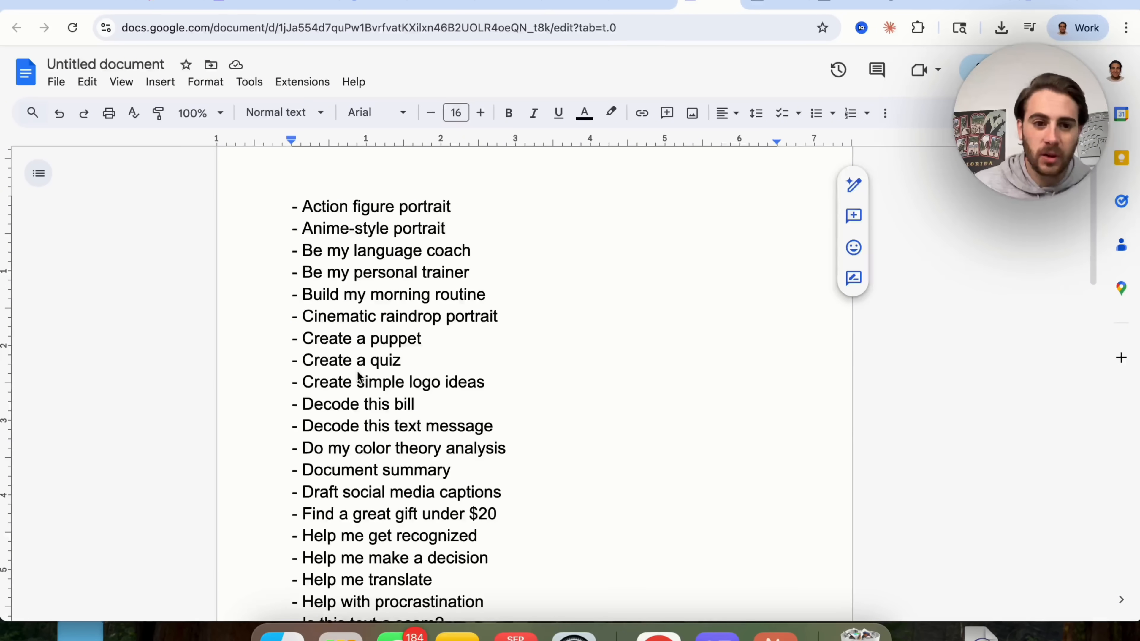
scroll("down", 3)
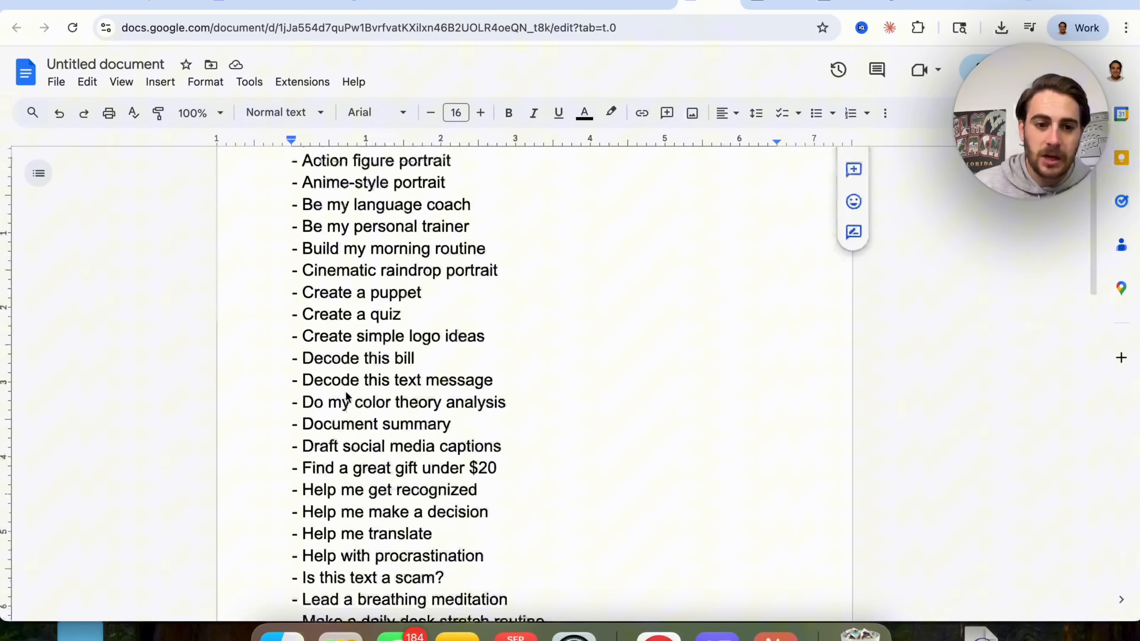
scroll("down", 3)
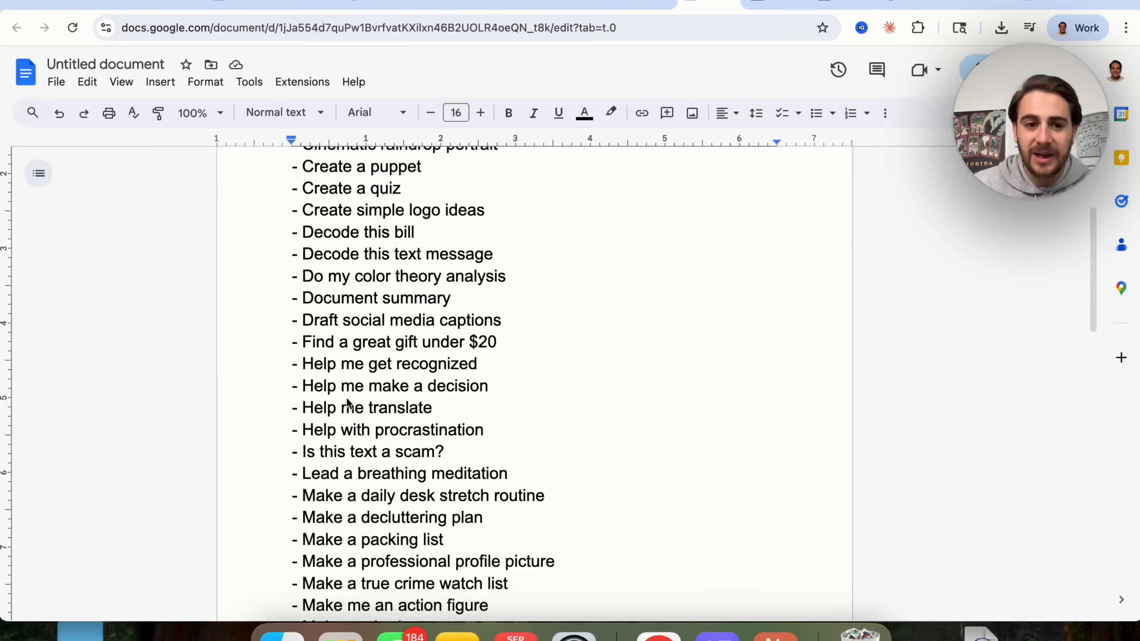
scroll("down", 3)
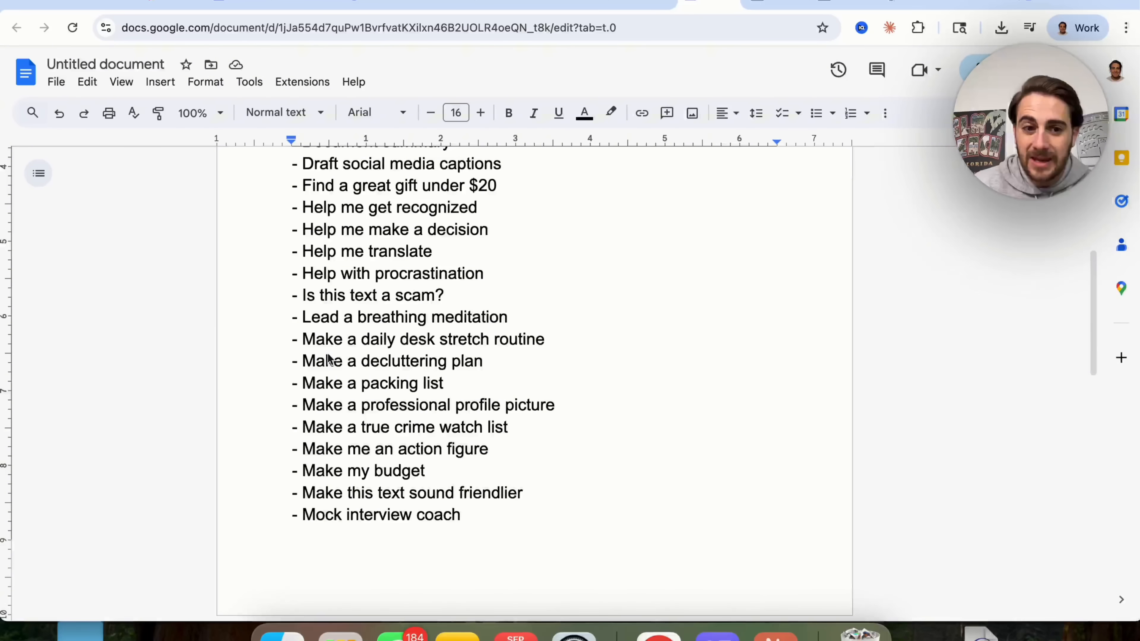
scroll("down", 3)
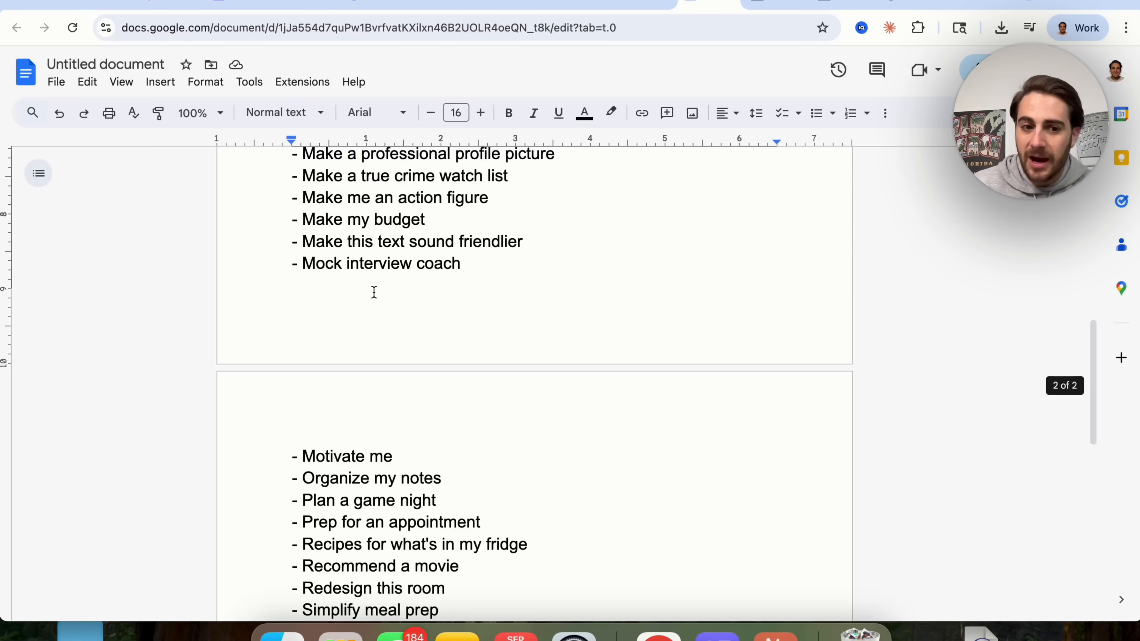
scroll("down", 3)
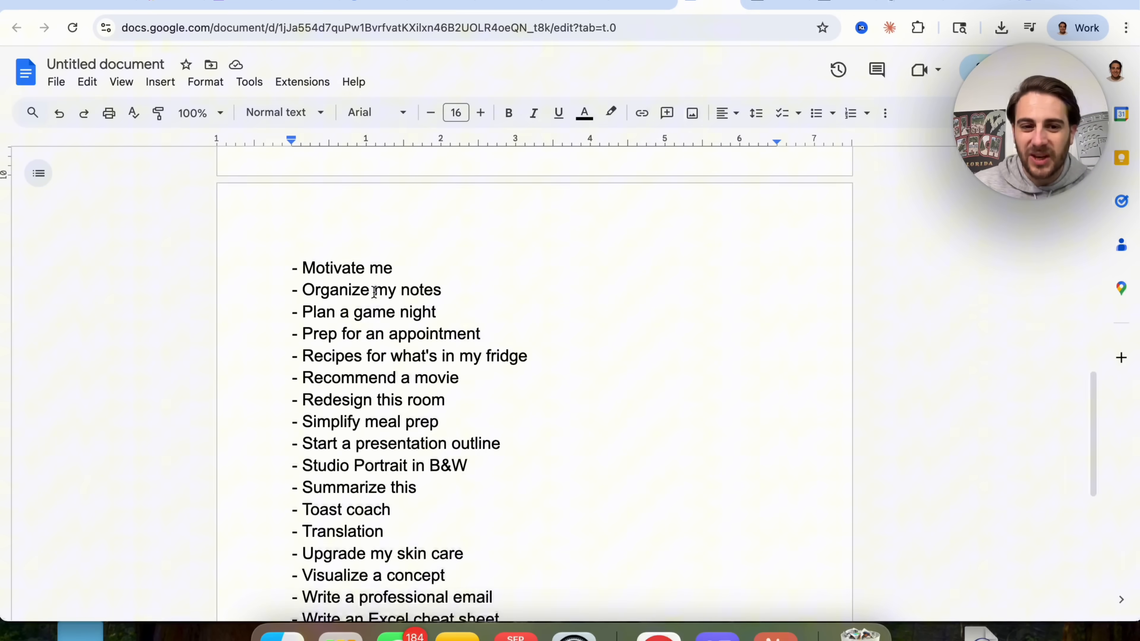
scroll("down", 3)
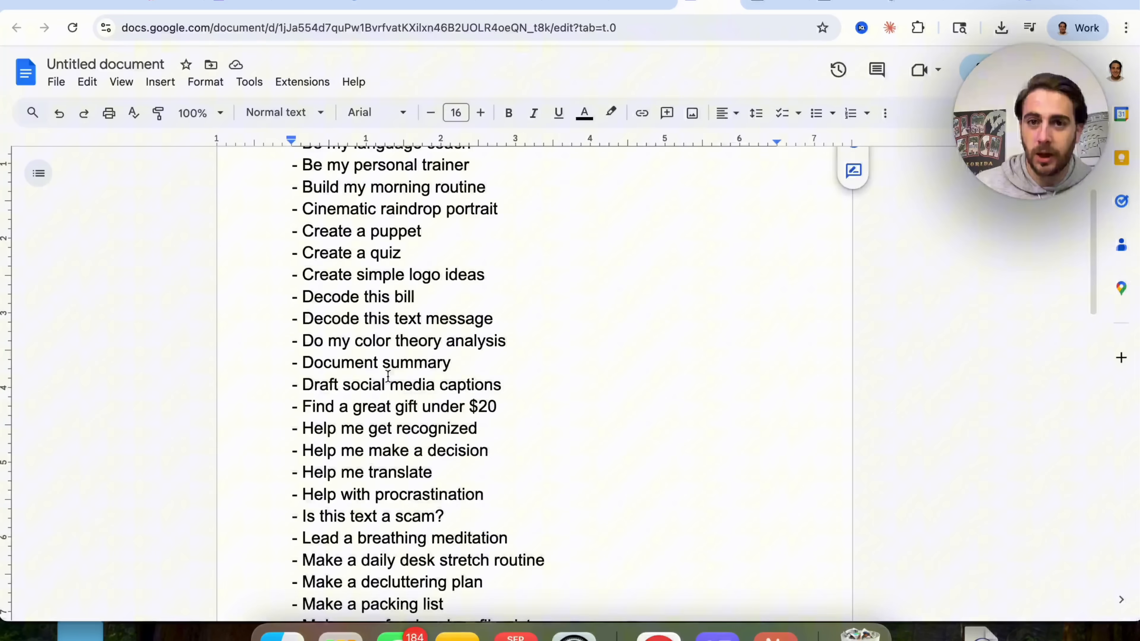
left_click(897, 2)
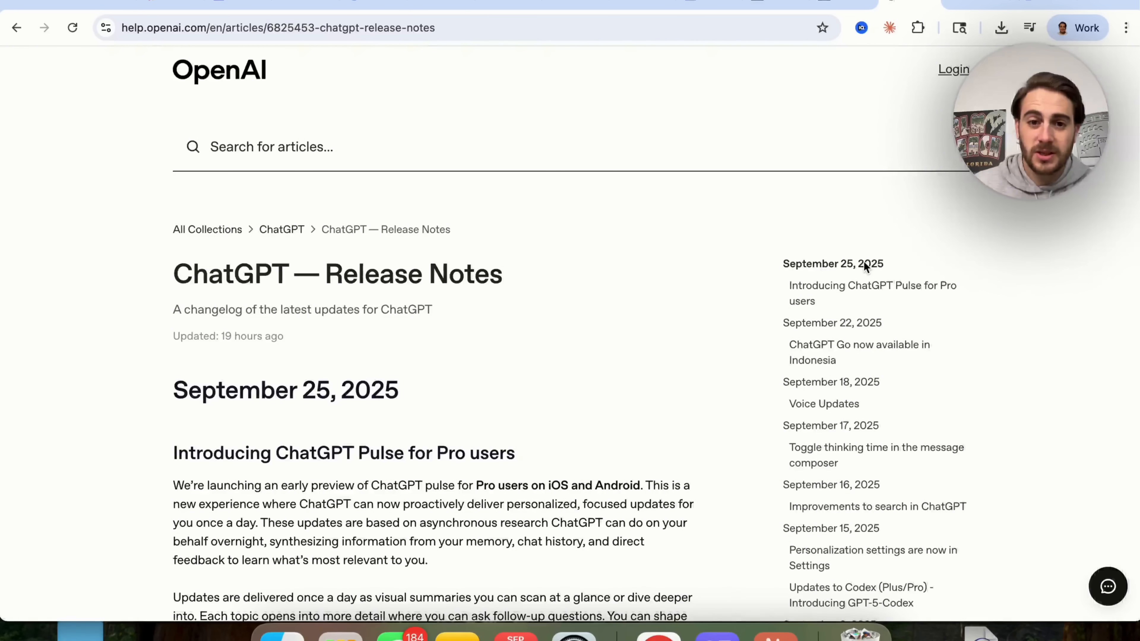
- Scroll the ChatGPT release notes to the September 17, 2025 entry on toggling GPT-5 thinking time
scroll("down", 3)
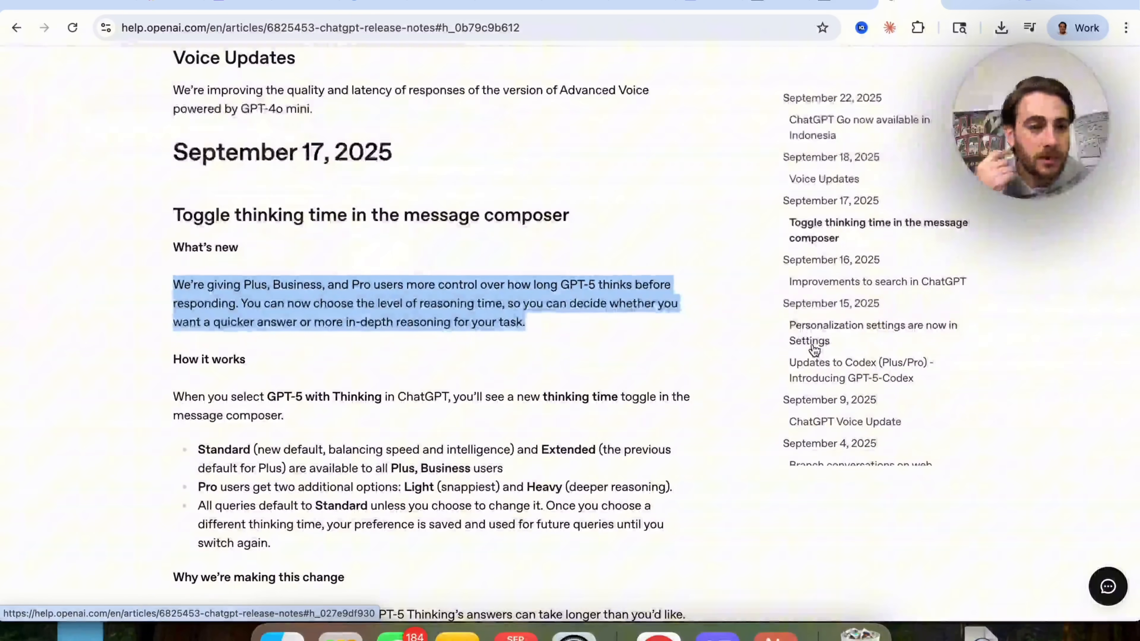
mouse_move(758, 322)
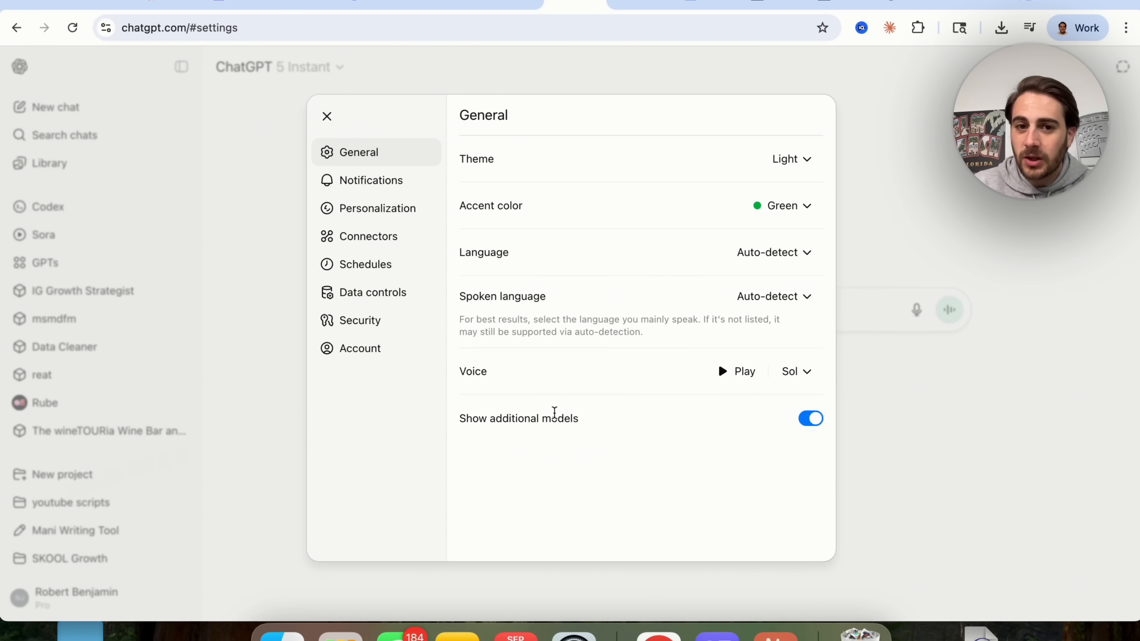
mouse_move(545, 444)
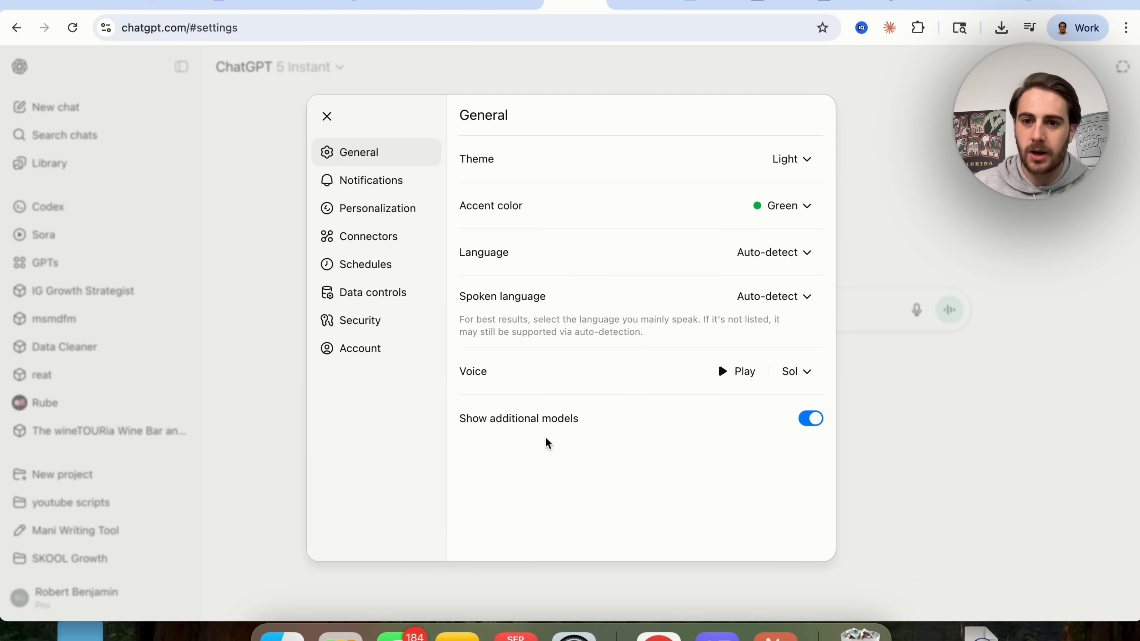
- Close ChatGPT settings and return to the Help Center release notes page
left_click(327, 117)
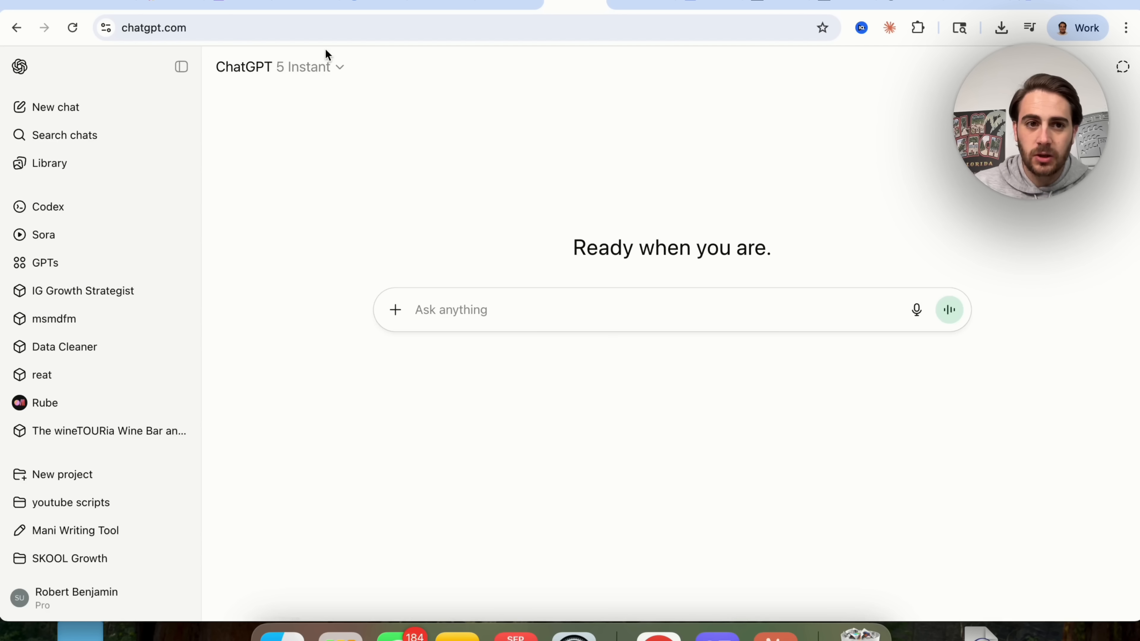
left_click(306, 67)
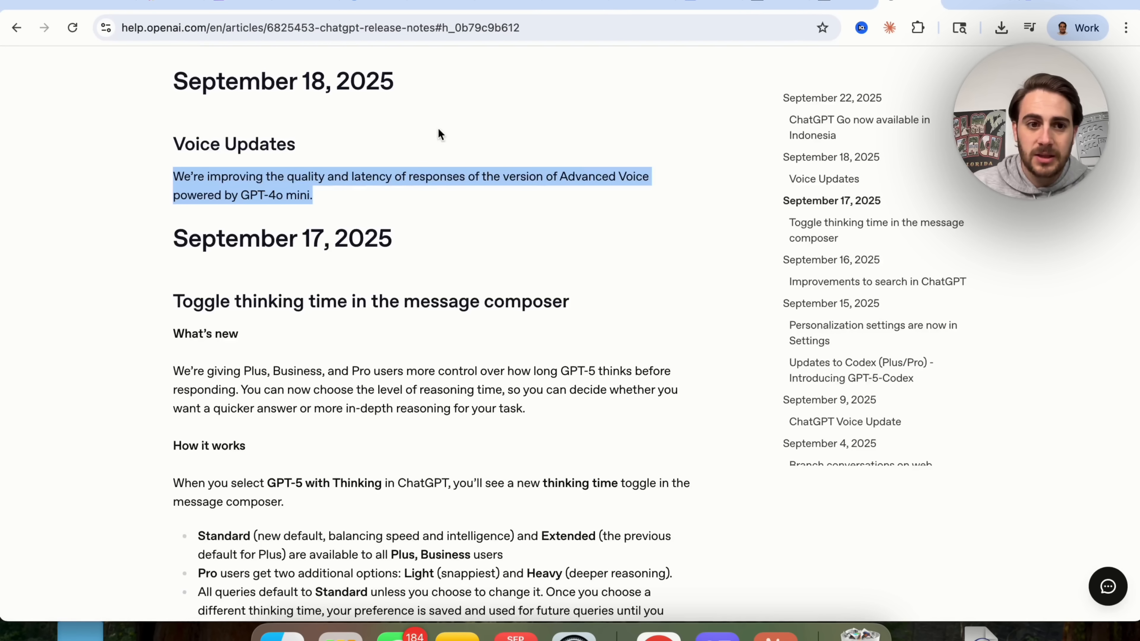
mouse_move(592, 16)
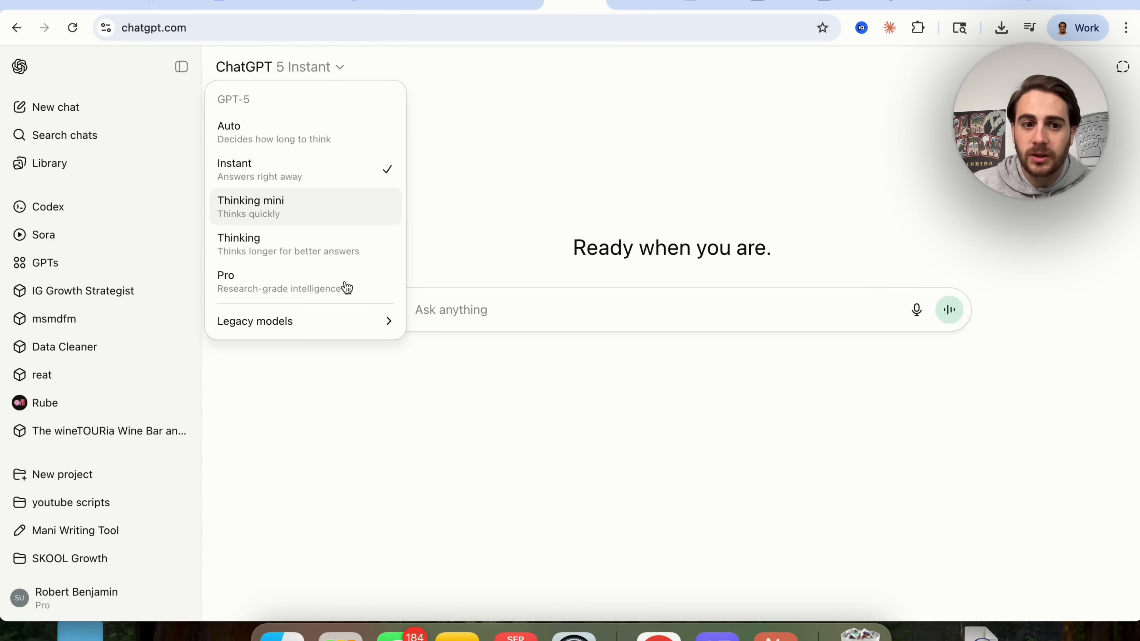
- Choose o4-mini from the Legacy models list in the model picker
left_click(266, 322)
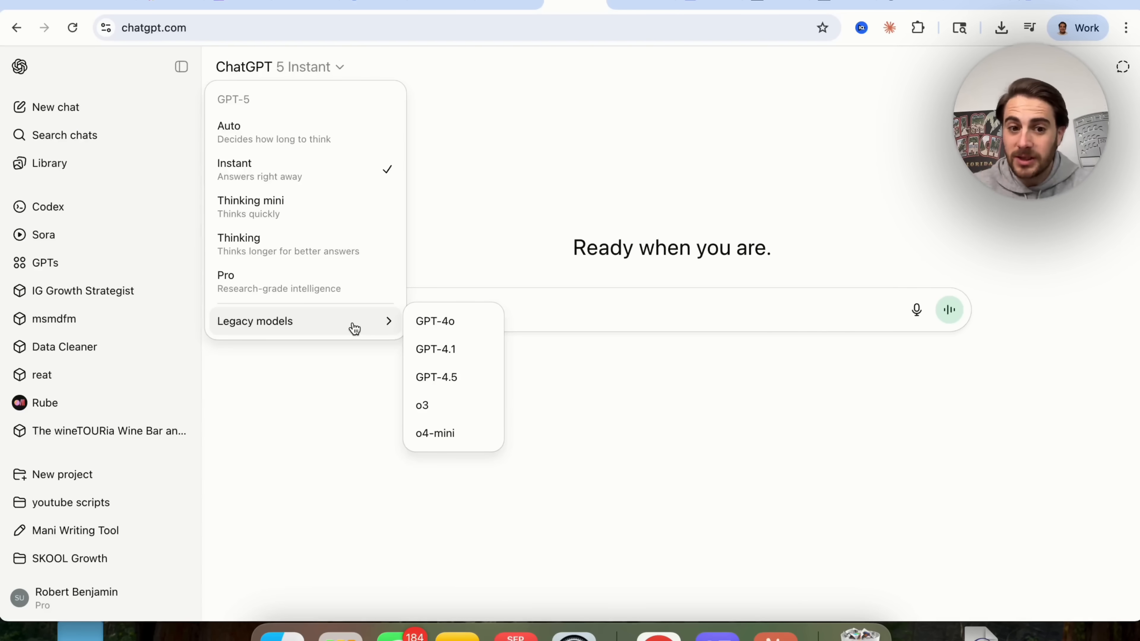
mouse_move(443, 431)
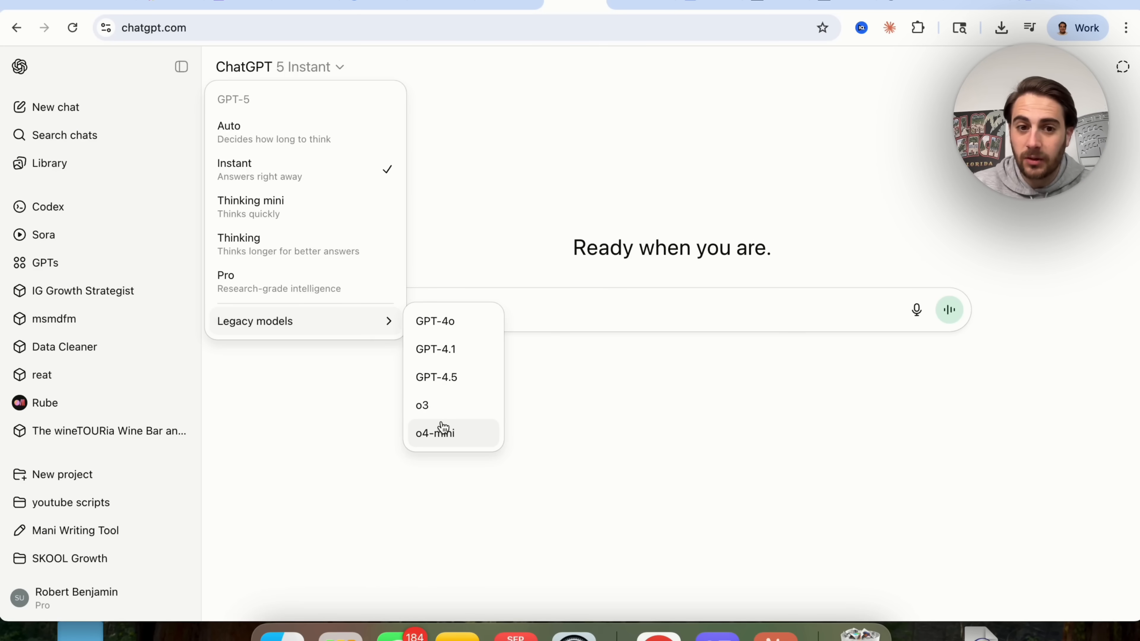
left_click(436, 433)
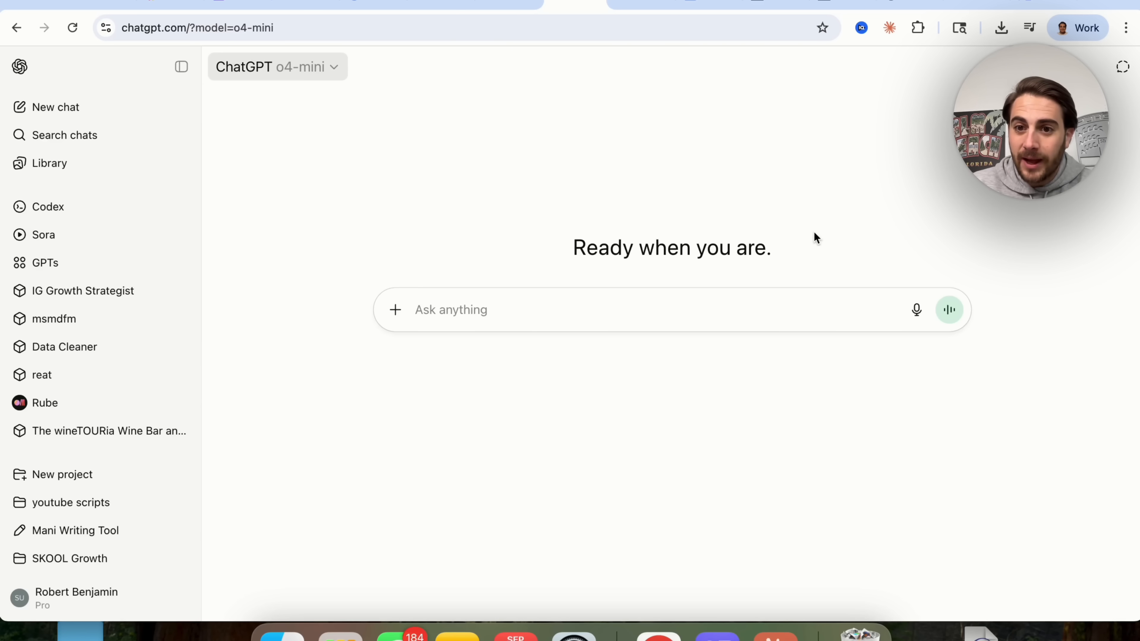
mouse_move(846, 320)
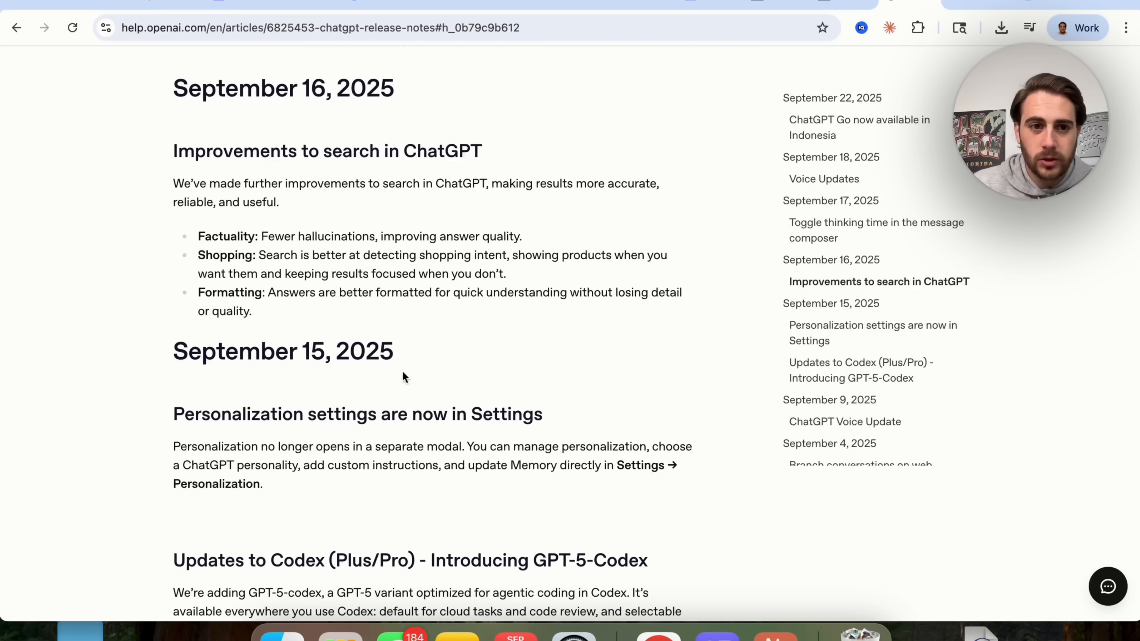
mouse_move(276, 193)
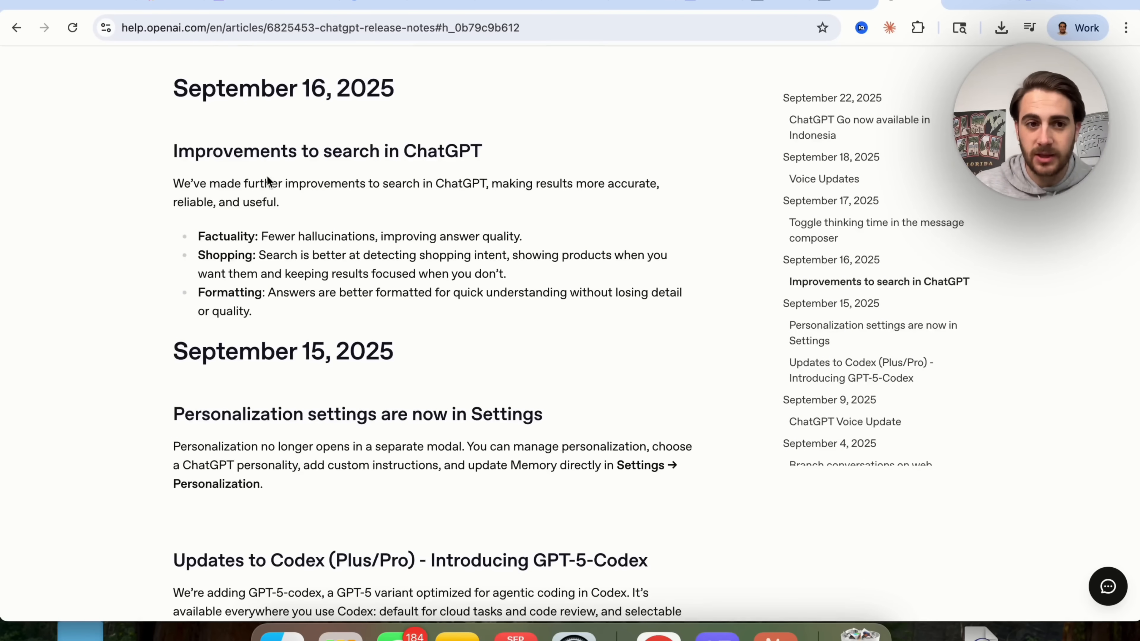
- Highlight the September 16 search improvements word and the Personalization-in-Settings release note
double_click(309, 150)
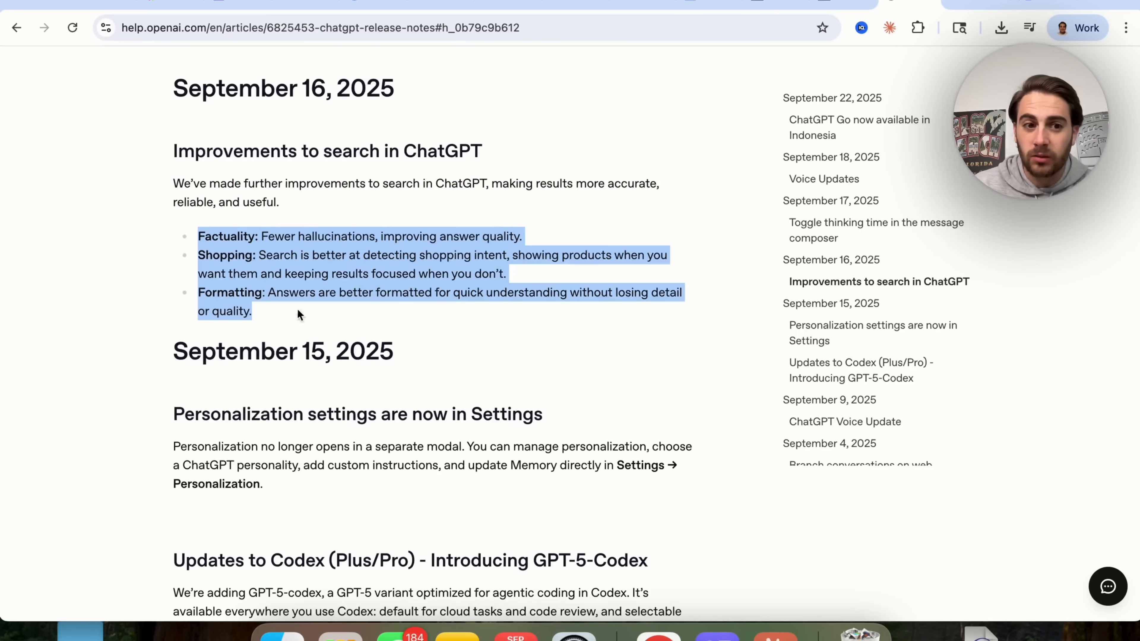
mouse_move(327, 332)
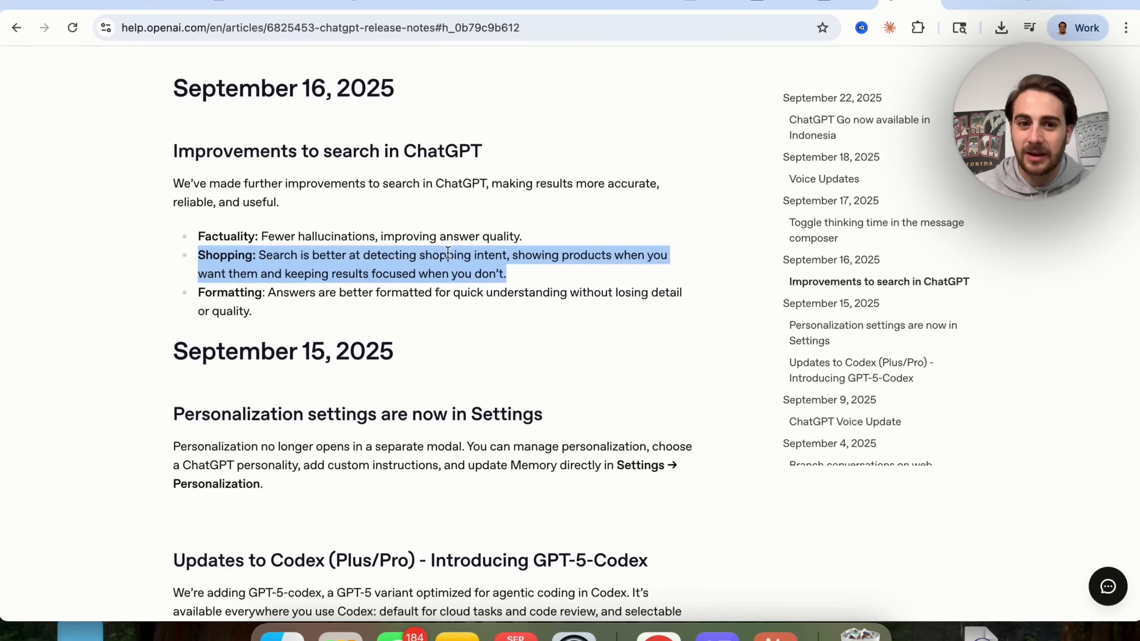
mouse_move(383, 261)
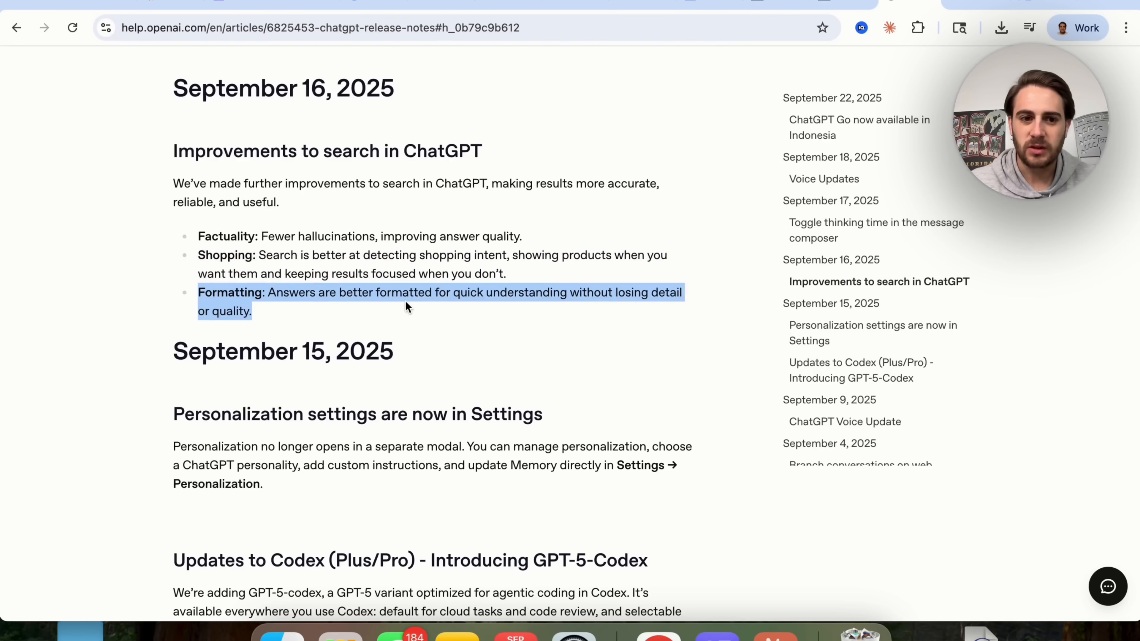
mouse_move(386, 291)
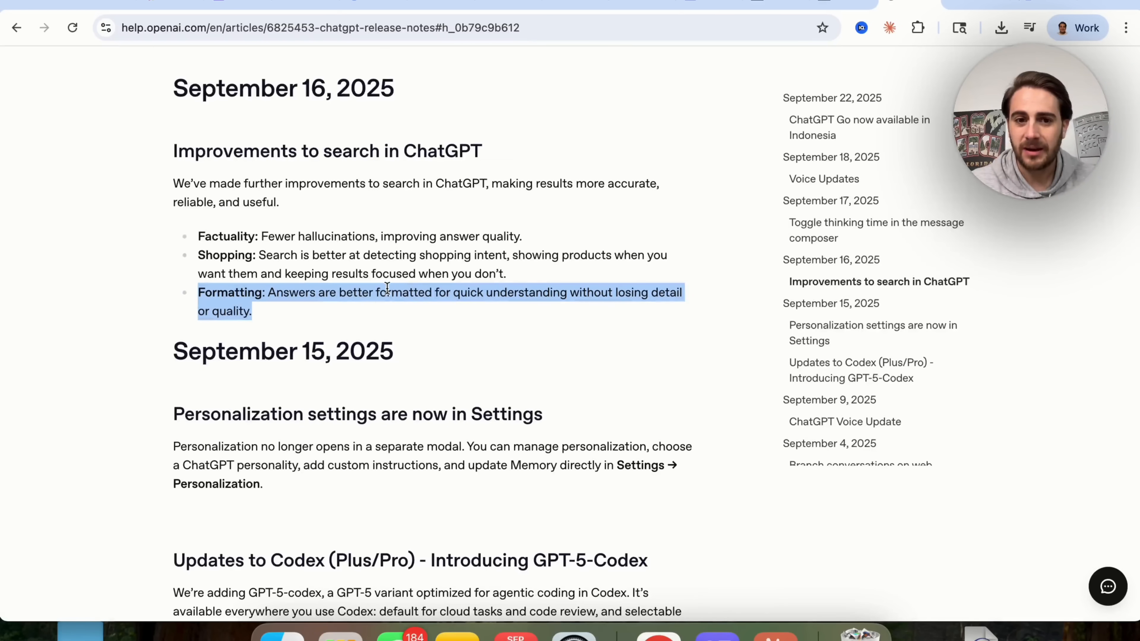
mouse_move(587, 287)
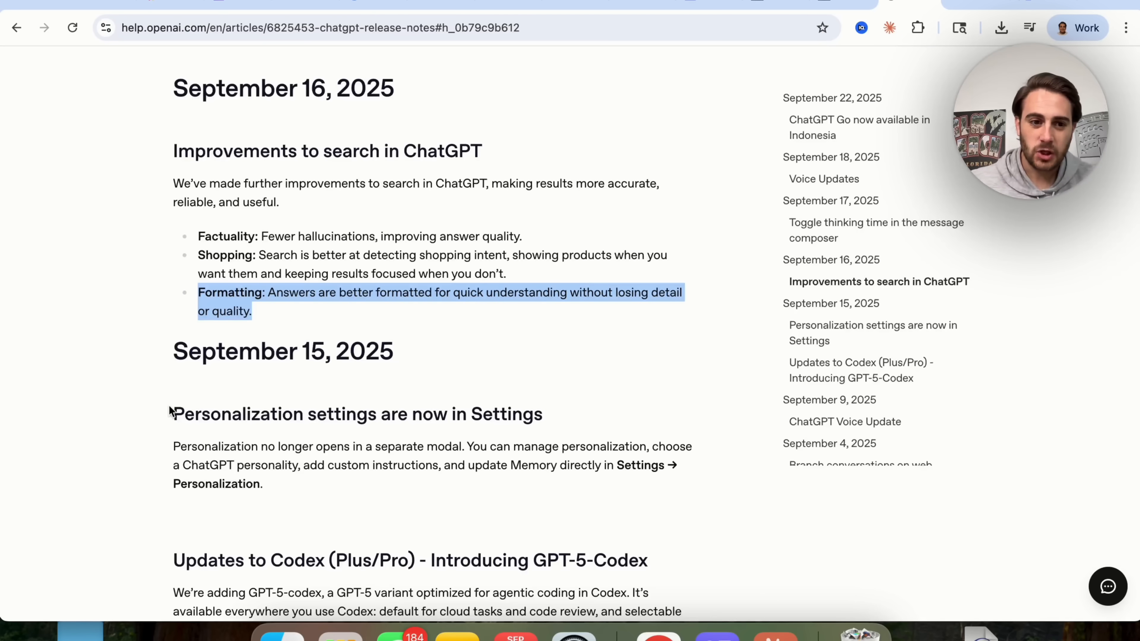
left_click_drag(173, 414, 264, 485)
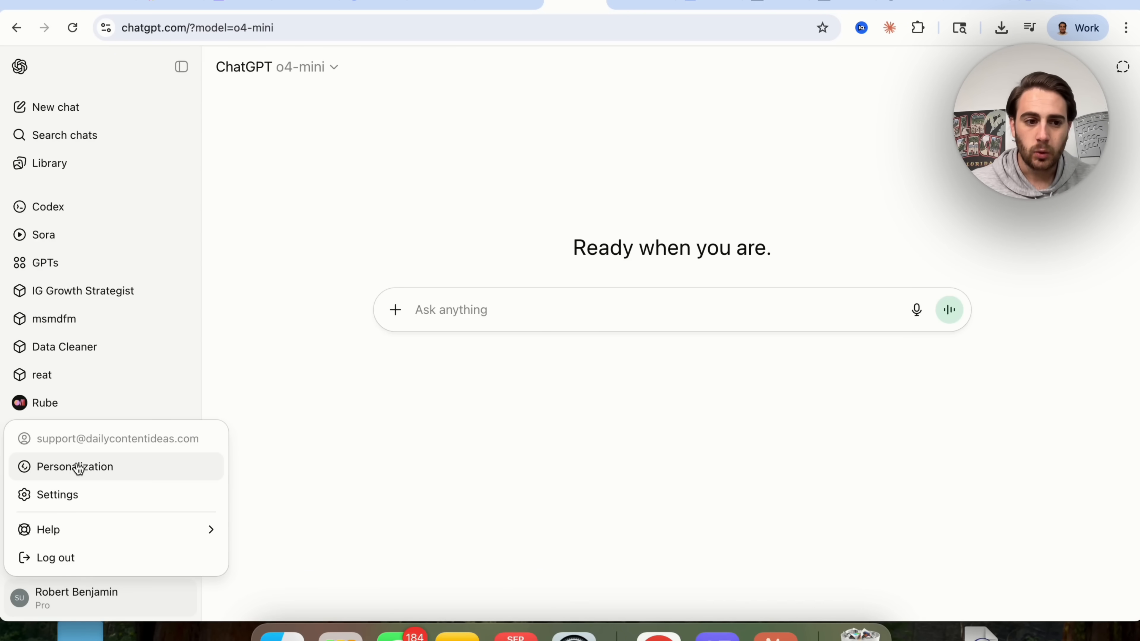
- Open Settings > Personalization, expand Advanced options, then open Manage under Memory for Saved memories
left_click(57, 494)
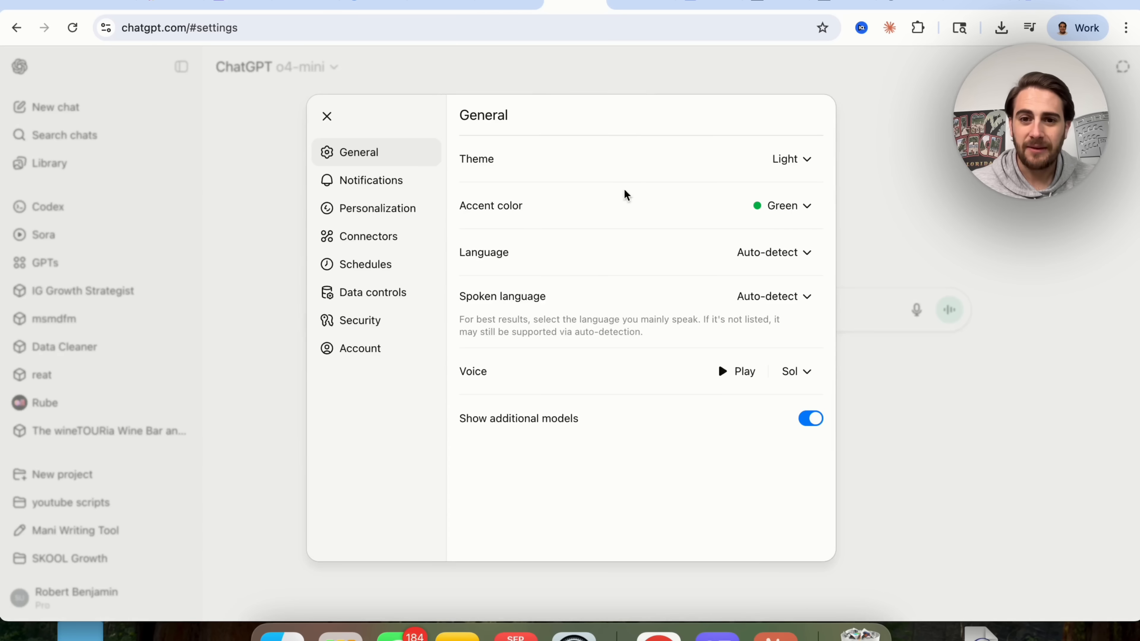
mouse_move(315, 125)
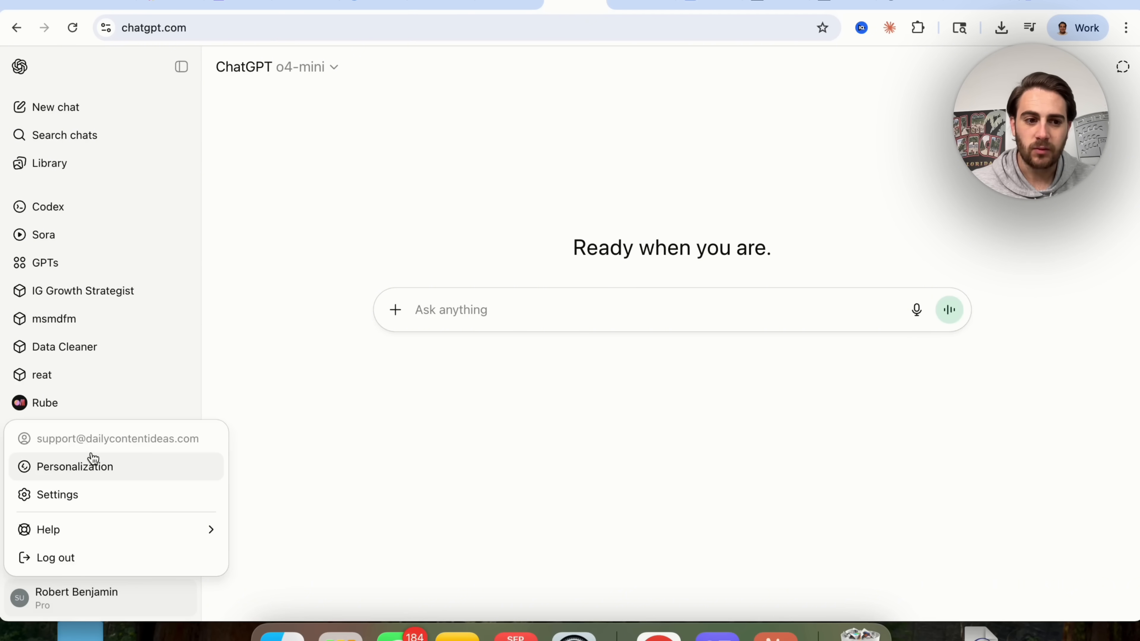
left_click(76, 467)
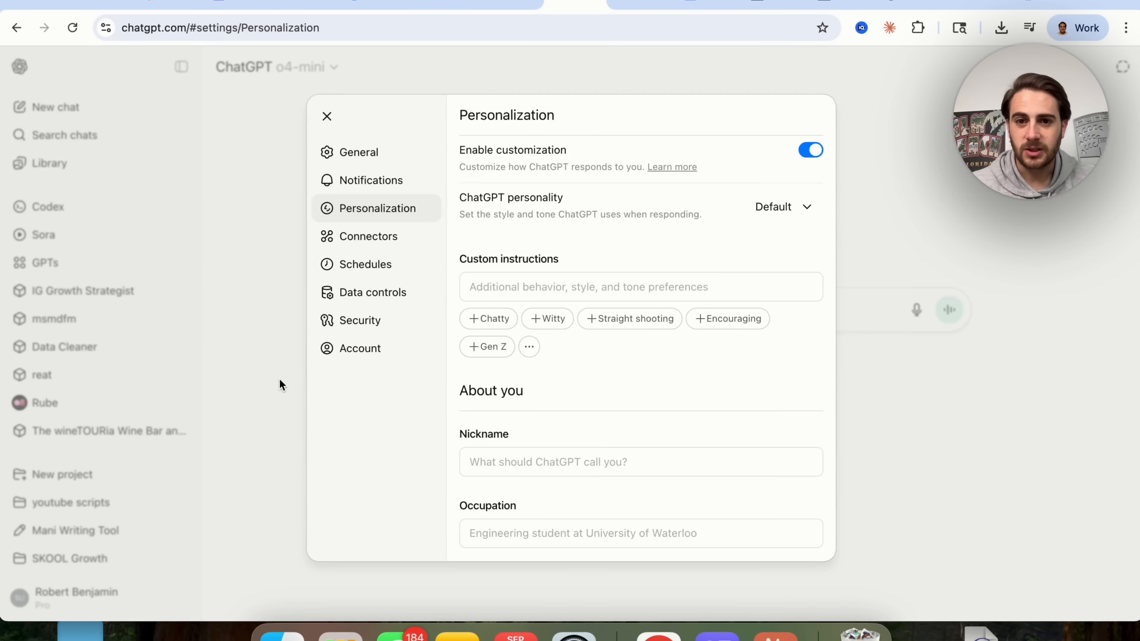
scroll("down", 3)
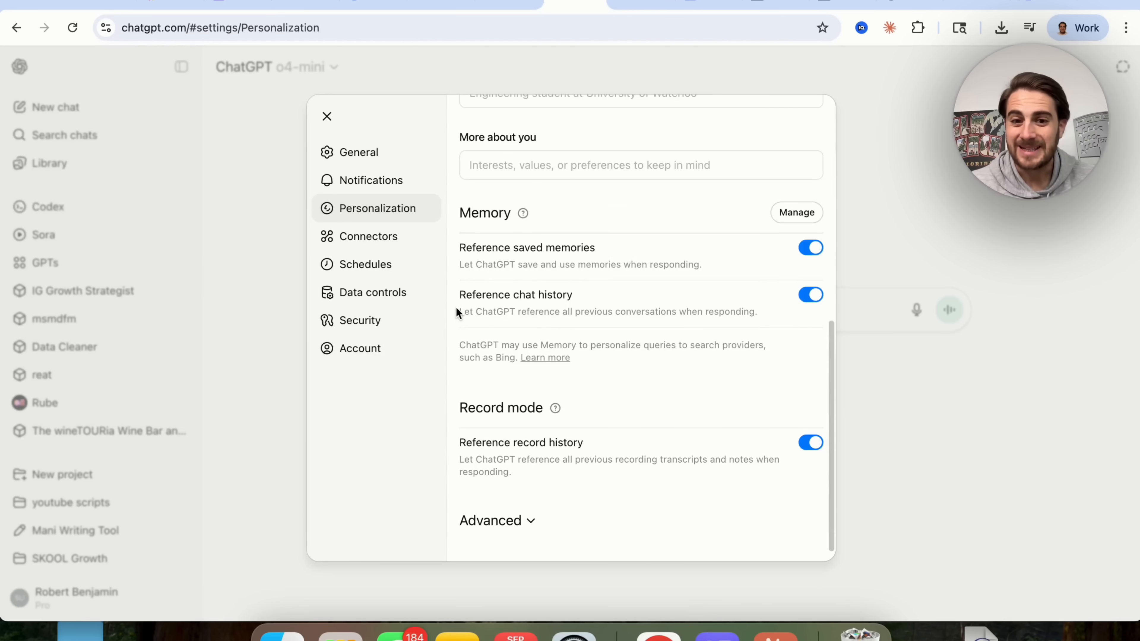
mouse_move(514, 539)
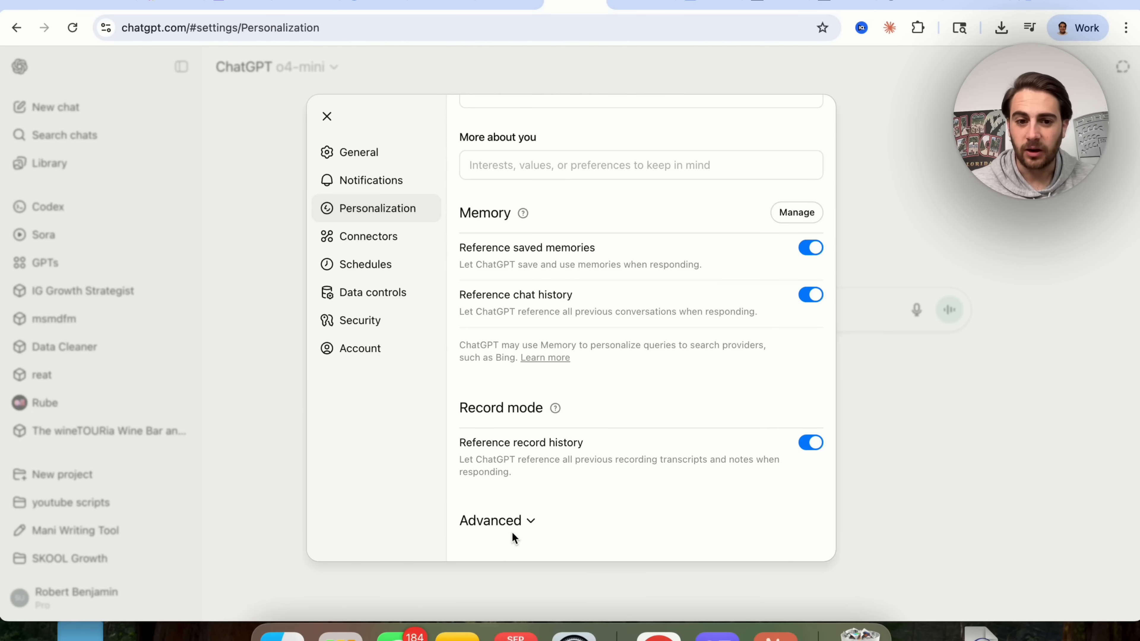
left_click(490, 520)
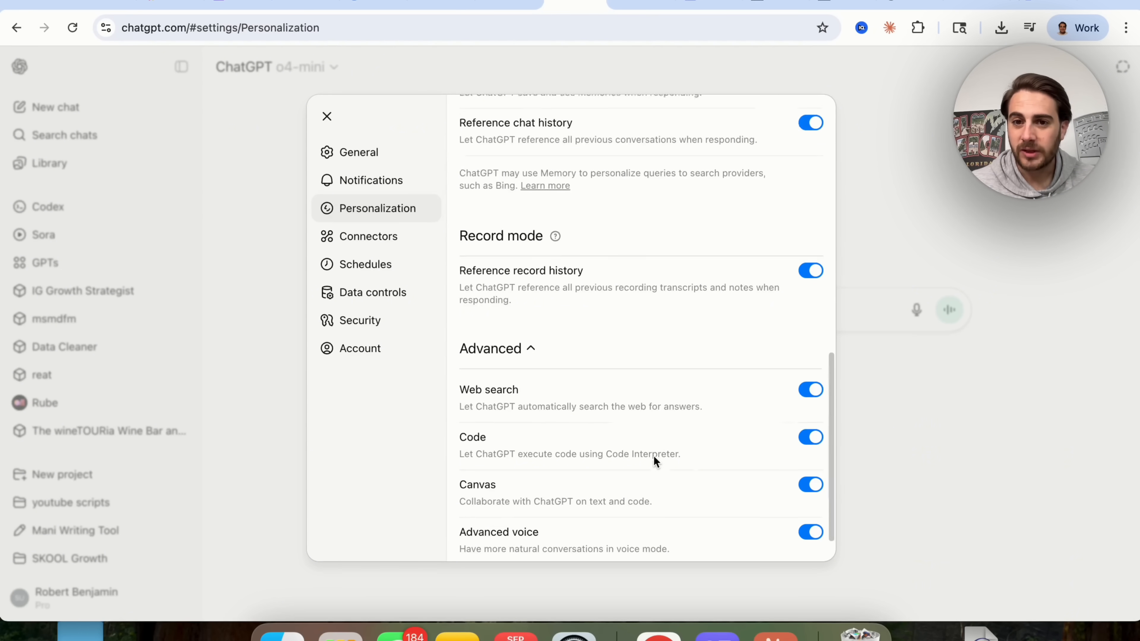
scroll("up", 3)
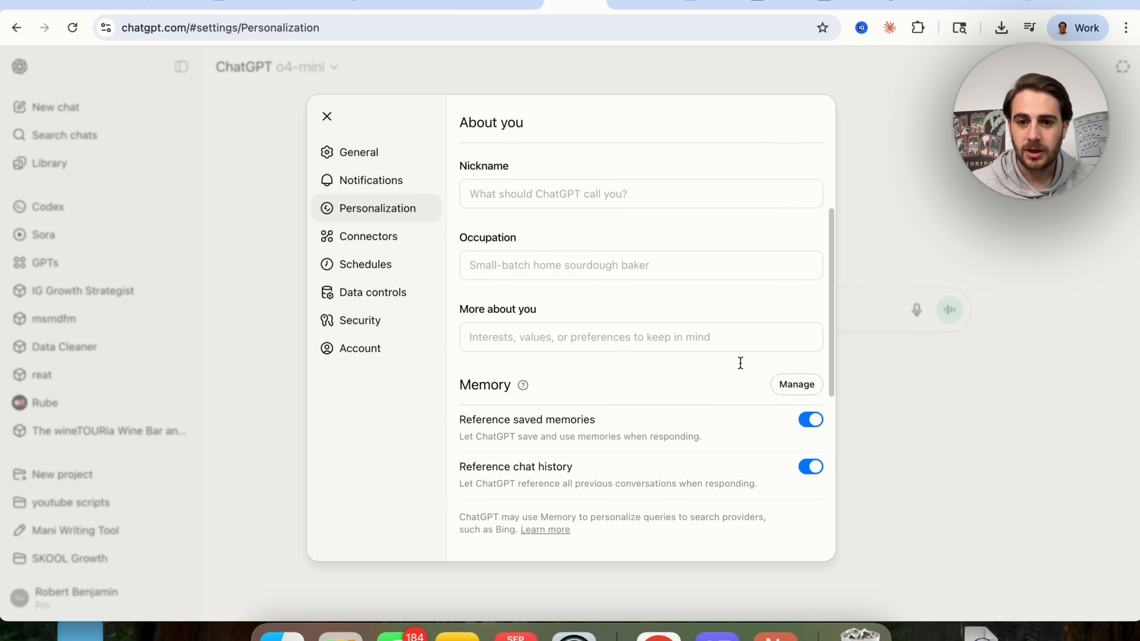
left_click(796, 384)
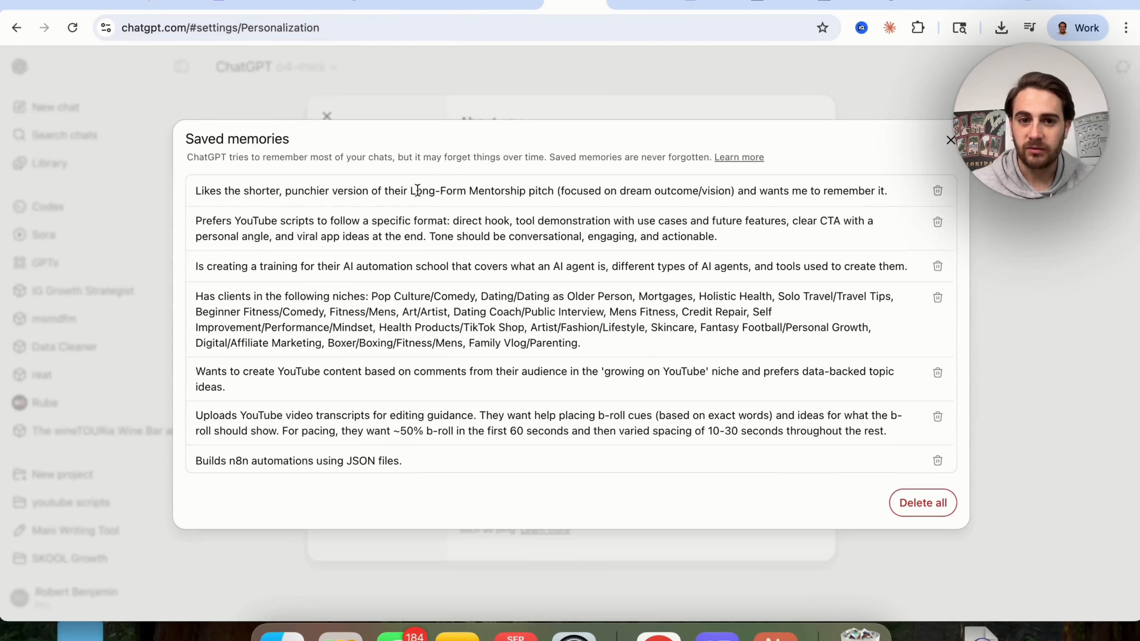
mouse_move(938, 169)
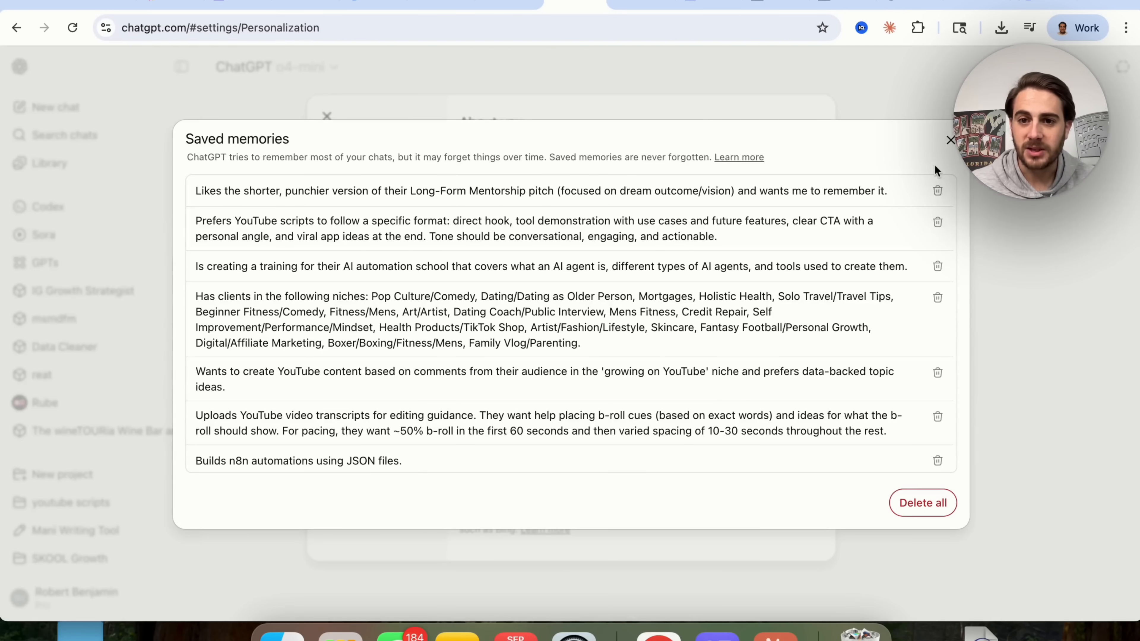
- Forget the saved Long-Form Mentorship pitch memory and close the saved memories list
left_click(939, 191)
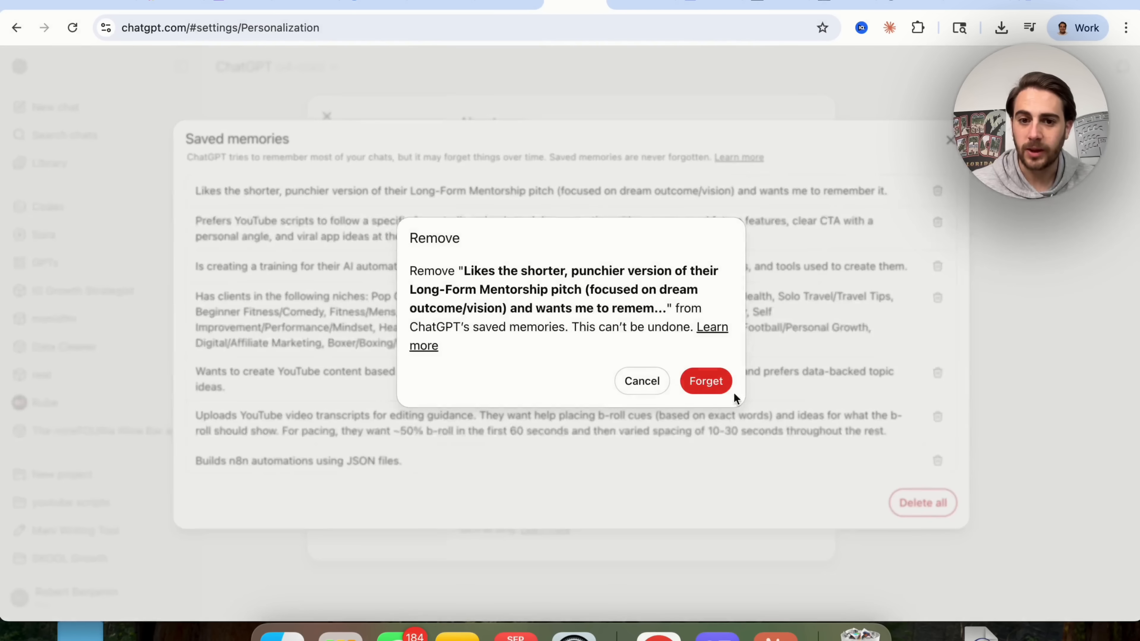
left_click(706, 381)
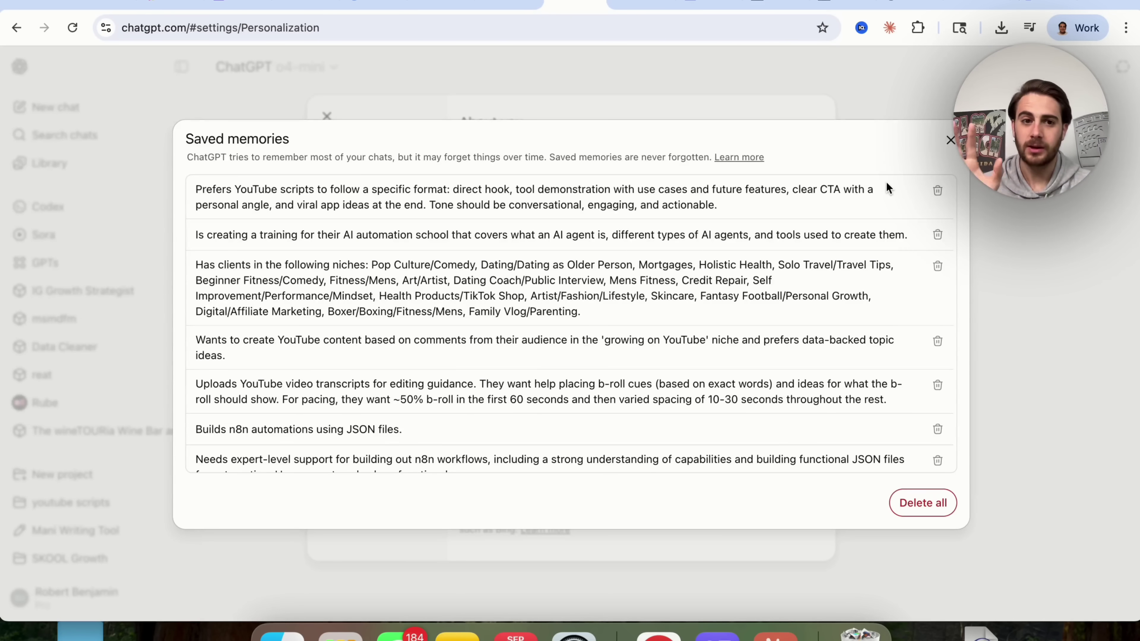
mouse_move(813, 230)
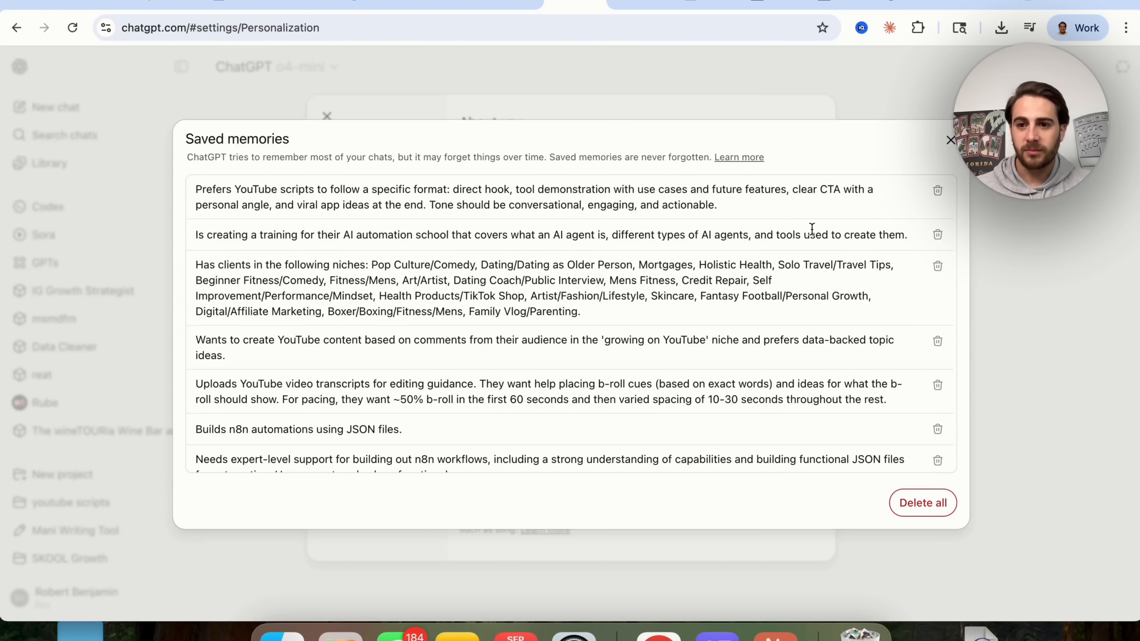
mouse_move(839, 228)
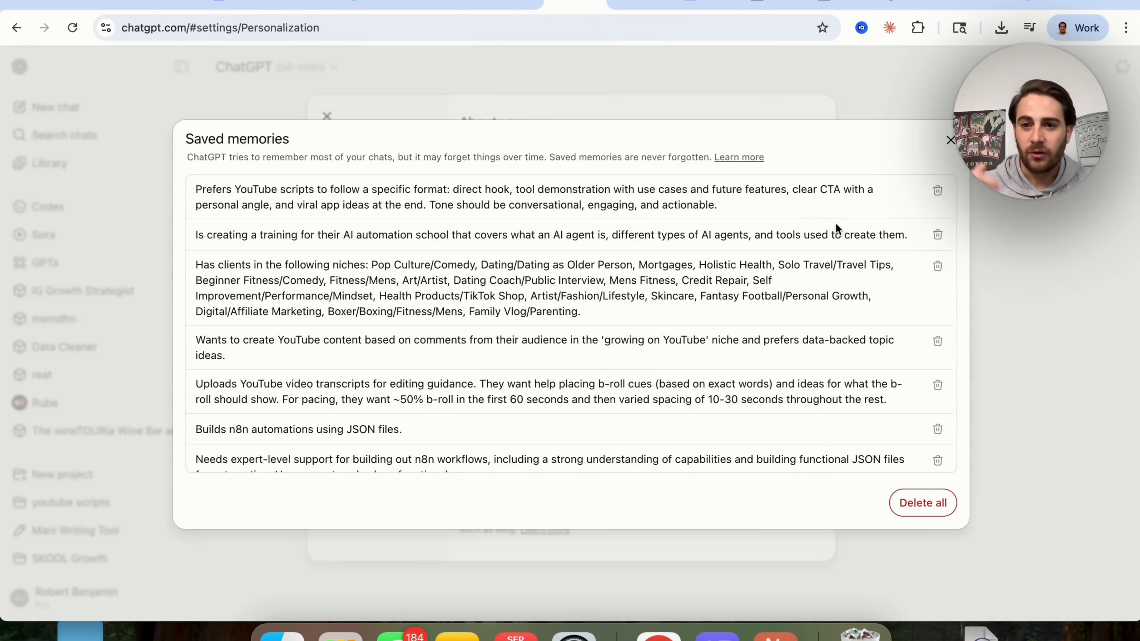
left_click(950, 140)
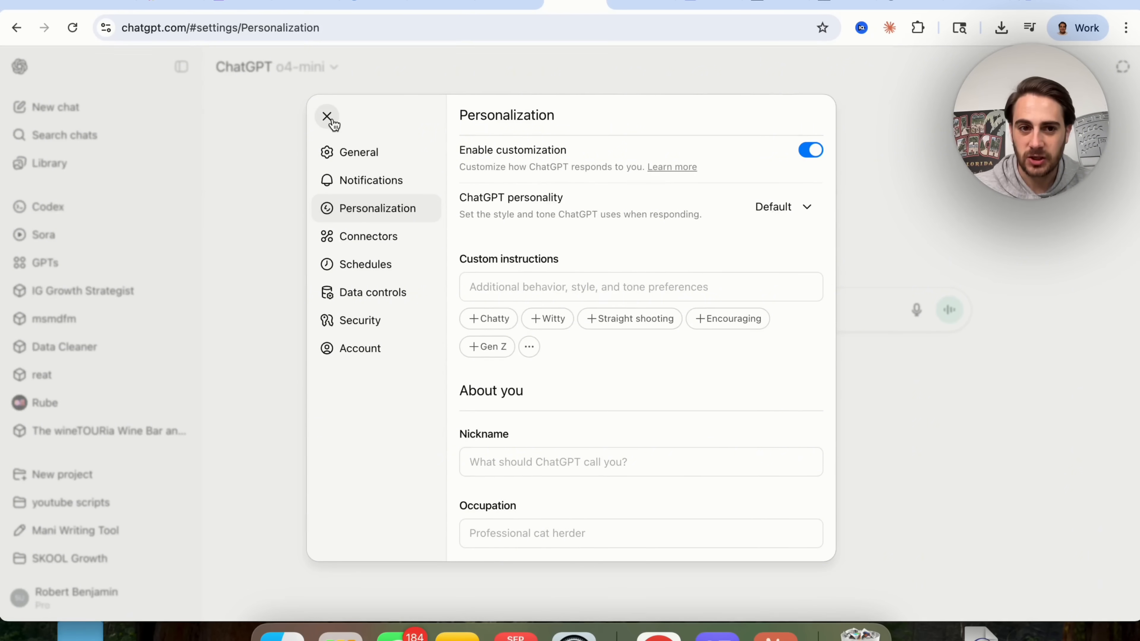
- Leave Settings, start a Temporary chat and highlight its note about not using memory
left_click(327, 117)
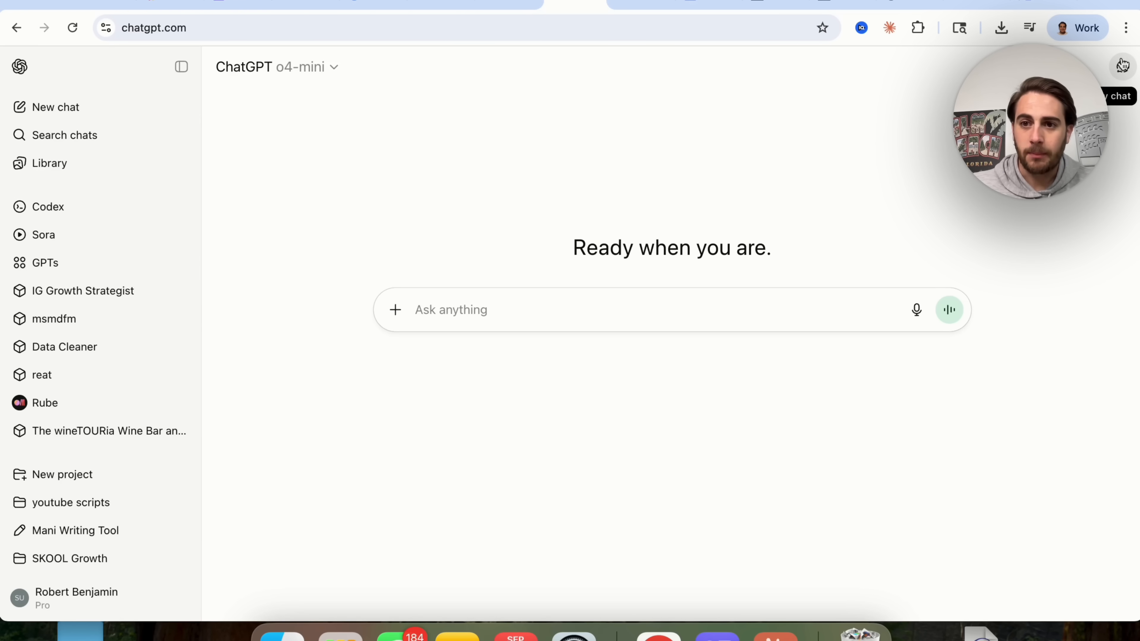
left_click(1122, 66)
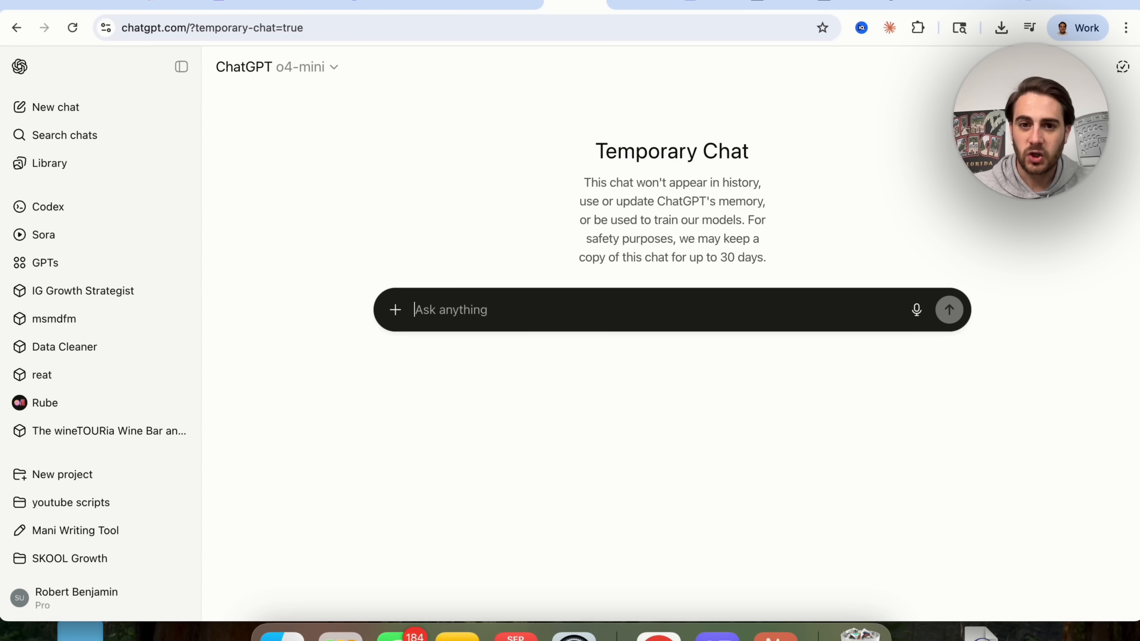
left_click_drag(582, 181, 765, 258)
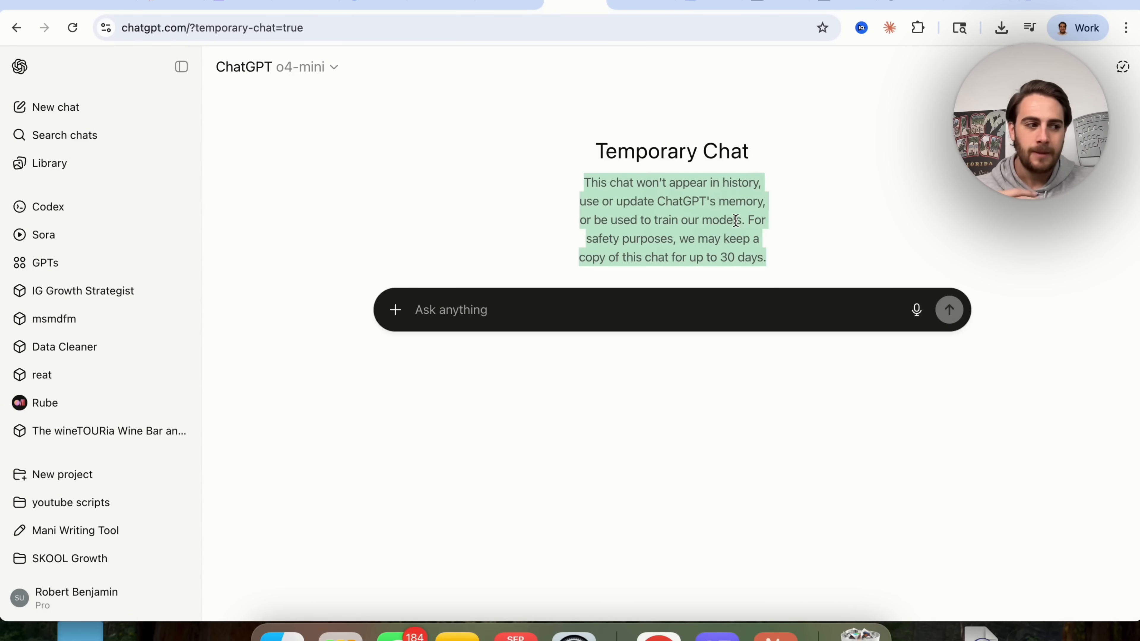
mouse_move(804, 189)
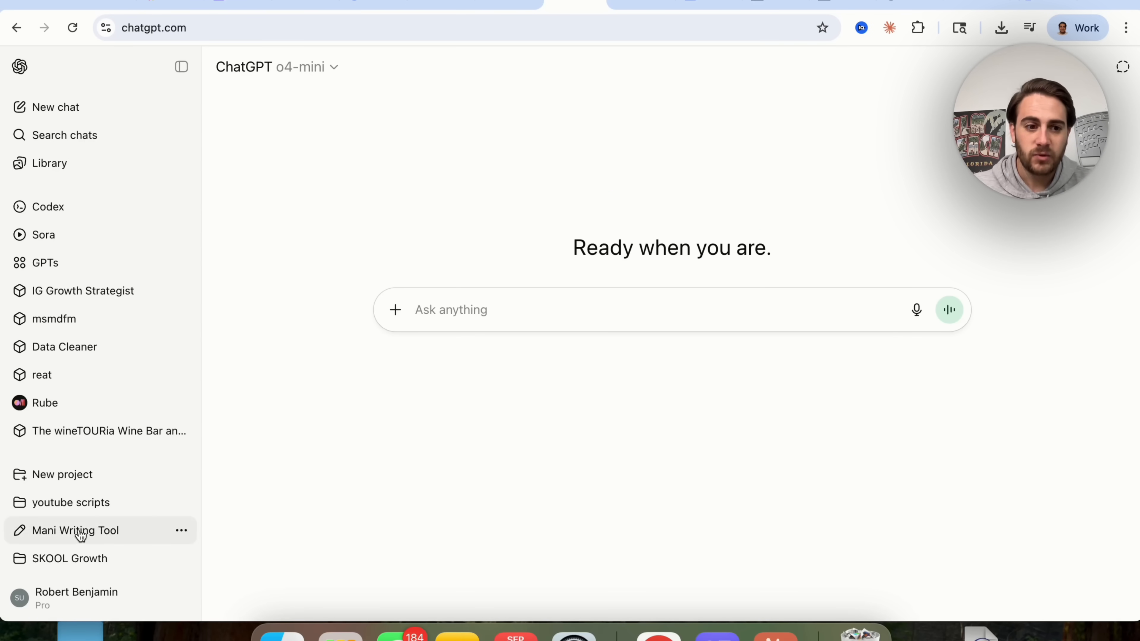
left_click(76, 598)
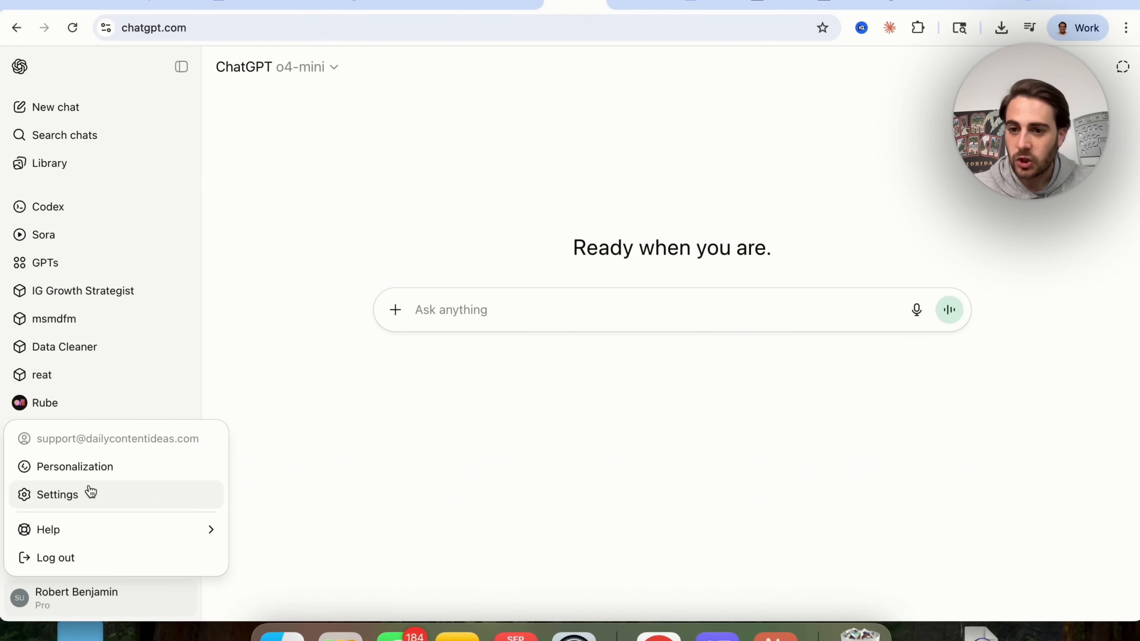
left_click(380, 259)
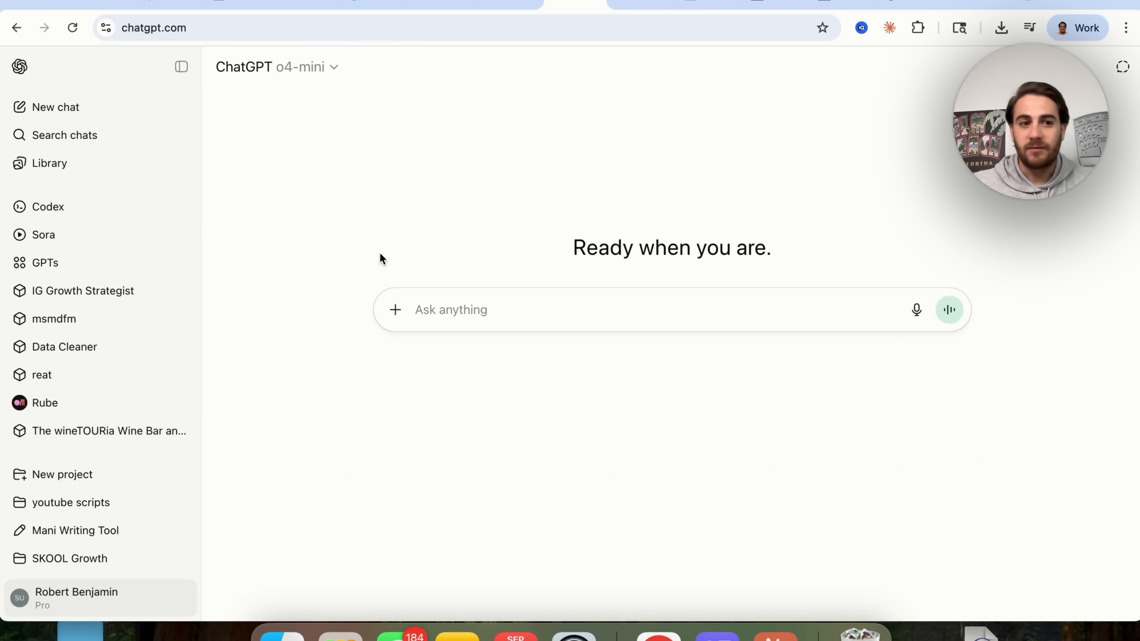
mouse_move(879, 283)
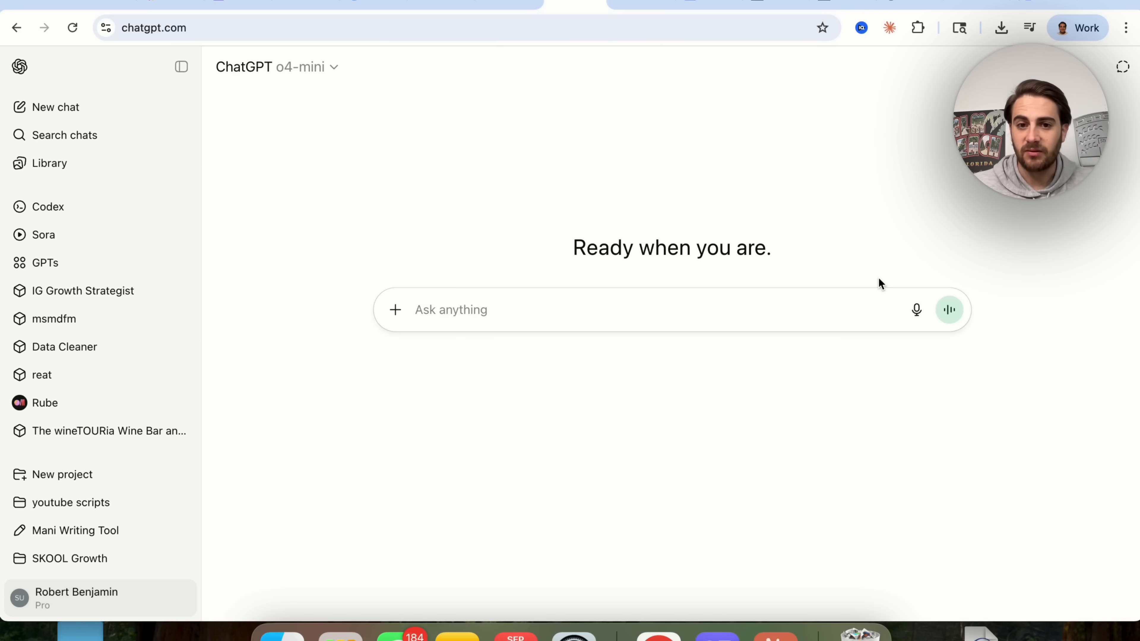